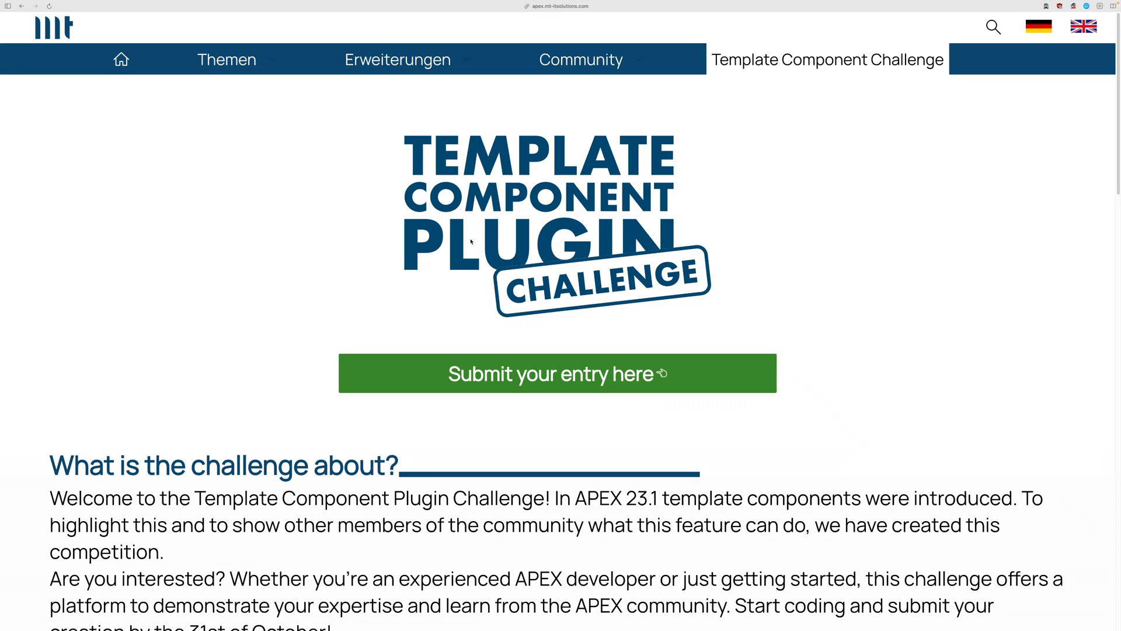
pyautogui.moveTo(475, 226)
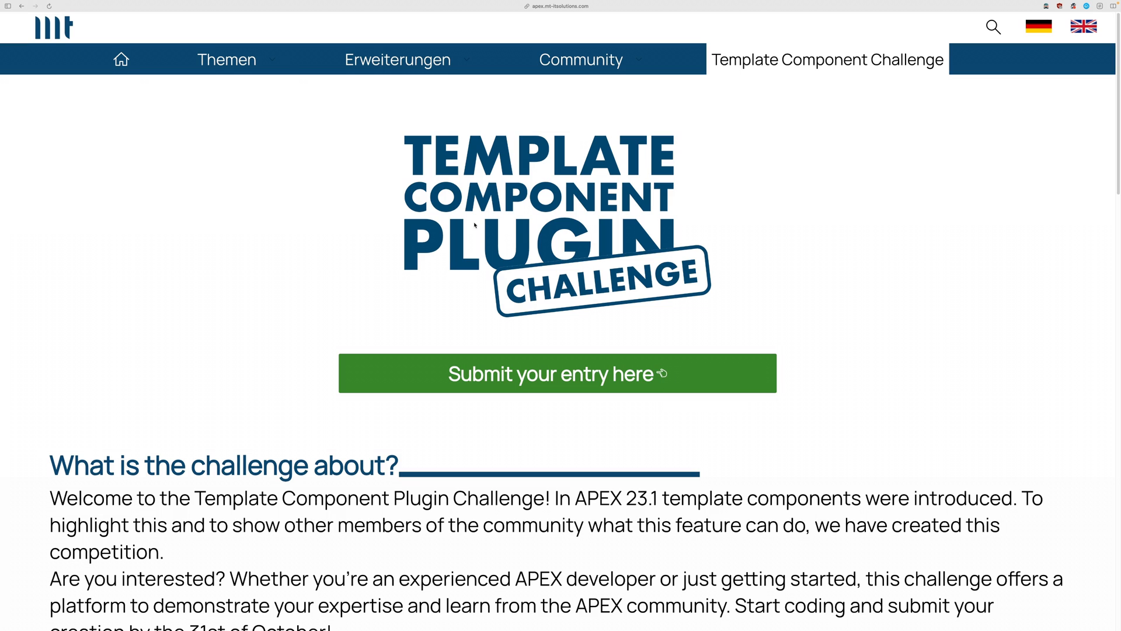
# - Scroll through the localhost demo page to review the previous-line and first-line comparison modes
pyautogui.scroll(-3)
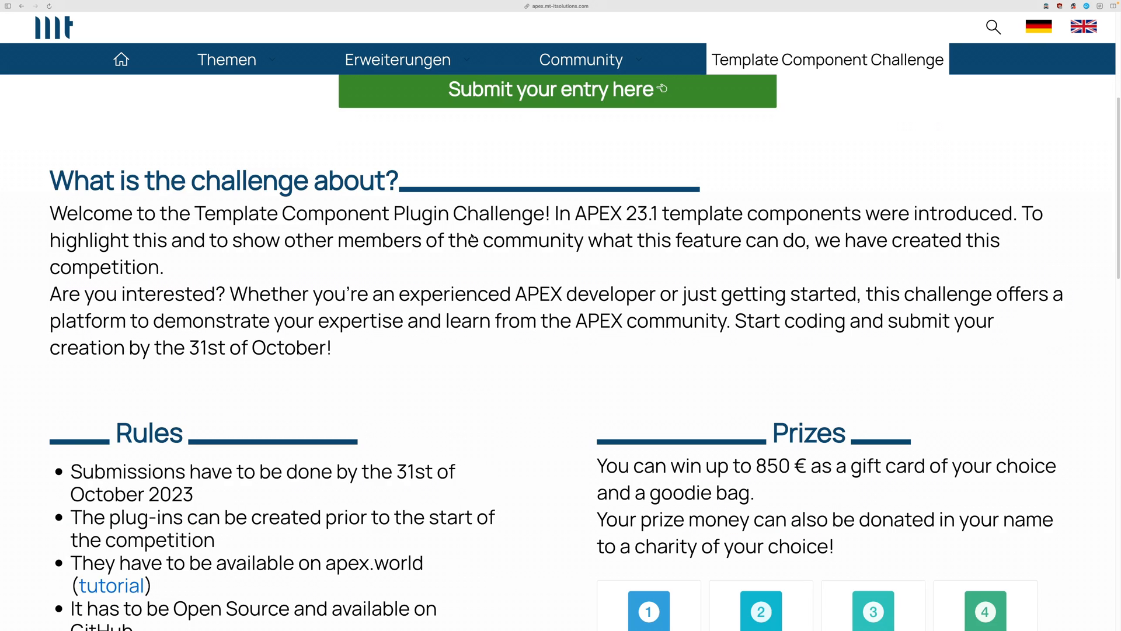
pyautogui.scroll(-3)
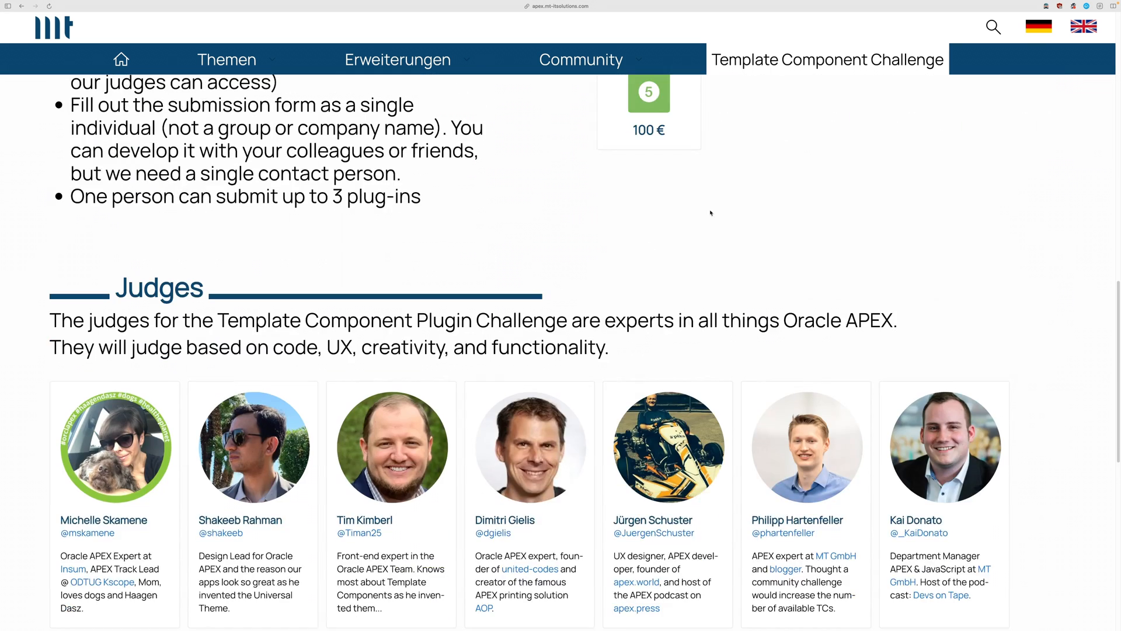
pyautogui.scroll(-3)
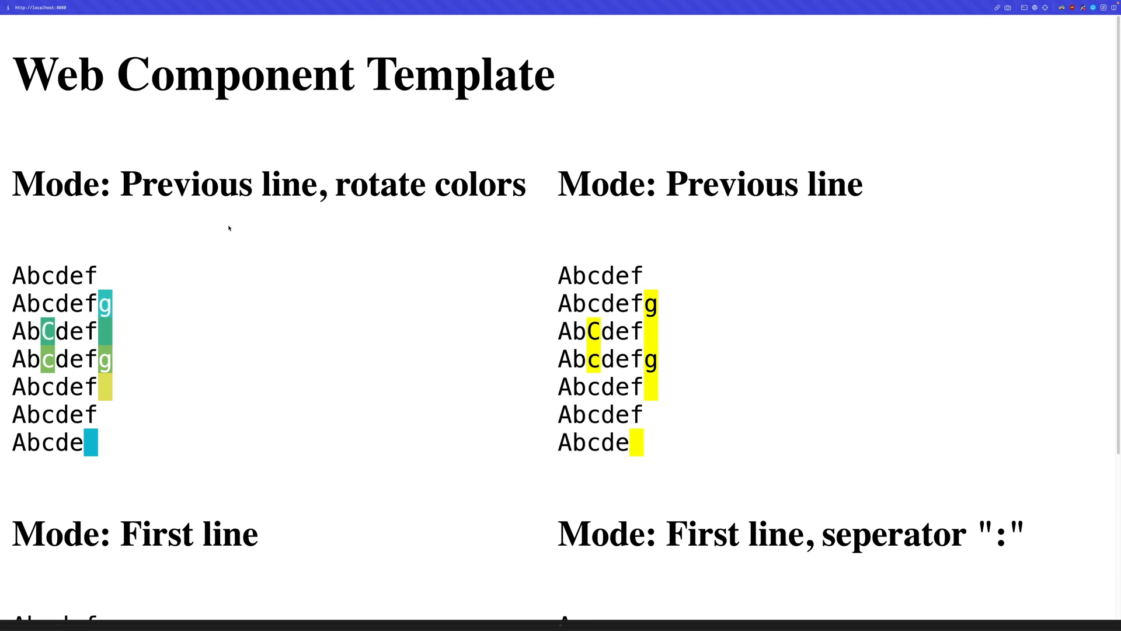
pyautogui.moveTo(287, 247)
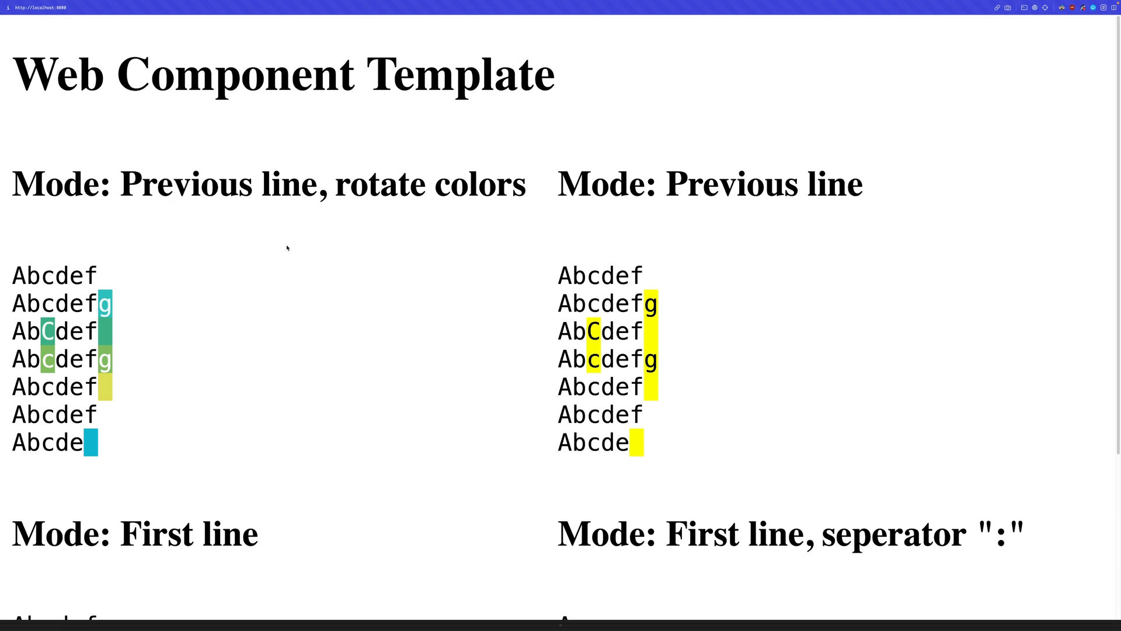
pyautogui.moveTo(175, 445)
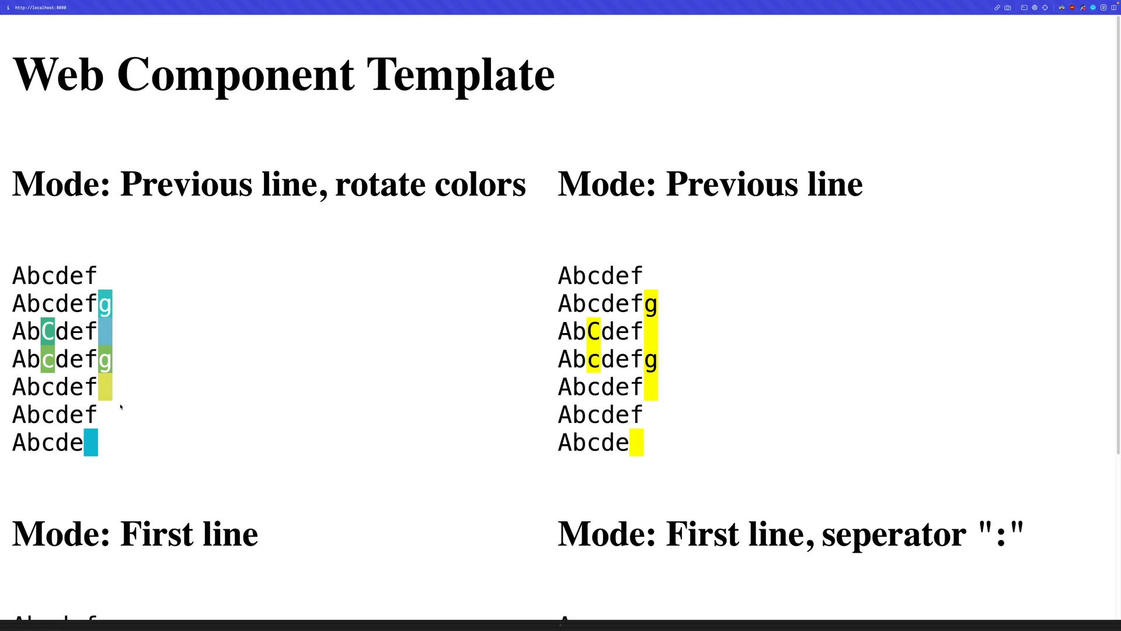
pyautogui.moveTo(198, 323)
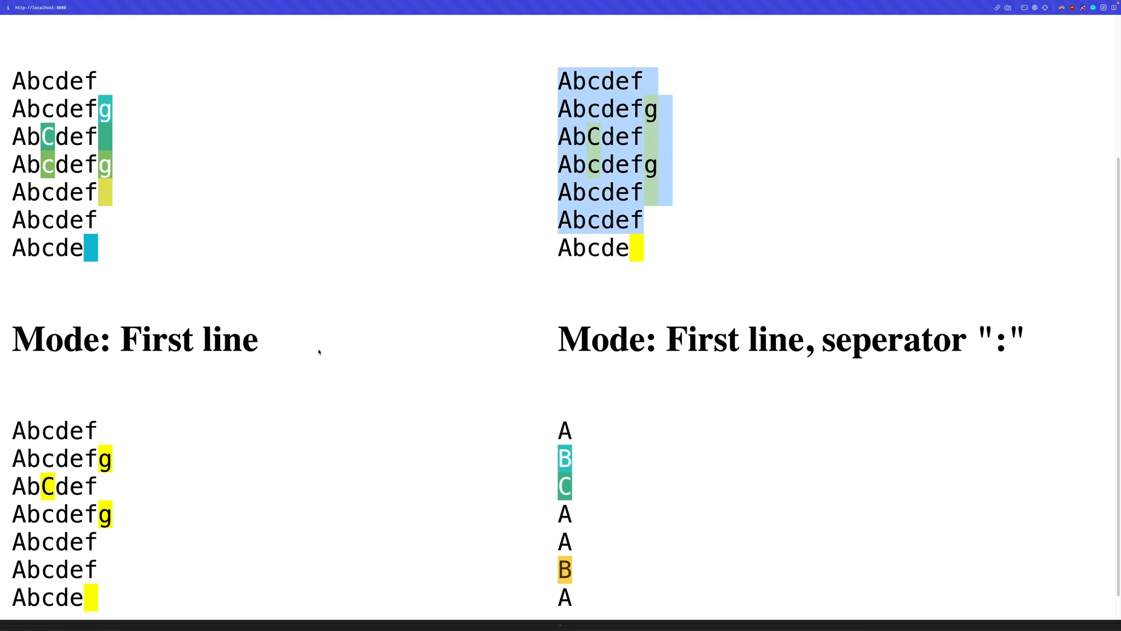
pyautogui.scroll(-3)
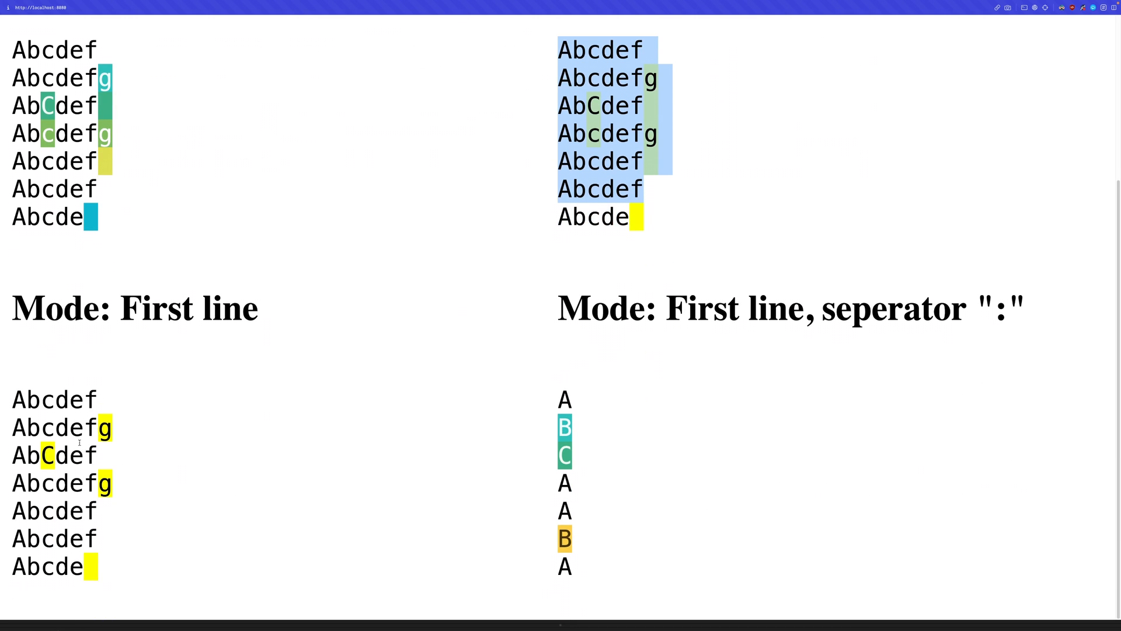
pyautogui.moveTo(71, 454)
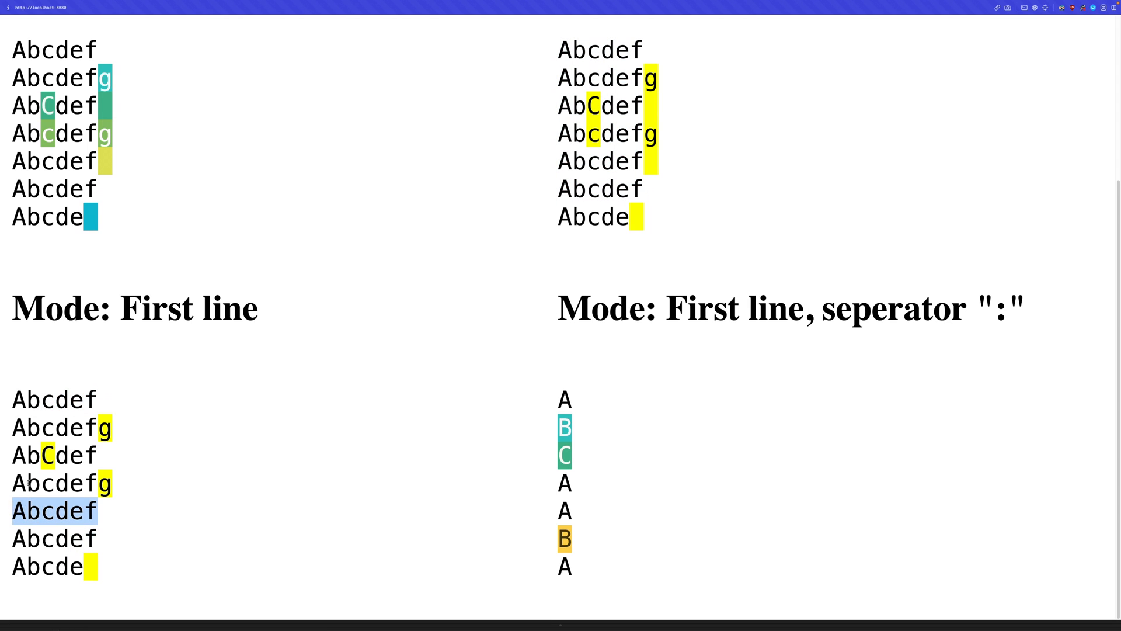
pyautogui.moveTo(533, 425)
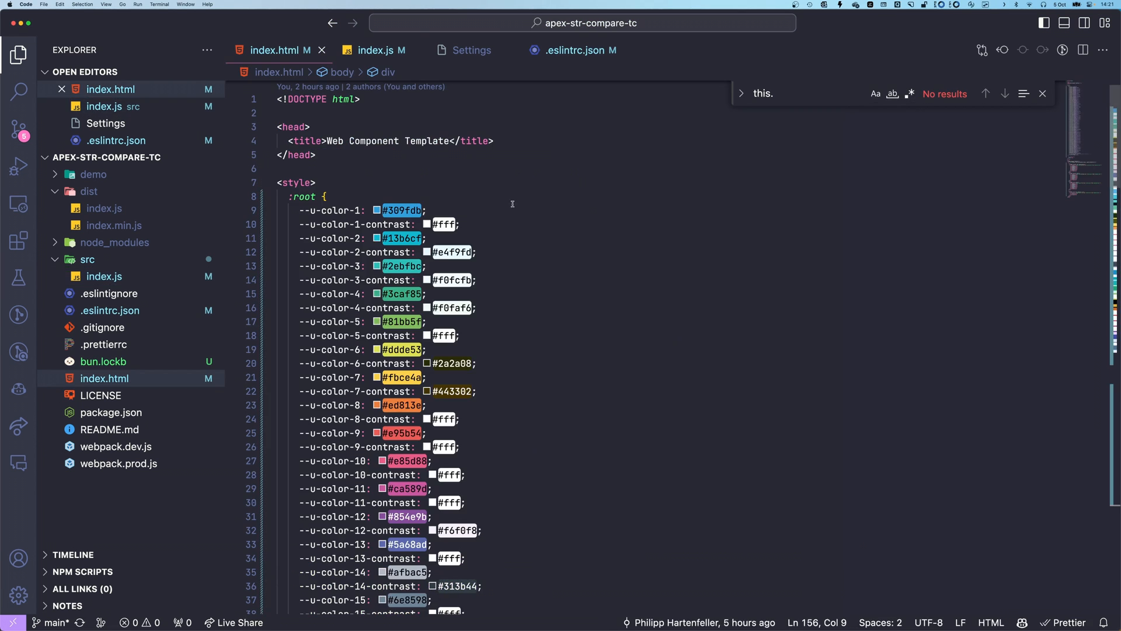
pyautogui.scroll(-3)
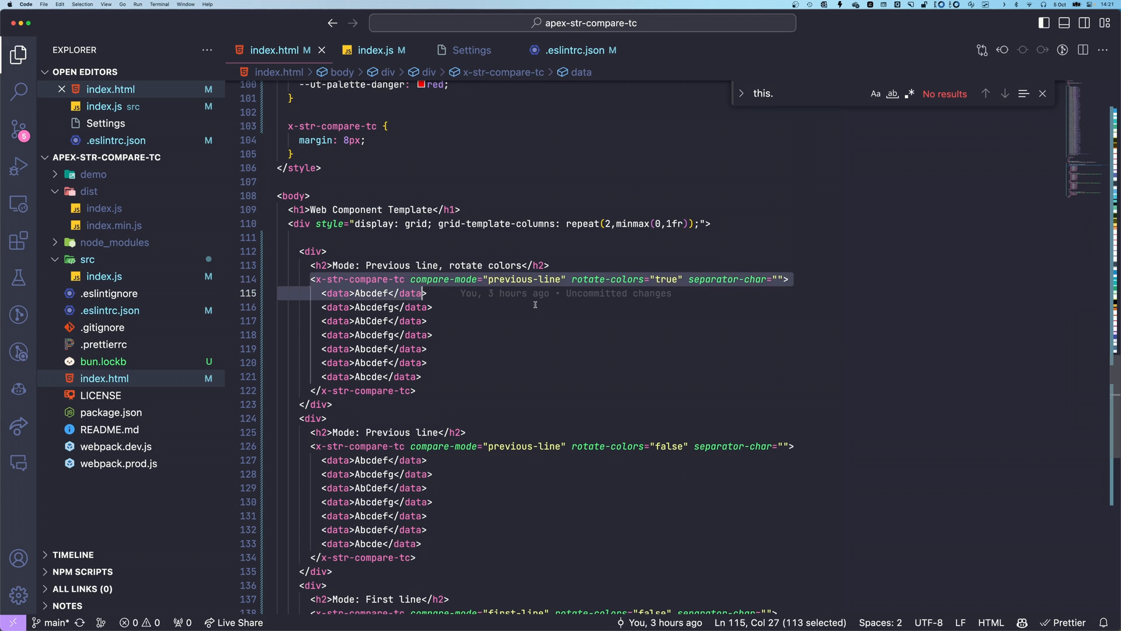
pyautogui.click(315, 279)
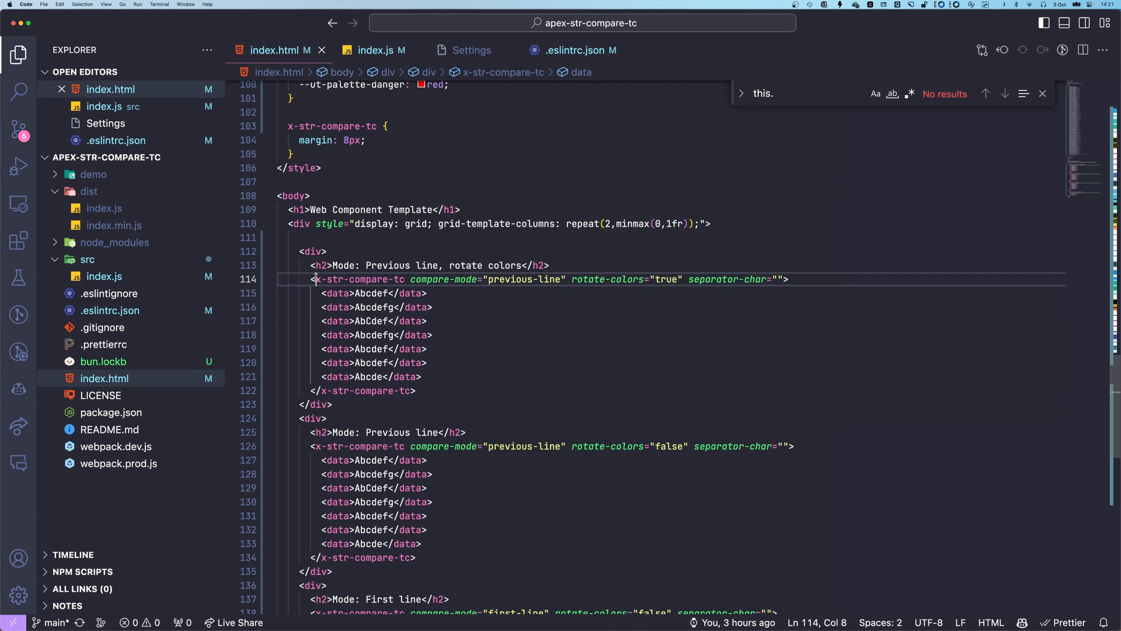
pyautogui.doubleClick(360, 279)
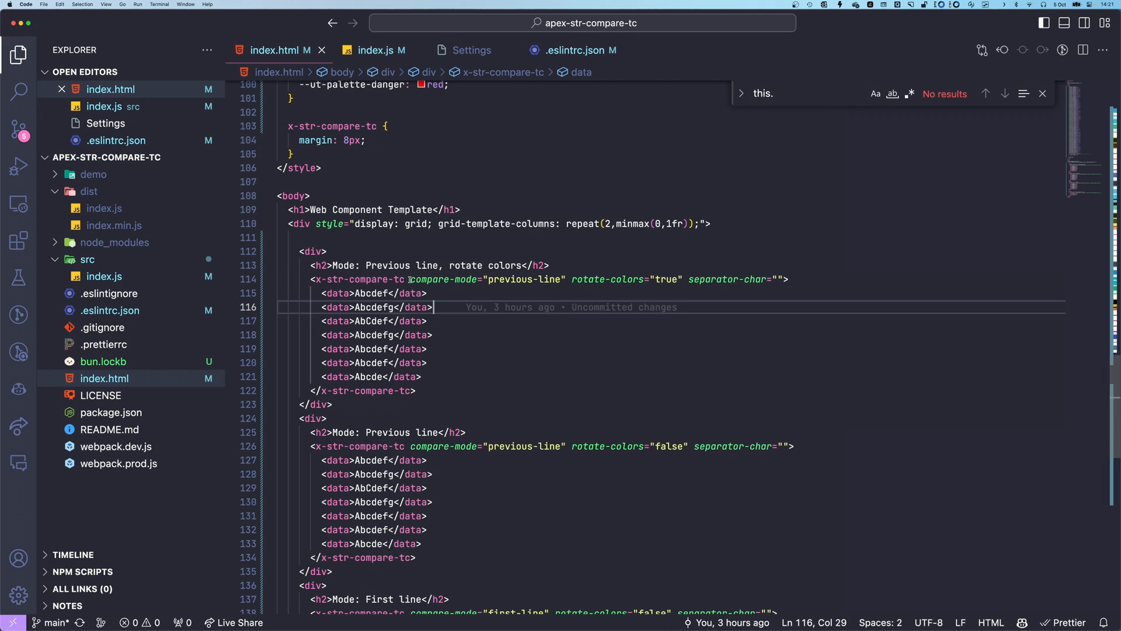
pyautogui.click(575, 279)
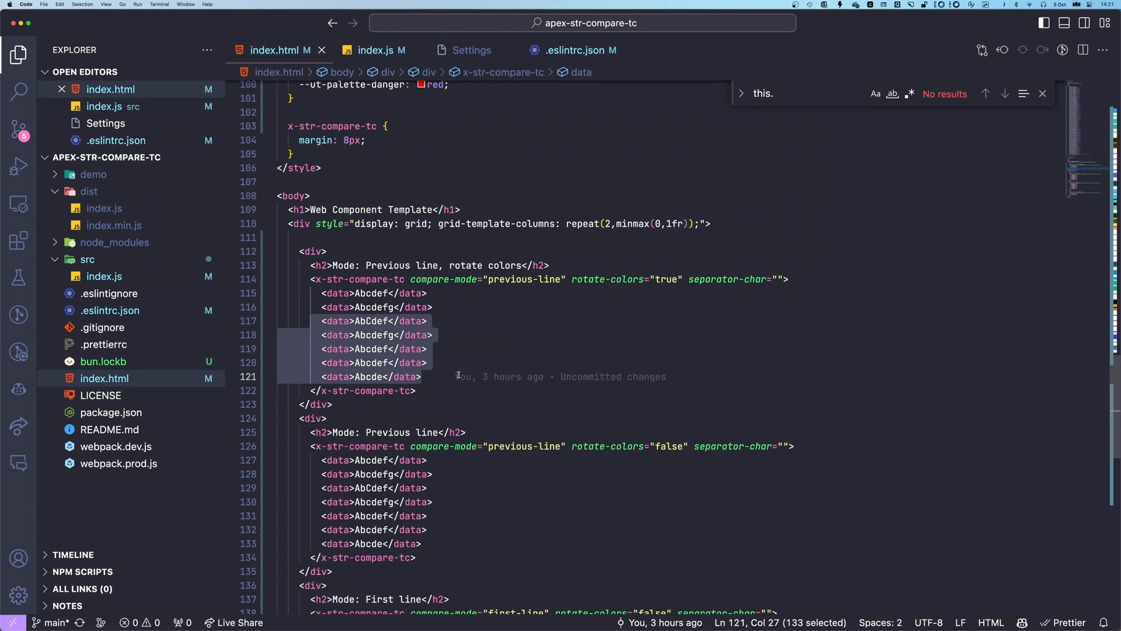
pyautogui.scroll(-3)
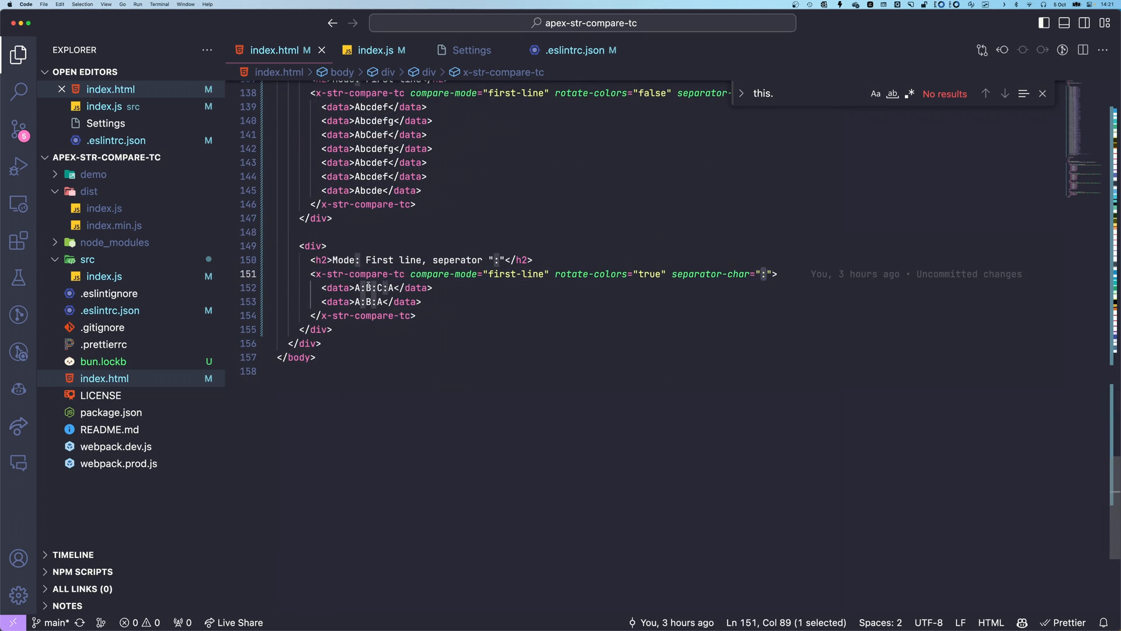
pyautogui.click(358, 287)
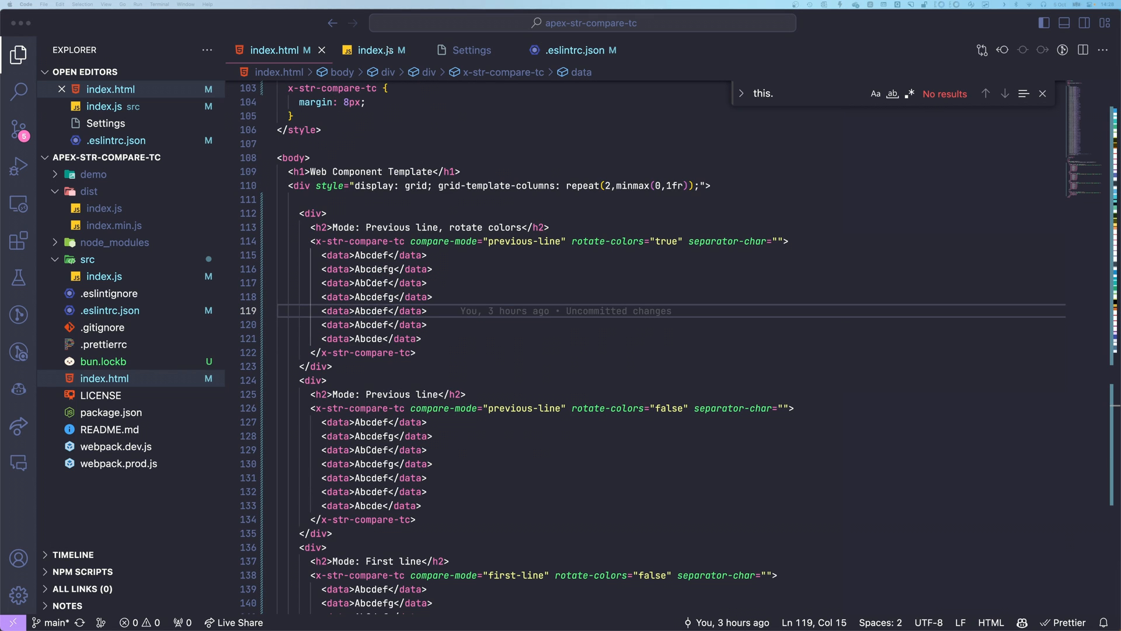
pyautogui.click(374, 51)
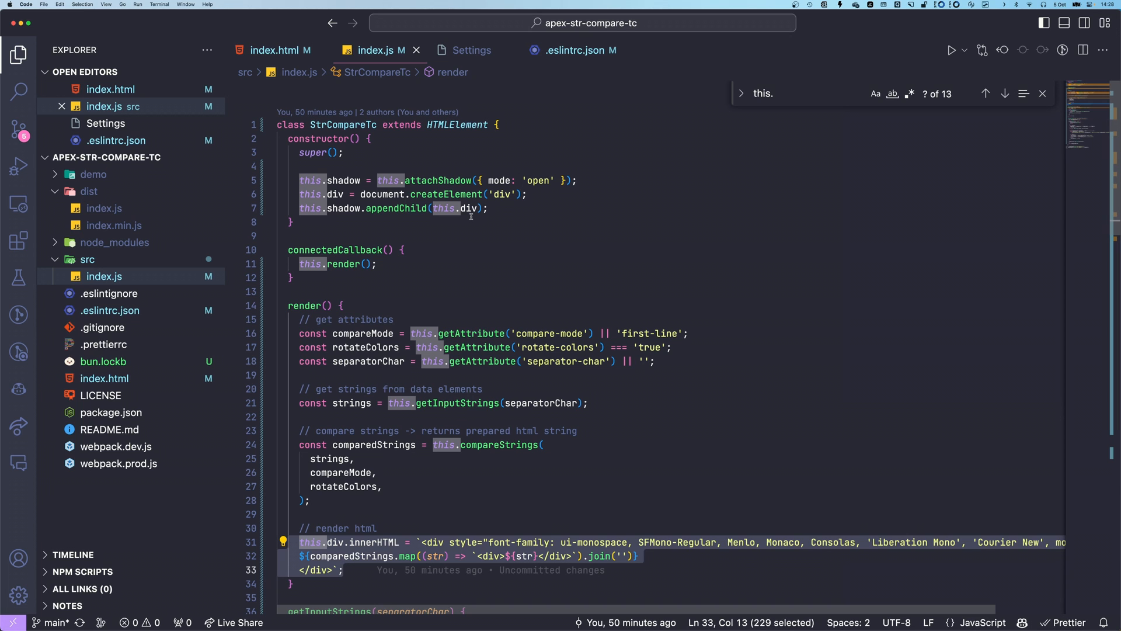
# - Review the render and getInputStrings code in index.js, then select the opening compare tag in index.html
pyautogui.scroll(-3)
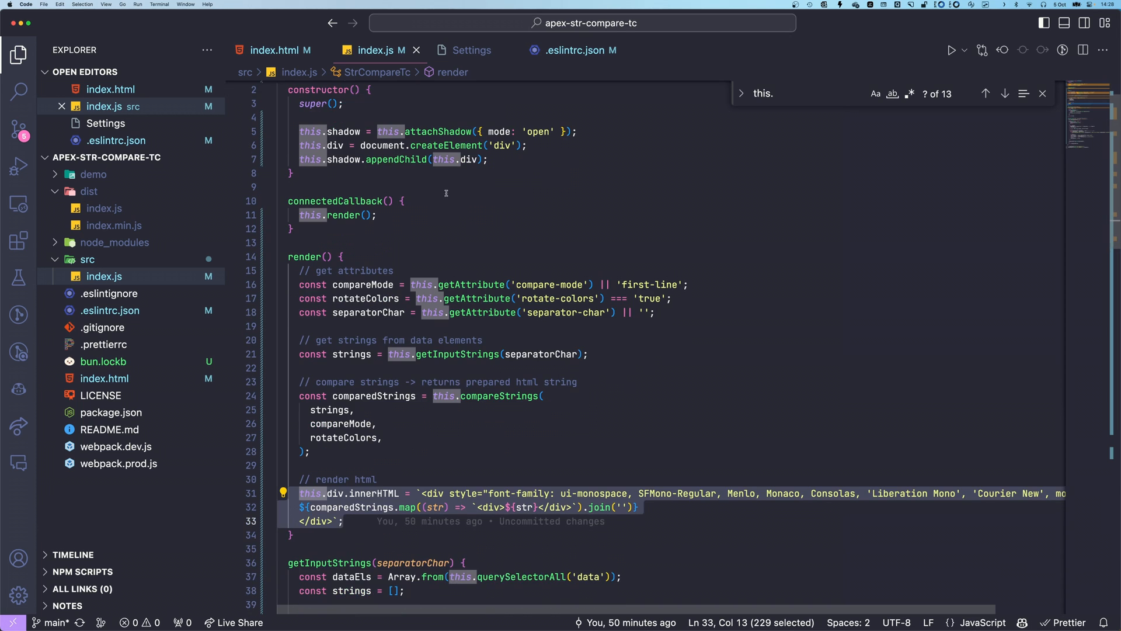
pyautogui.scroll(-3)
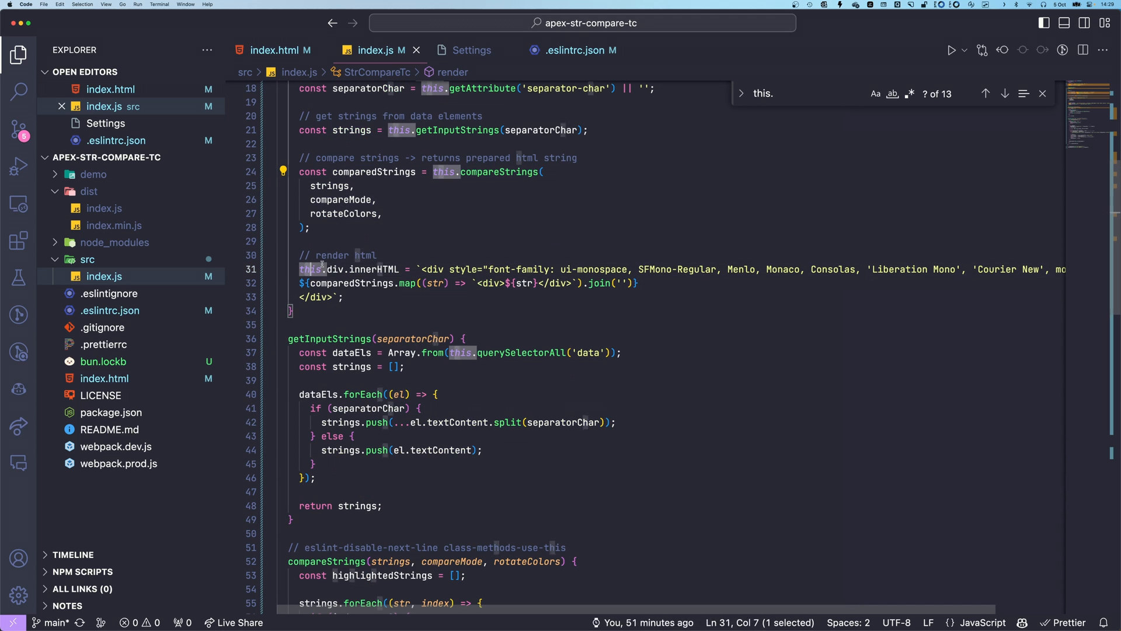
pyautogui.doubleClick(374, 269)
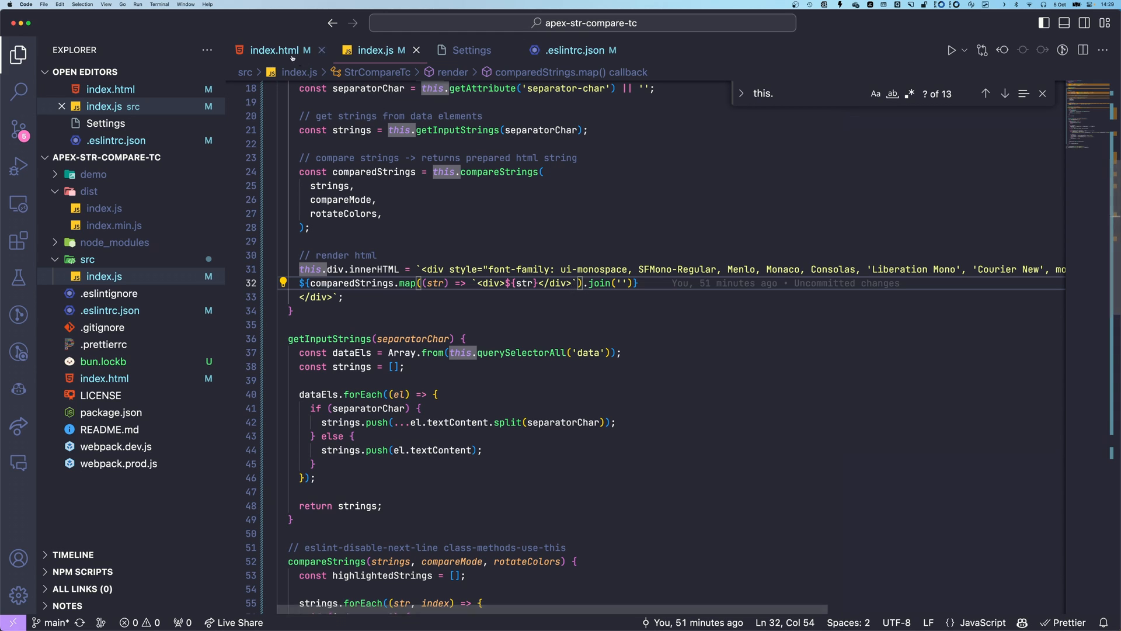
pyautogui.click(281, 50)
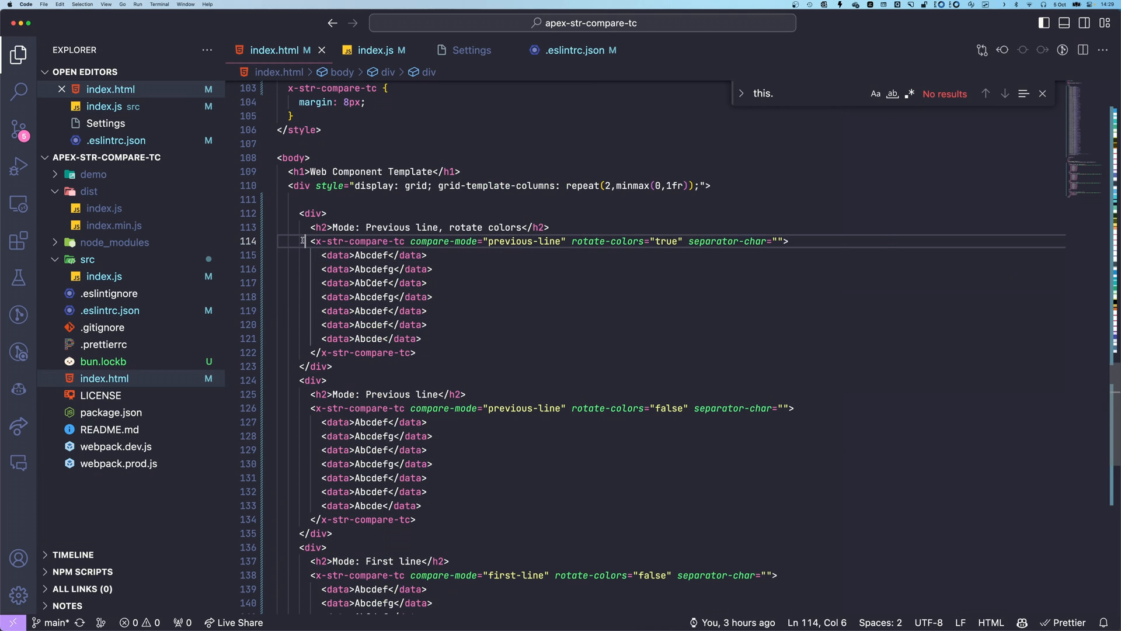
pyautogui.moveTo(305, 241); pyautogui.dragTo(417, 353)
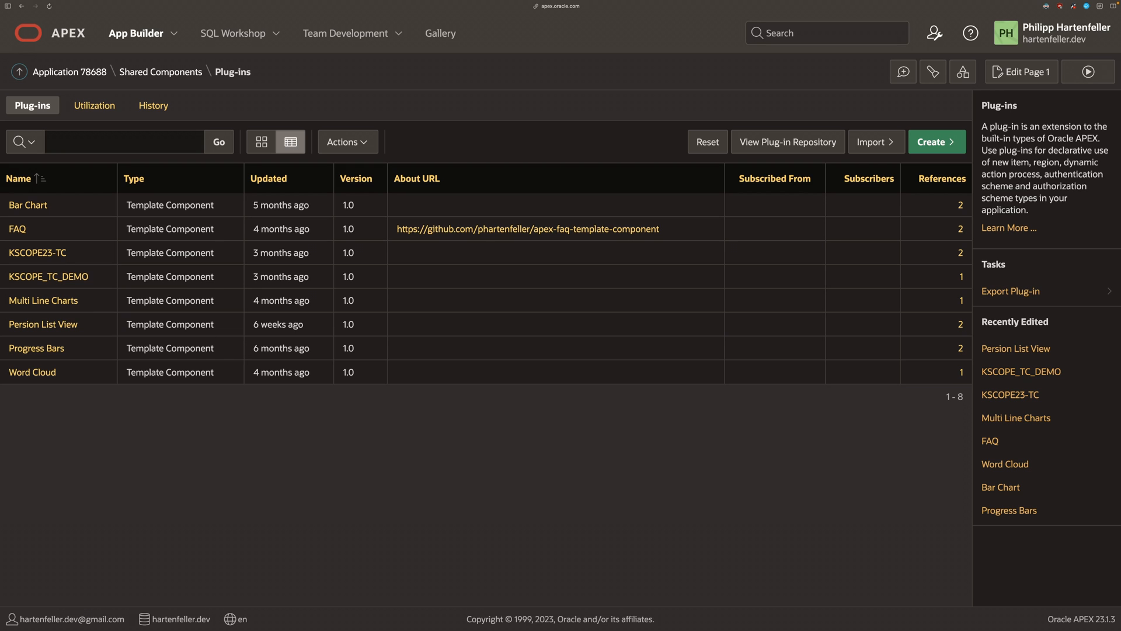
# - Create the String Compare template component plug-in for reports with the x-str-compare-tc row markup
pyautogui.click(937, 141)
pyautogui.write('DEV.HARTENFELLER.STRING_COMPARE')
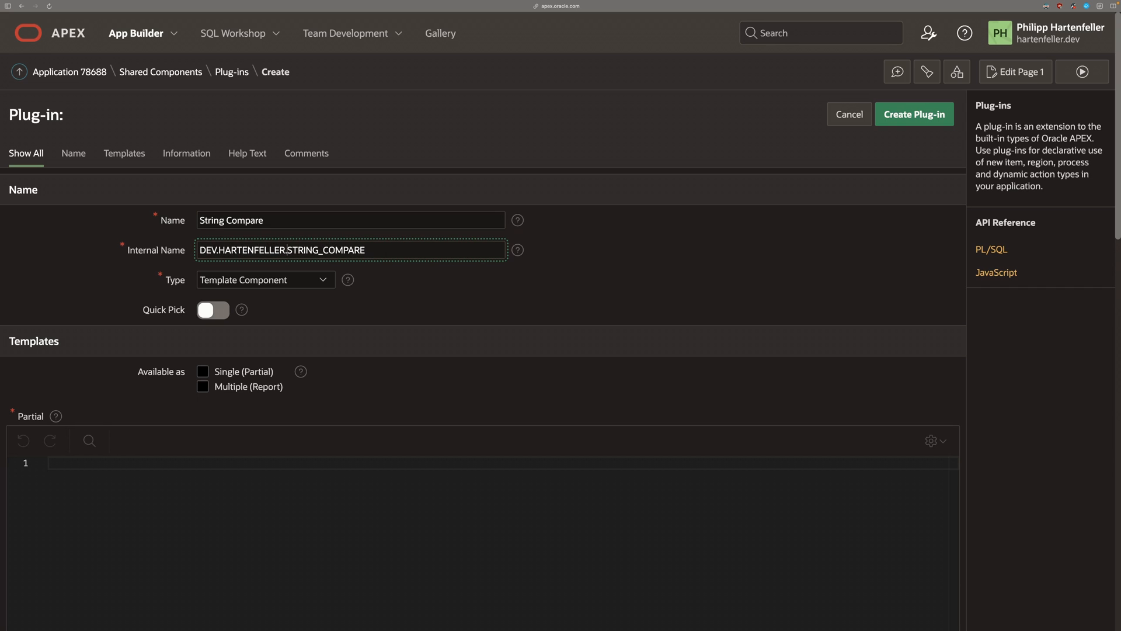
pyautogui.click(203, 386)
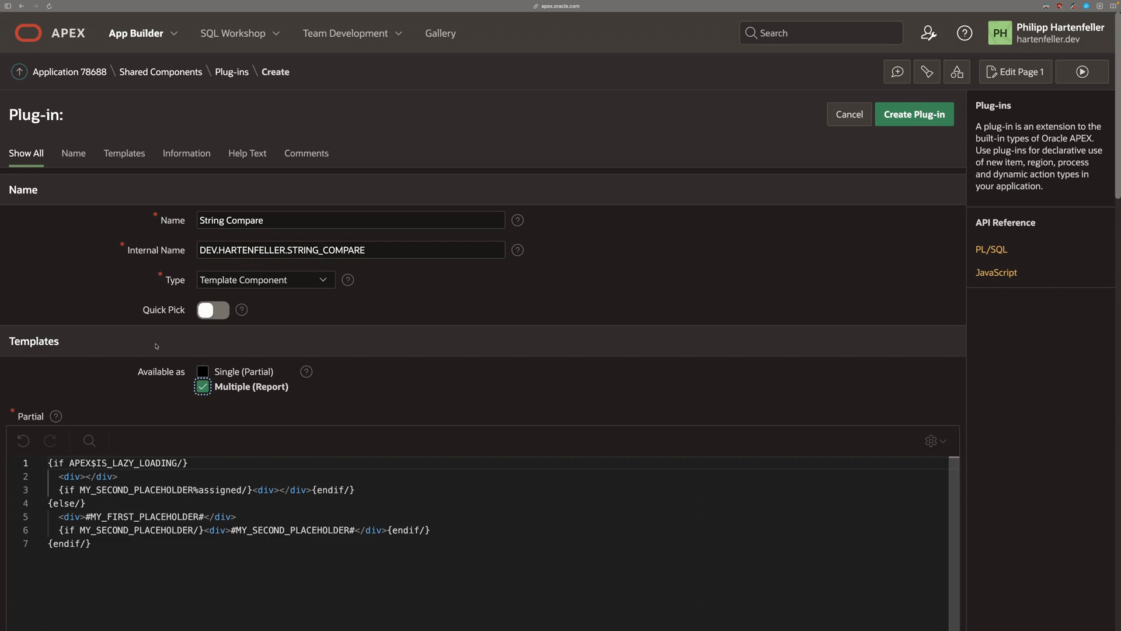
pyautogui.scroll(-3)
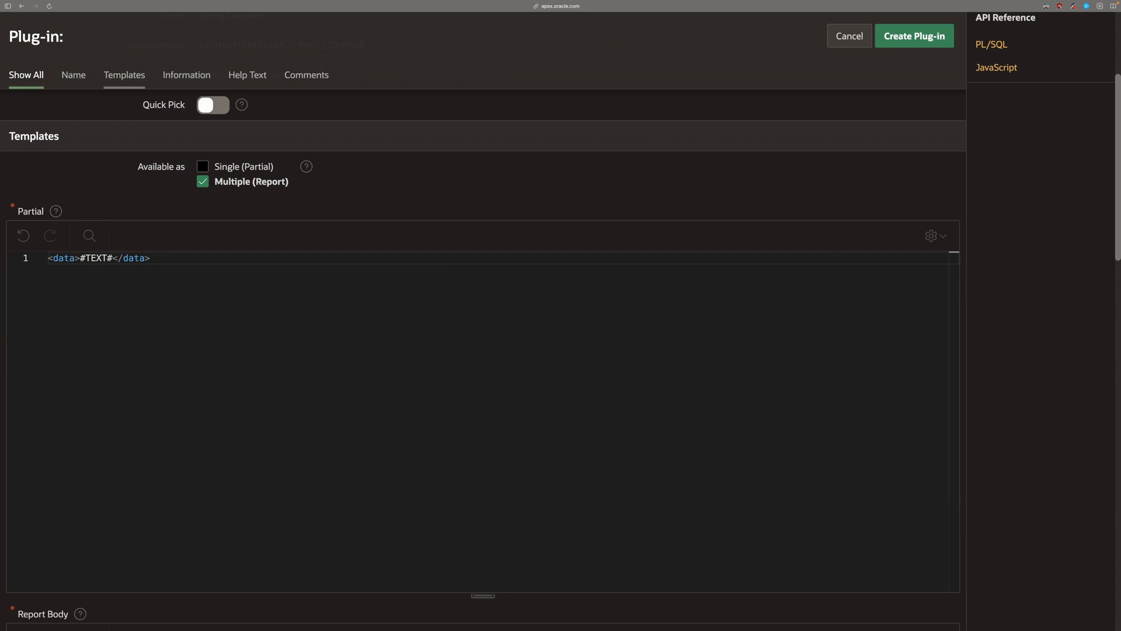
pyautogui.scroll(-3)
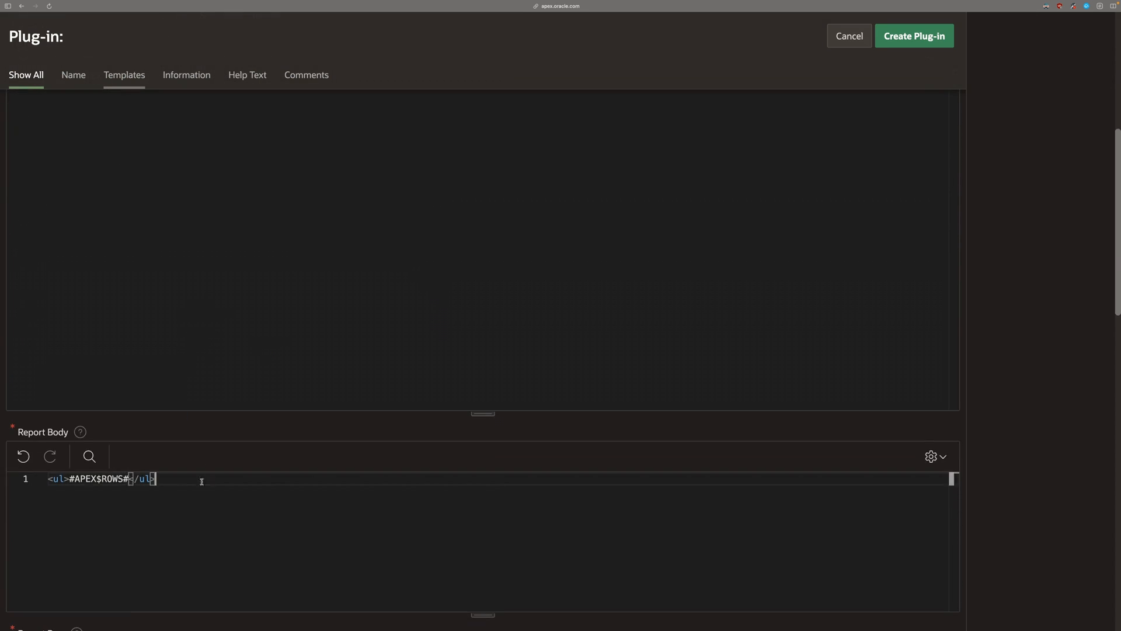
pyautogui.write('<x-str-compare-tc compare-mode="previous-line" rotate-colors="true" separator-char="">')
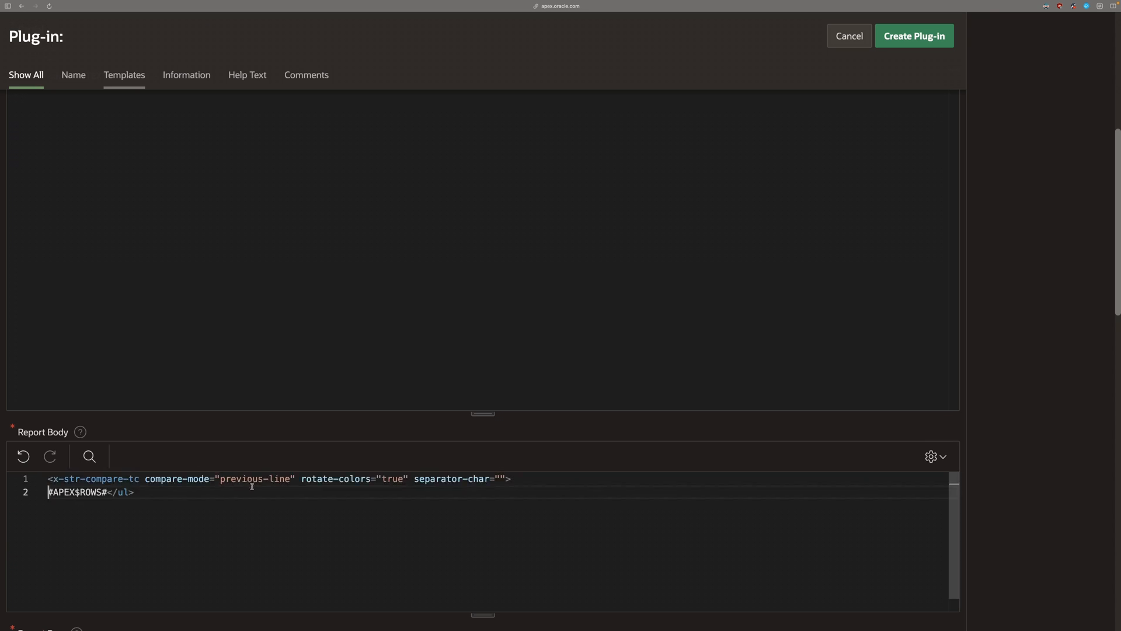
pyautogui.doubleClick(117, 479)
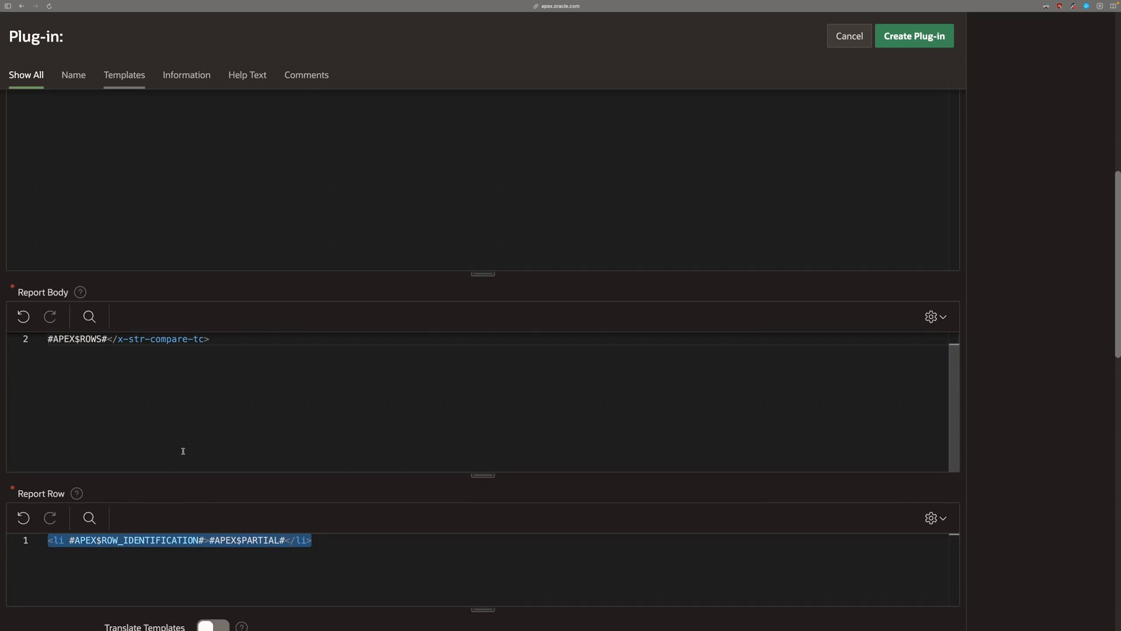
pyautogui.click(913, 35)
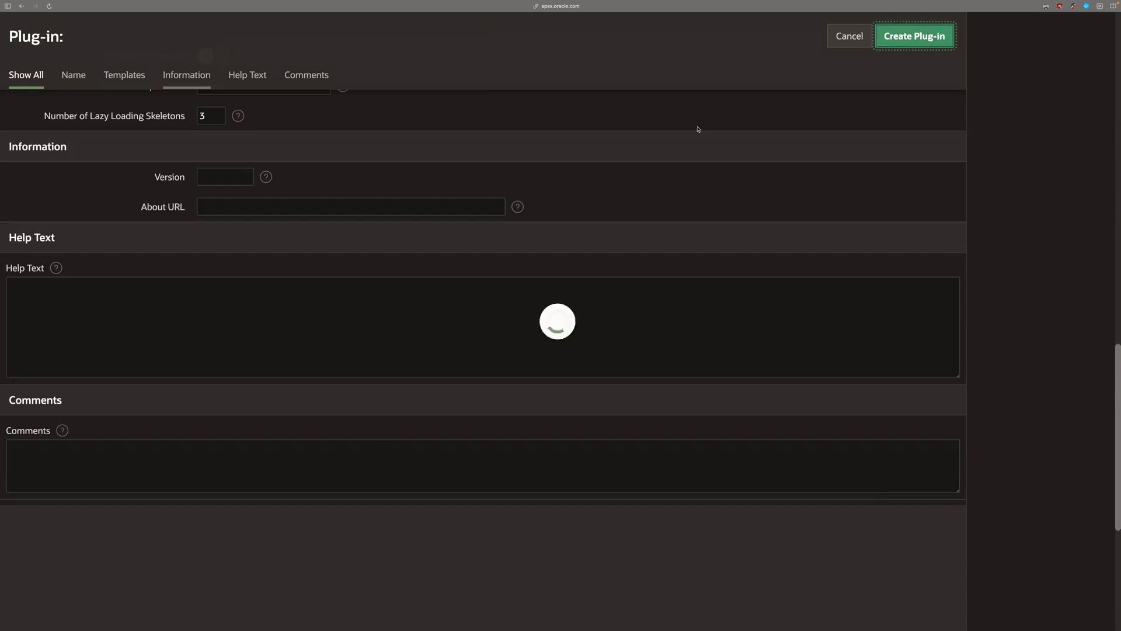
# - Synchronize attributes from the templates and mark the component-scoped Text attribute as required
pyautogui.click(914, 35)
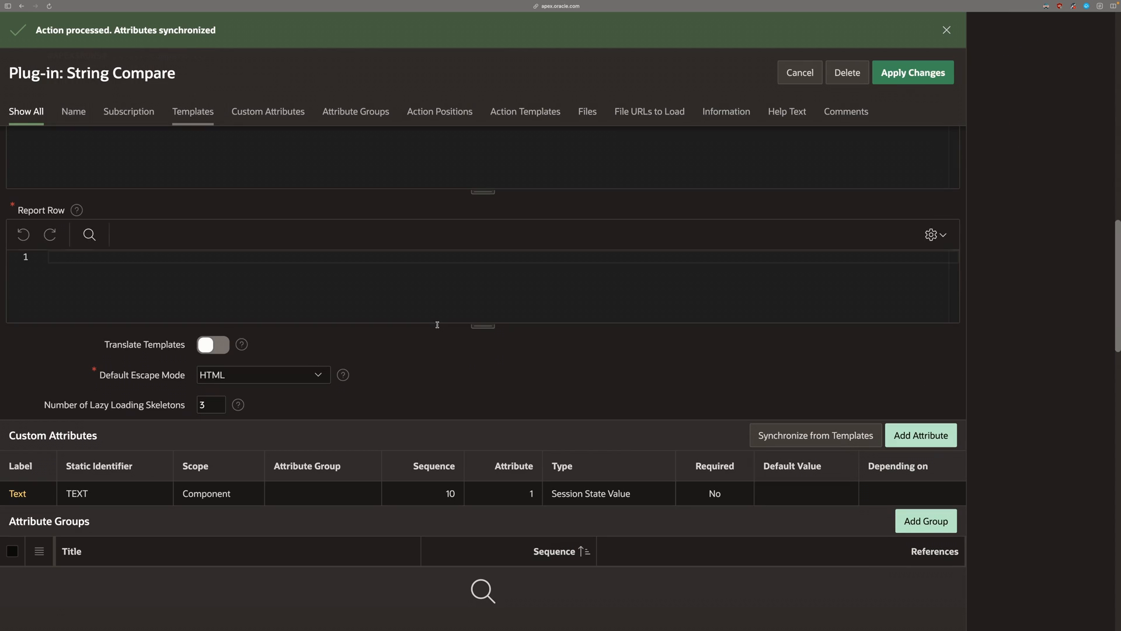
pyautogui.click(17, 493)
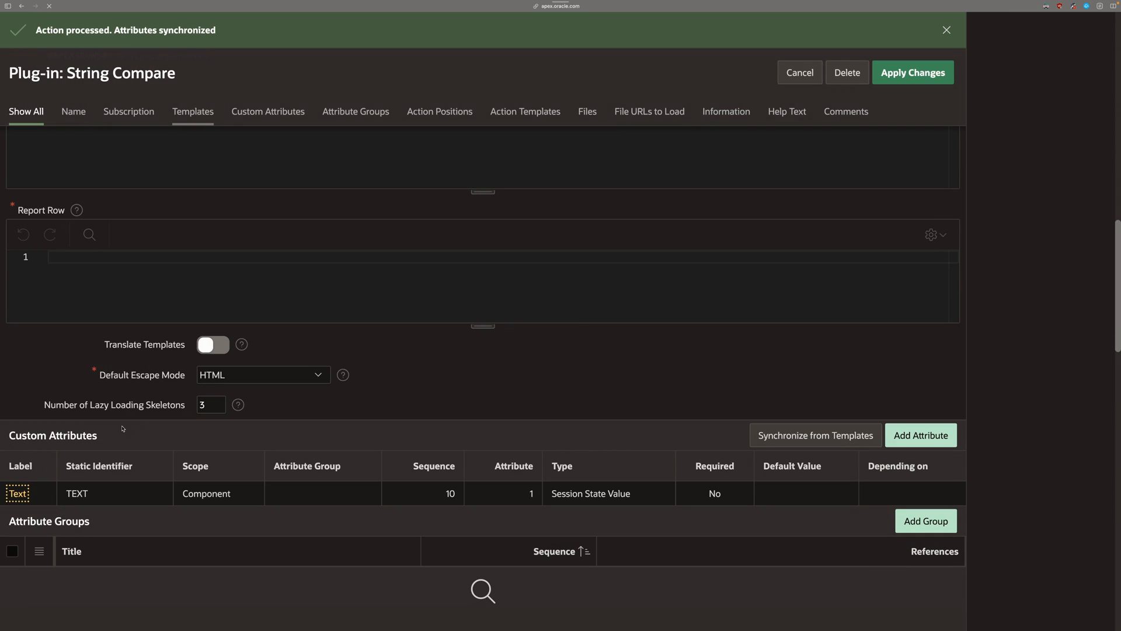
pyautogui.click(17, 493)
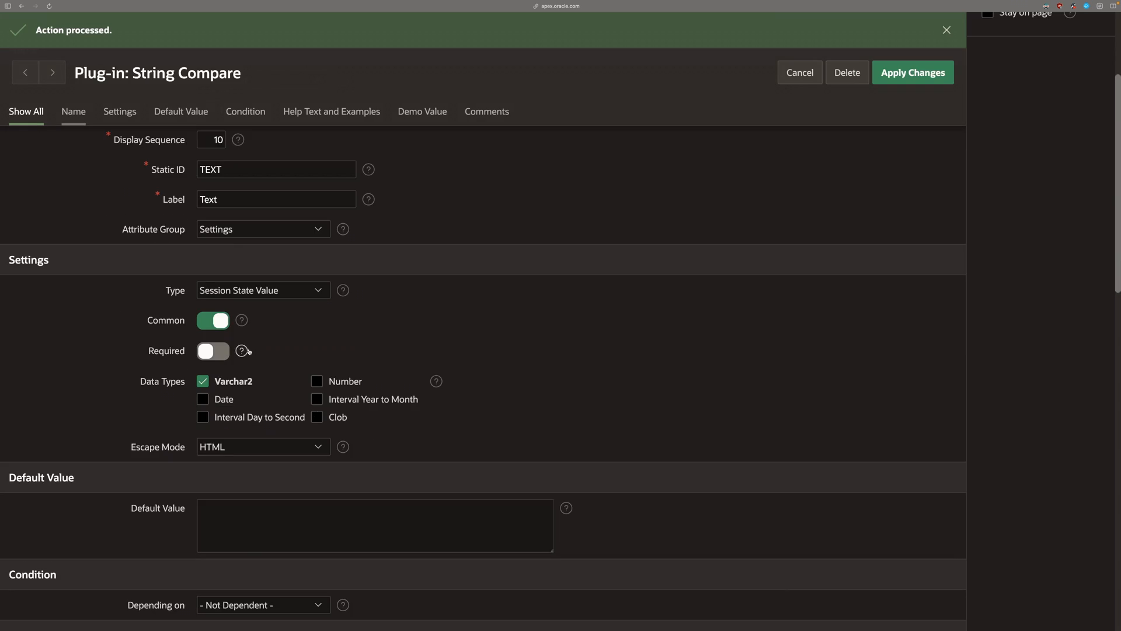
pyautogui.click(212, 350)
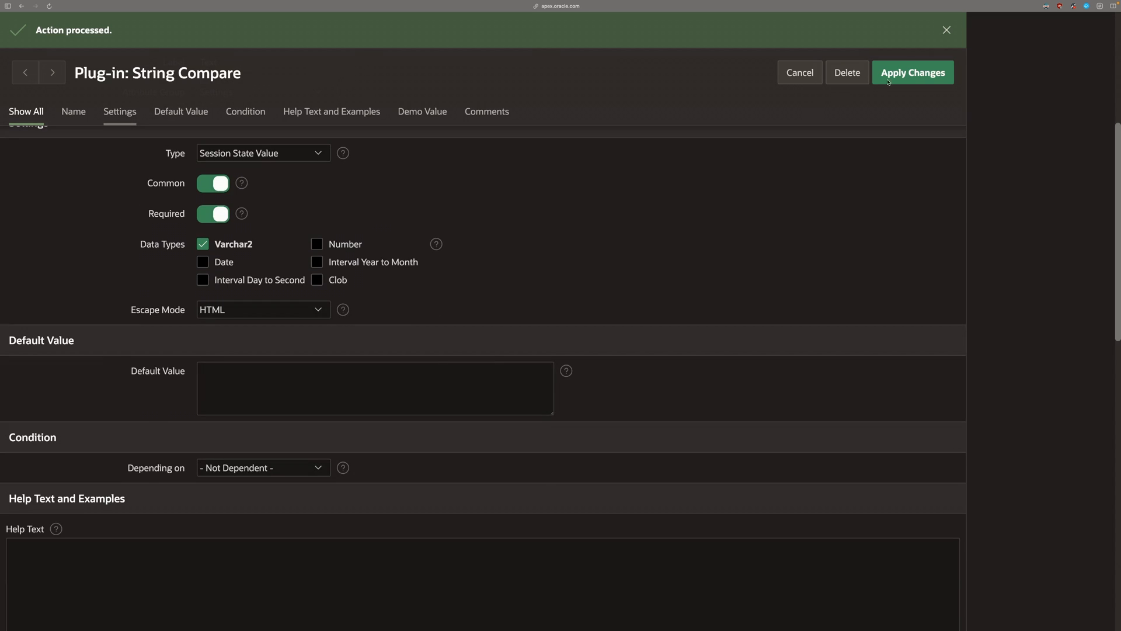
pyautogui.click(913, 73)
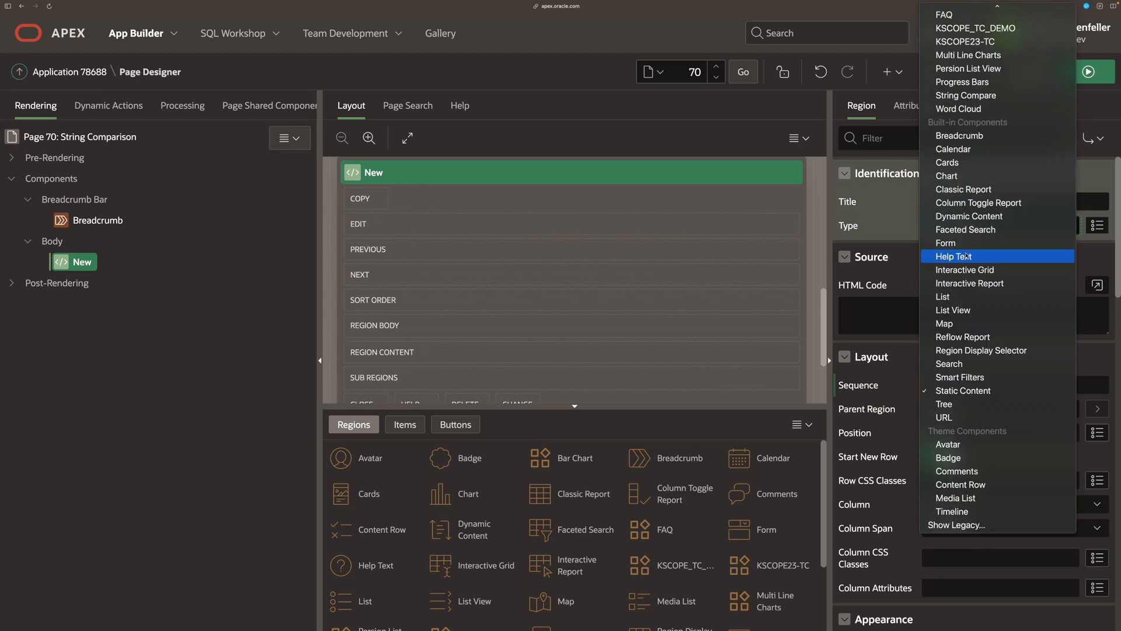
# - Make page 70's region a String Compare report over a select sys_guid() query with Text from SYS_GUID()
pyautogui.click(966, 96)
pyautogui.write('se')
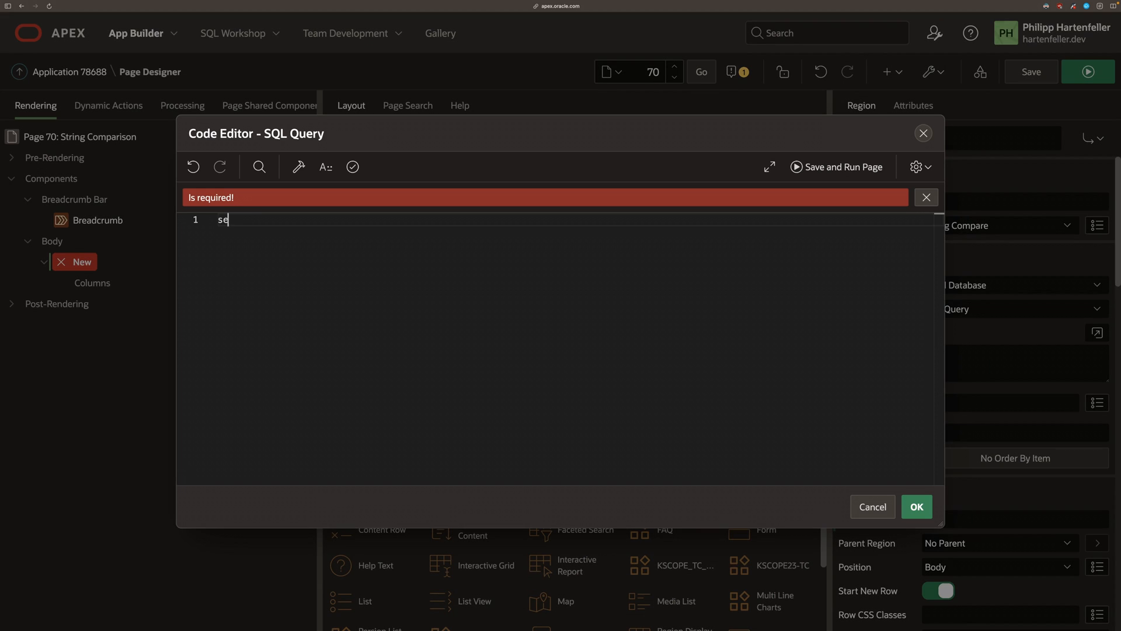
pyautogui.write('lect')
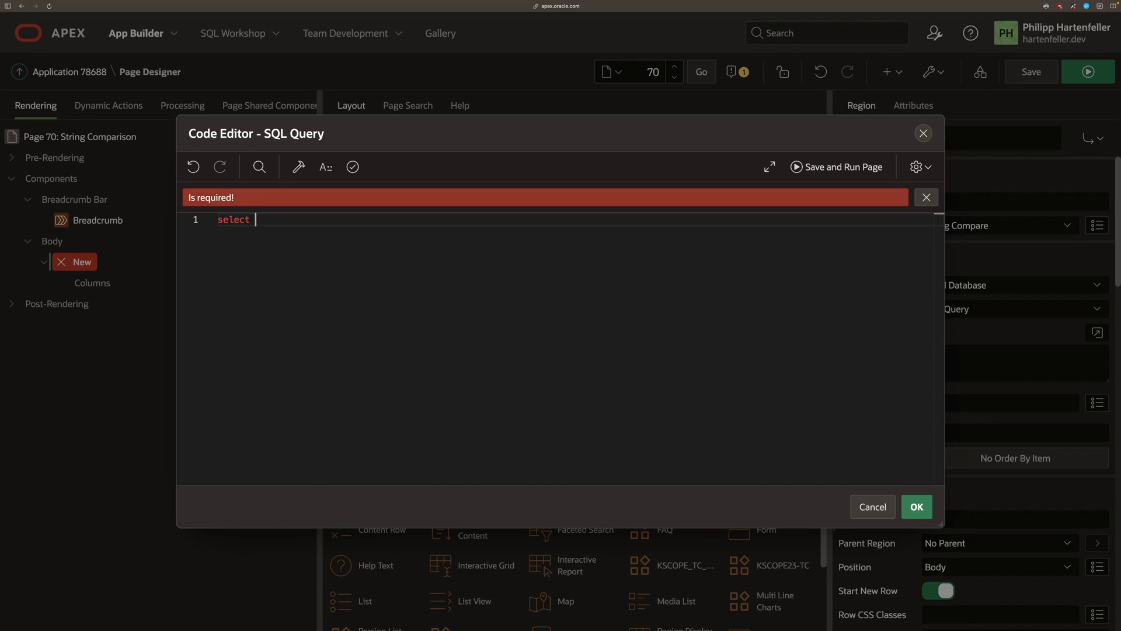
pyautogui.write('sys_guid() fr')
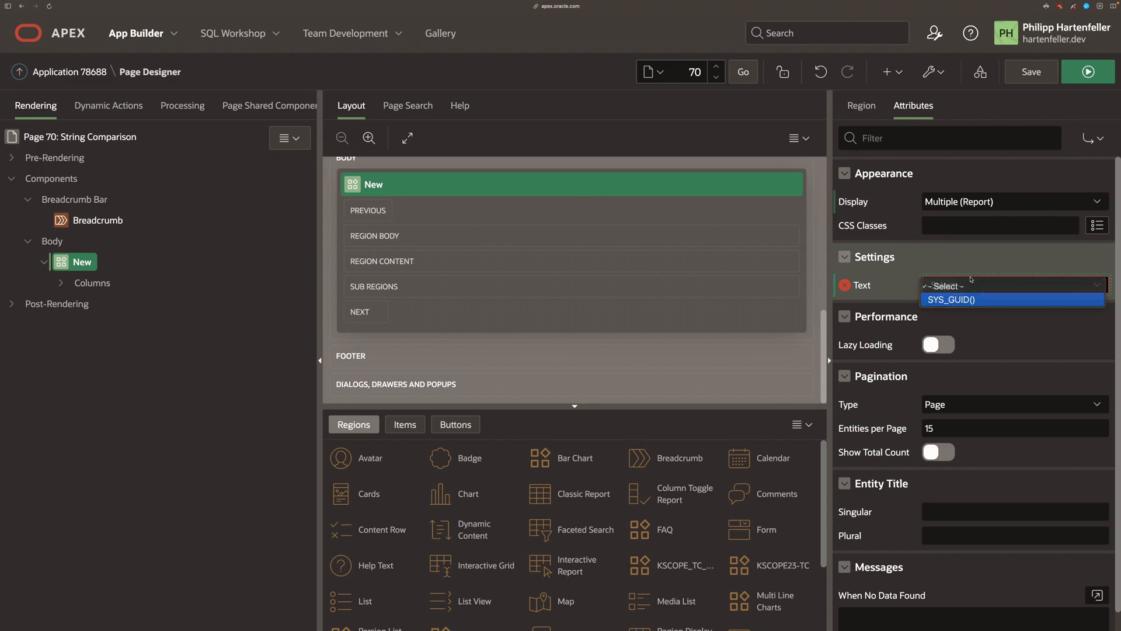
pyautogui.click(951, 299)
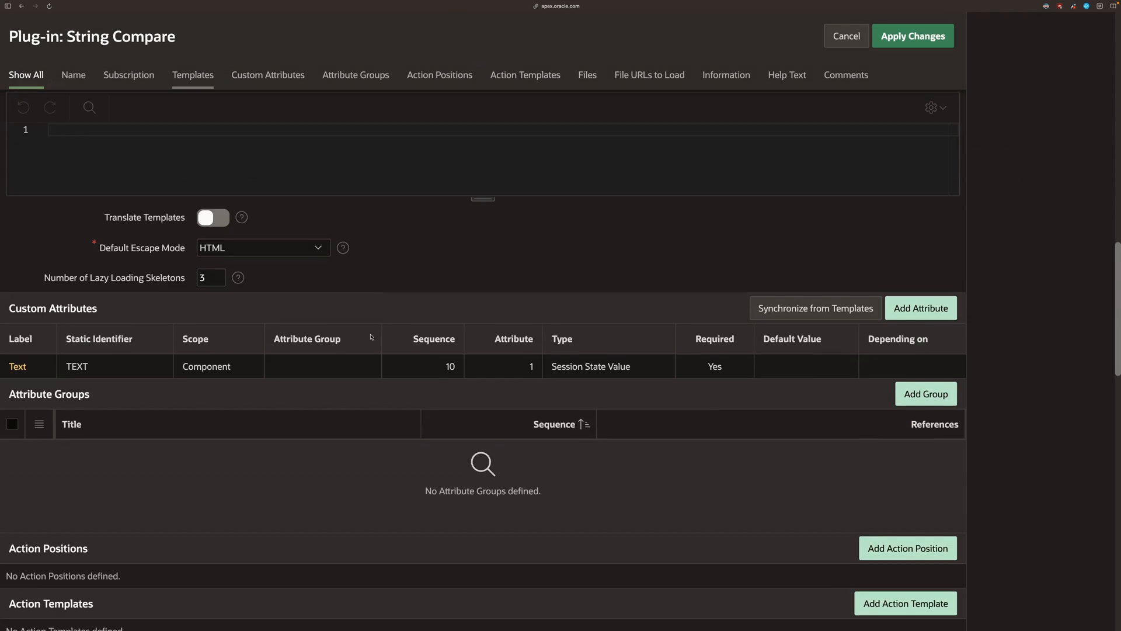
# - Upload the two component files to the String Compare plug-in's Files section
pyautogui.scroll(-3)
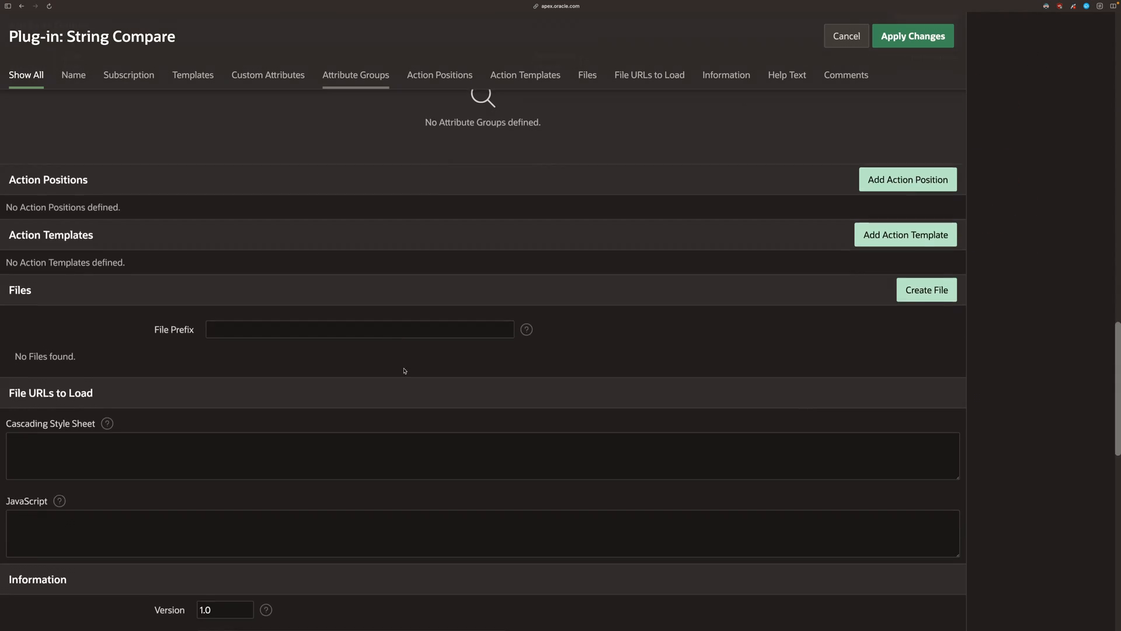
pyautogui.click(928, 290)
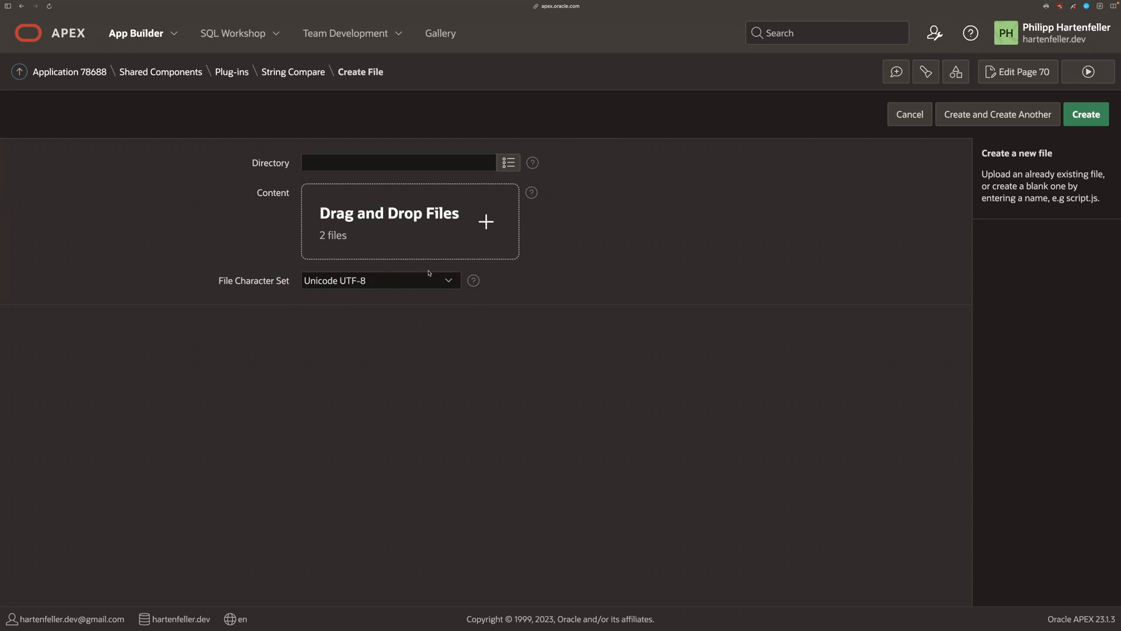
pyautogui.click(1087, 114)
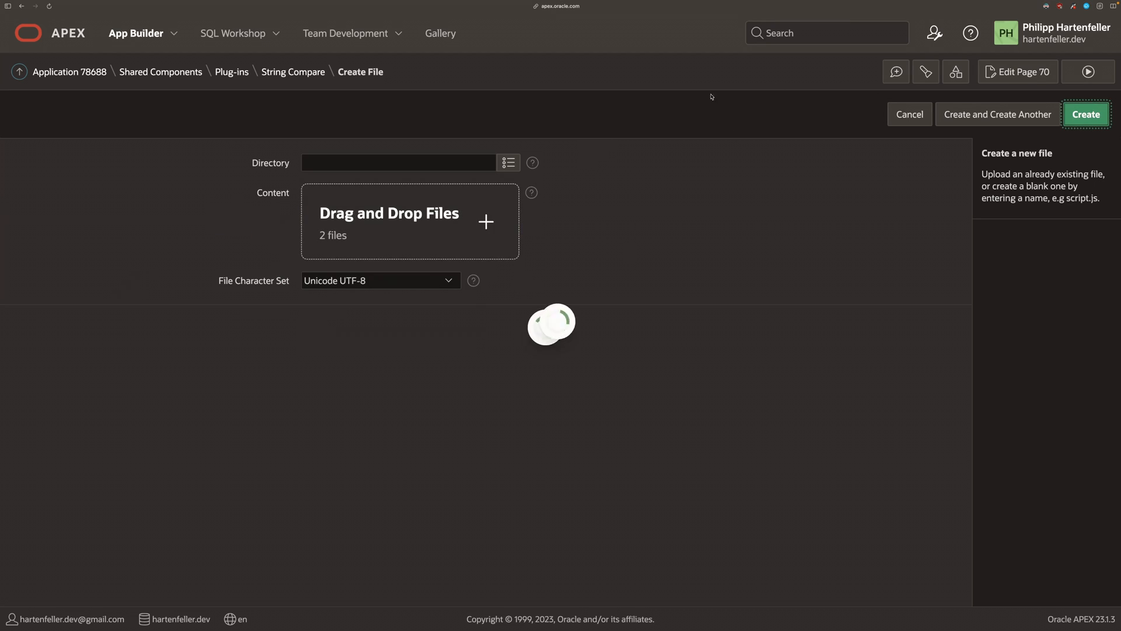
pyautogui.click(1087, 114)
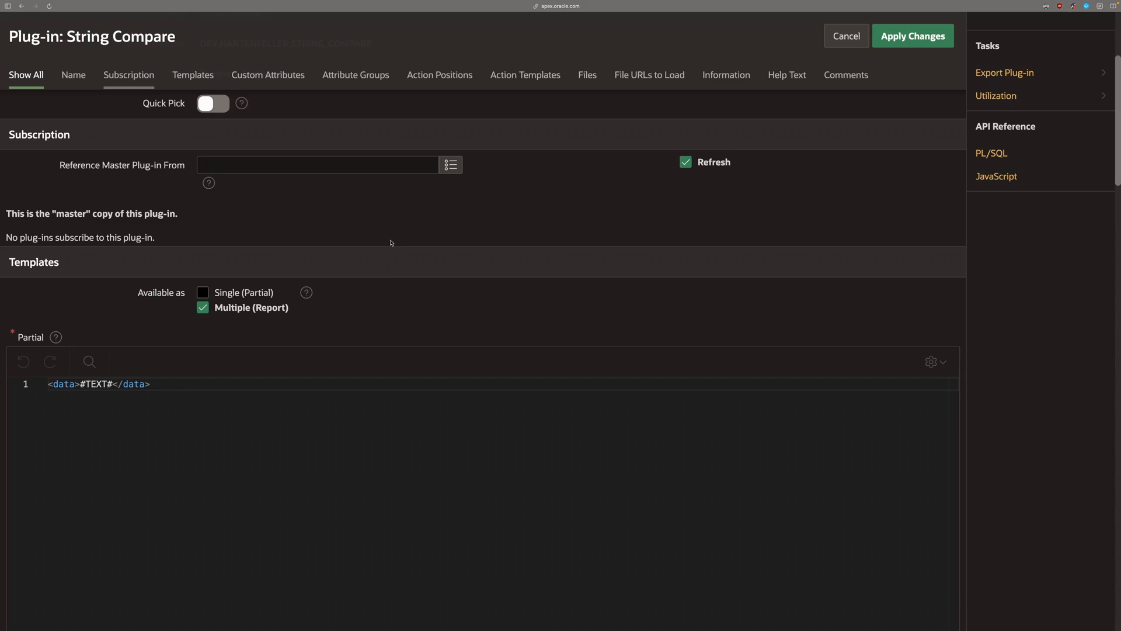
# - Start a new custom attribute for the plug-in below the Report Body template
pyautogui.scroll(-3)
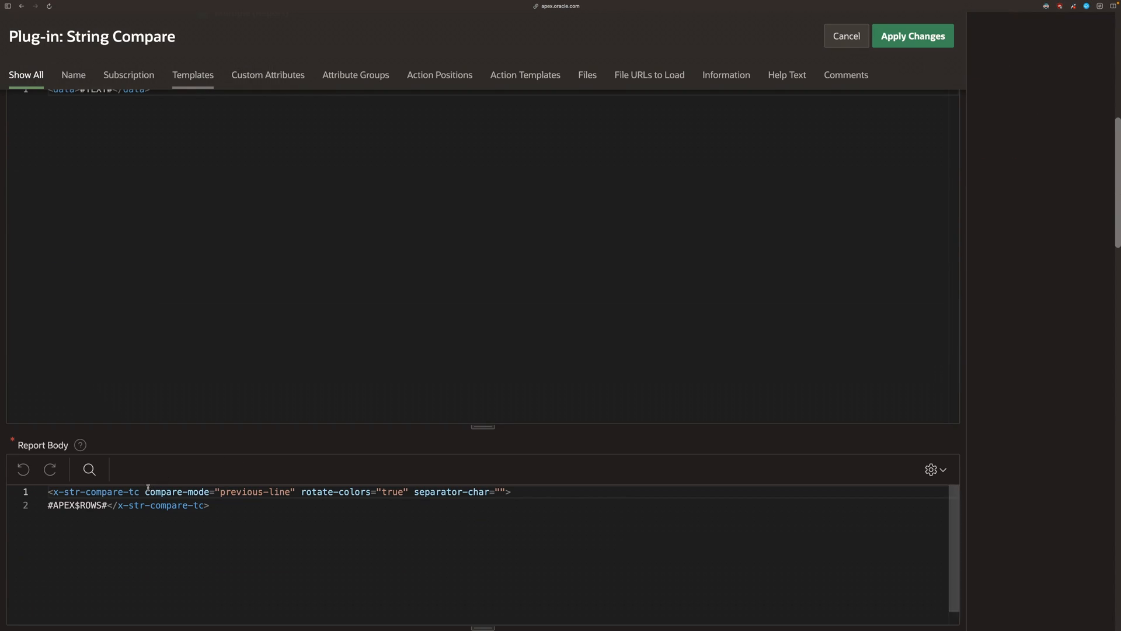
pyautogui.scroll(-3)
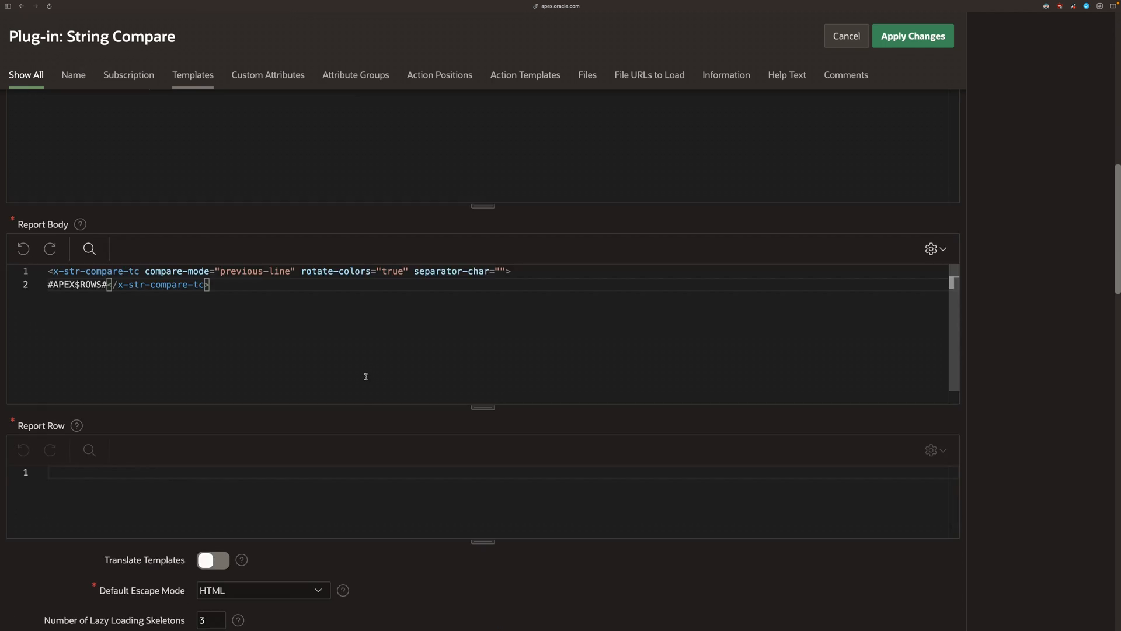
pyautogui.scroll(-3)
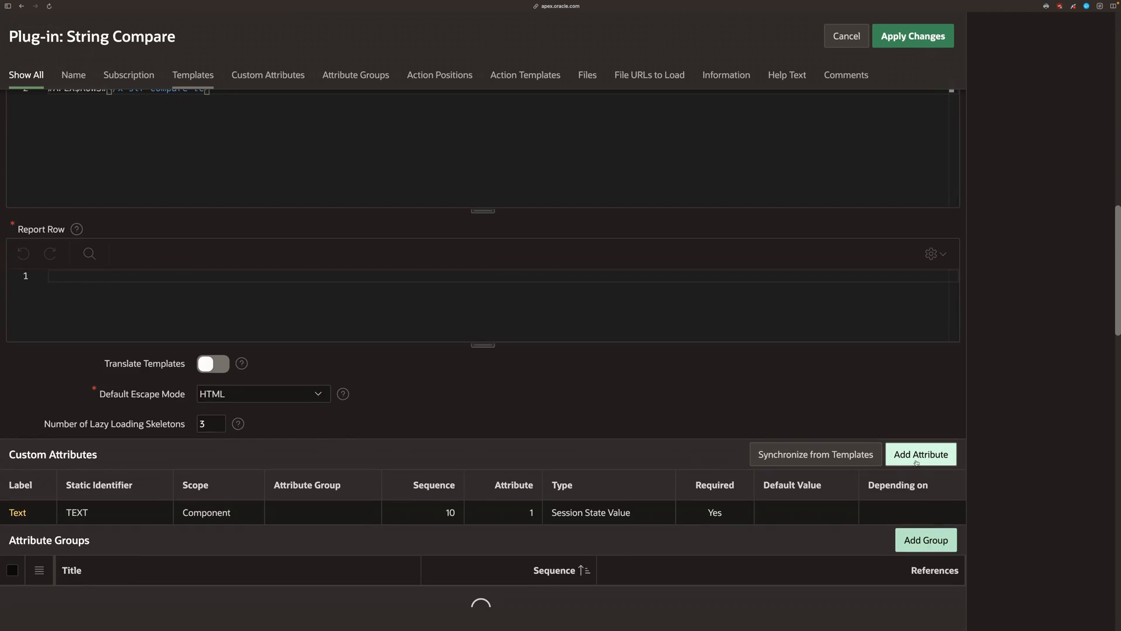
pyautogui.click(920, 453)
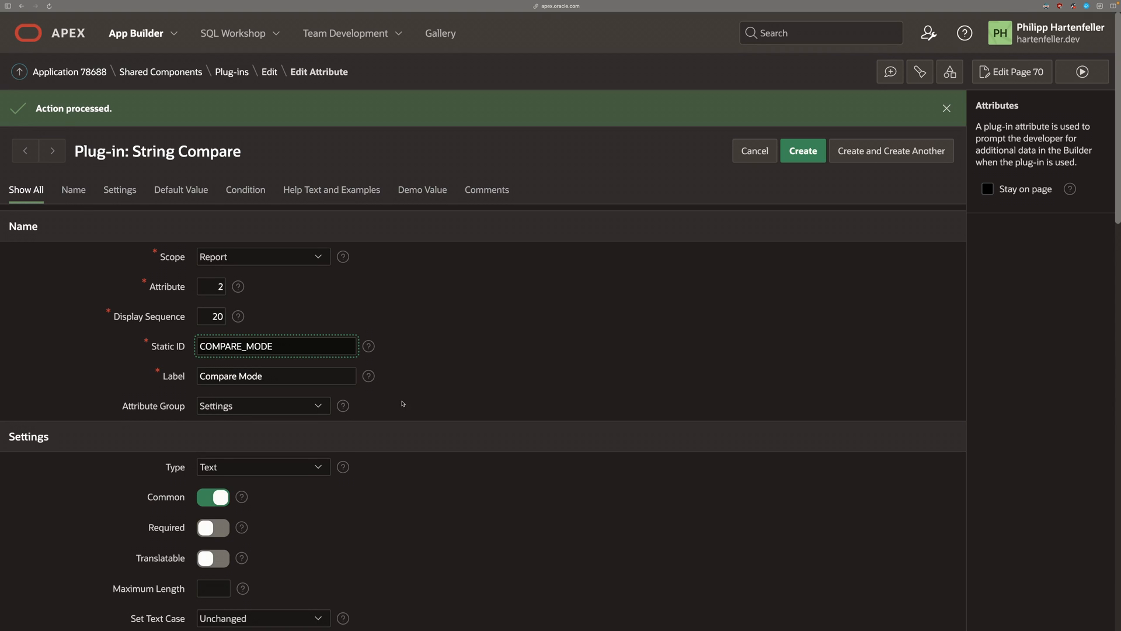
# - Make Compare Mode a required select list with default value previous-line
pyautogui.click(263, 467)
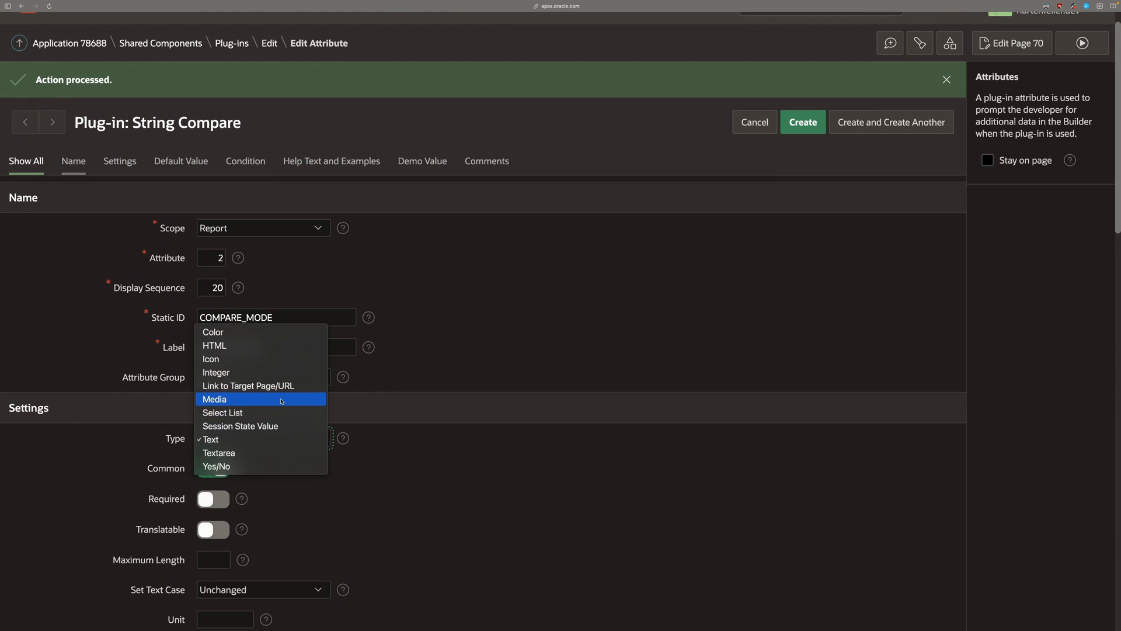
pyautogui.click(222, 412)
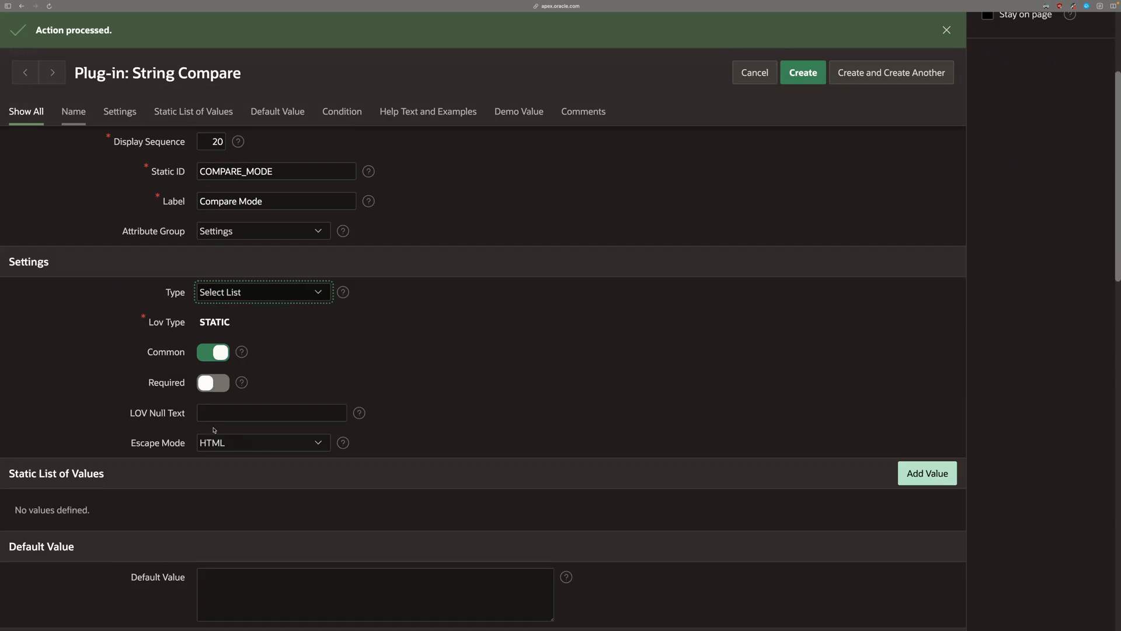
pyautogui.click(213, 382)
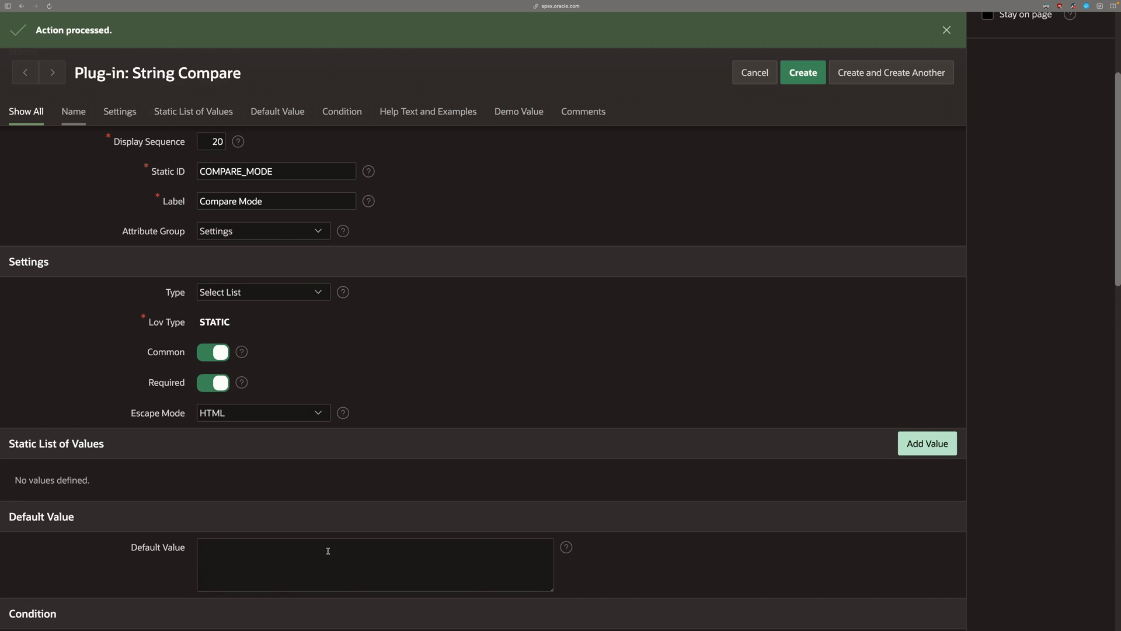
pyautogui.write('previous-line')
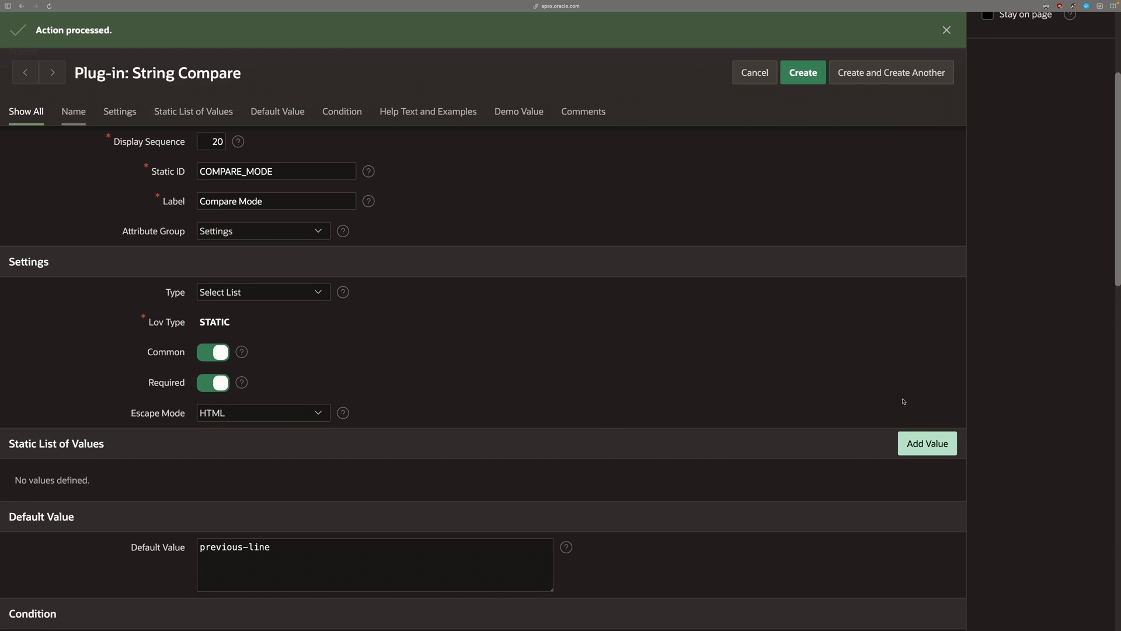
# - Add the previous line and first line static values, save the attribute, and begin the # substitution in the template
pyautogui.click(928, 443)
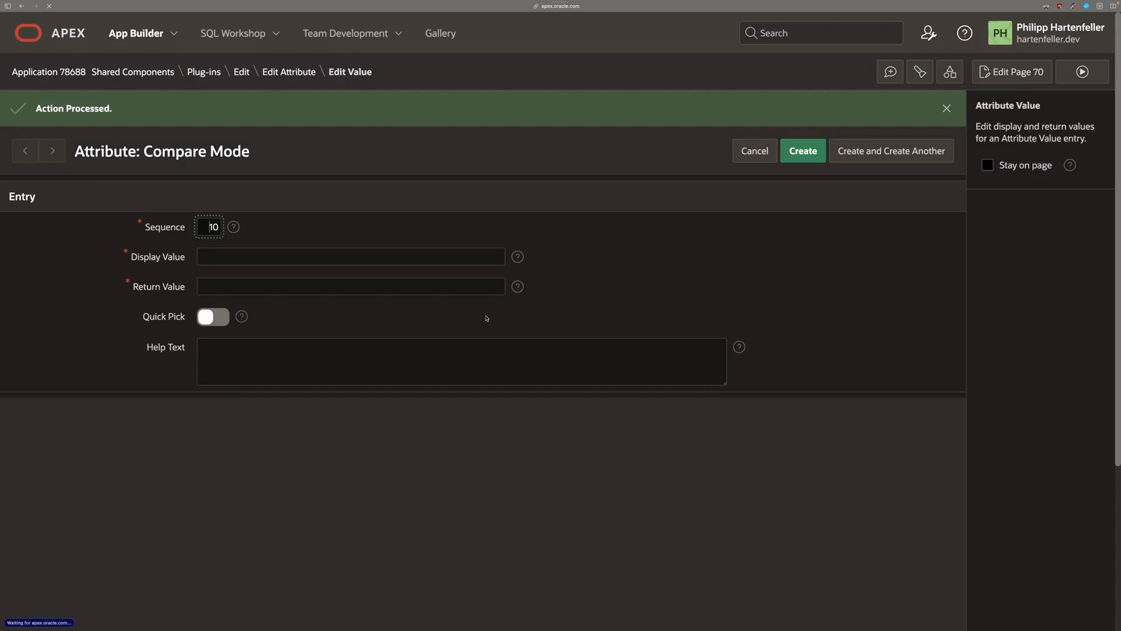
pyautogui.write('previous-line')
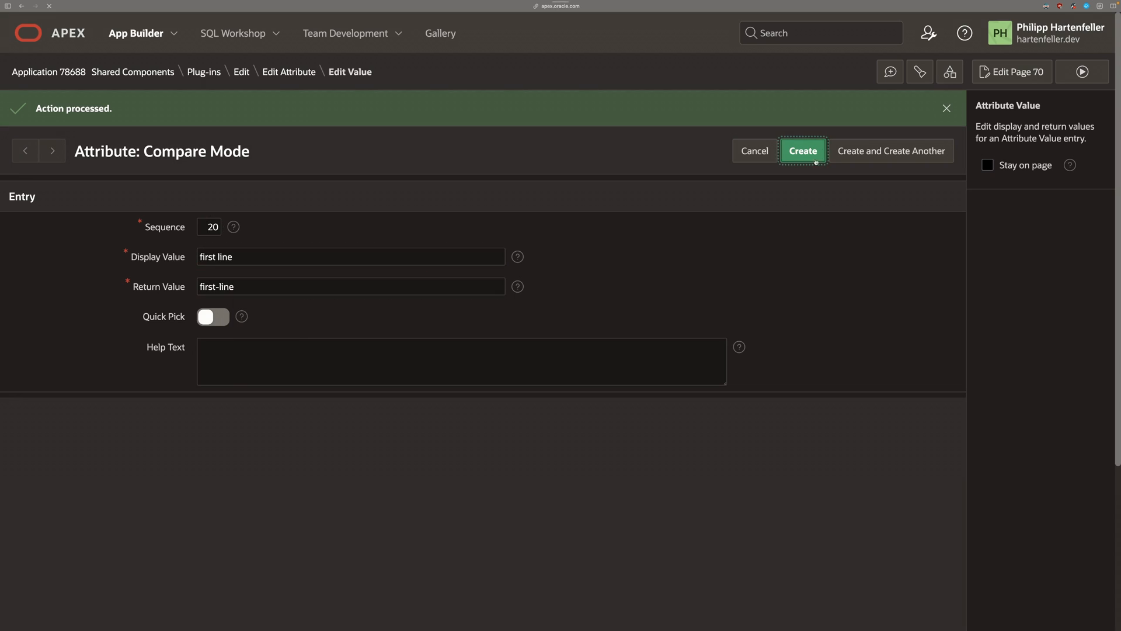
pyautogui.click(804, 150)
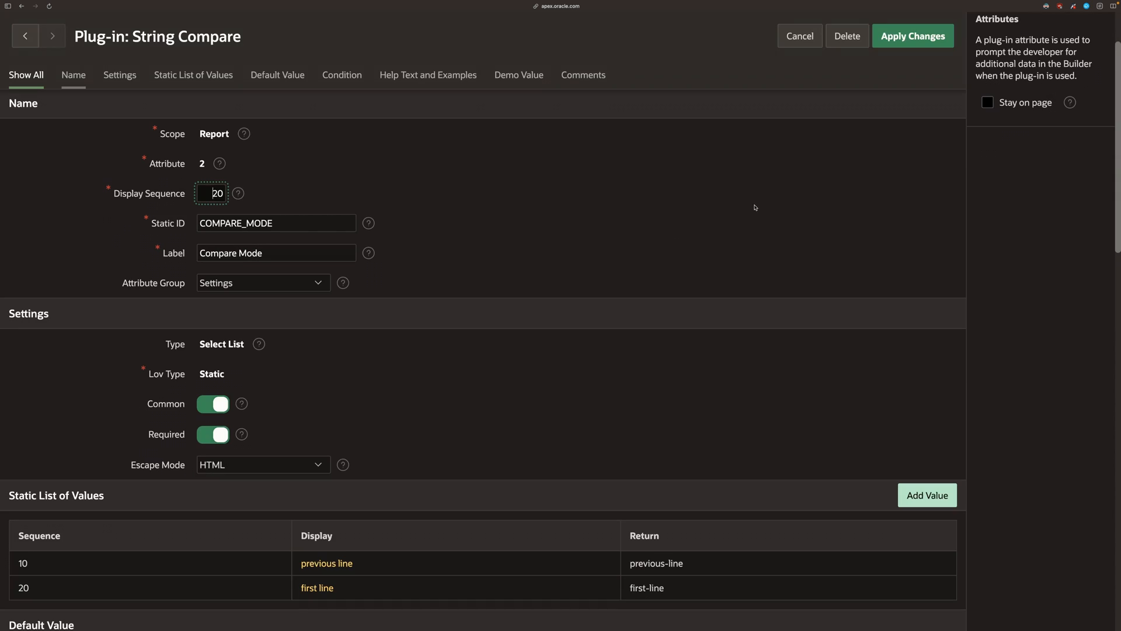
pyautogui.click(914, 35)
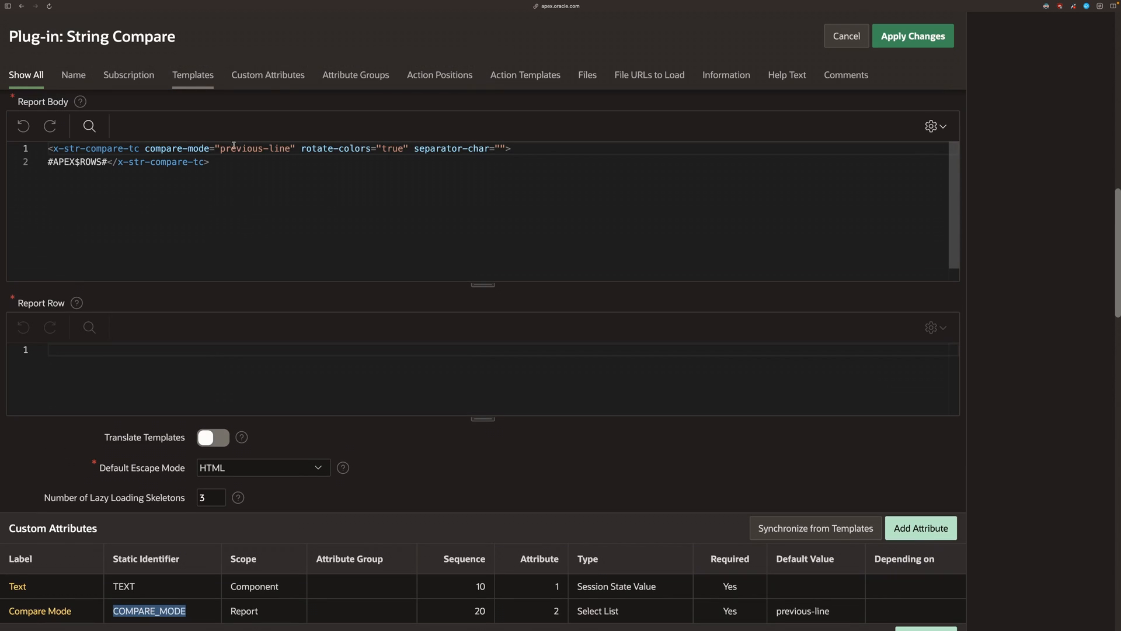
pyautogui.write('#')
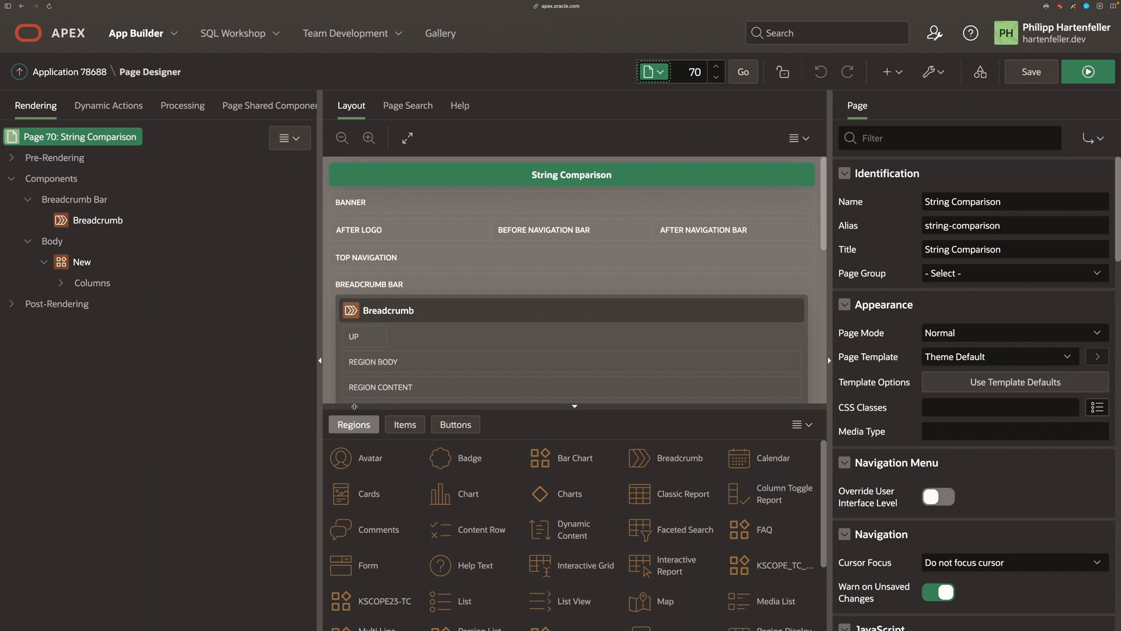
# - Edit and confirm the String Compare region's fifteen-row SQL query in the Code Editor
pyautogui.click(82, 262)
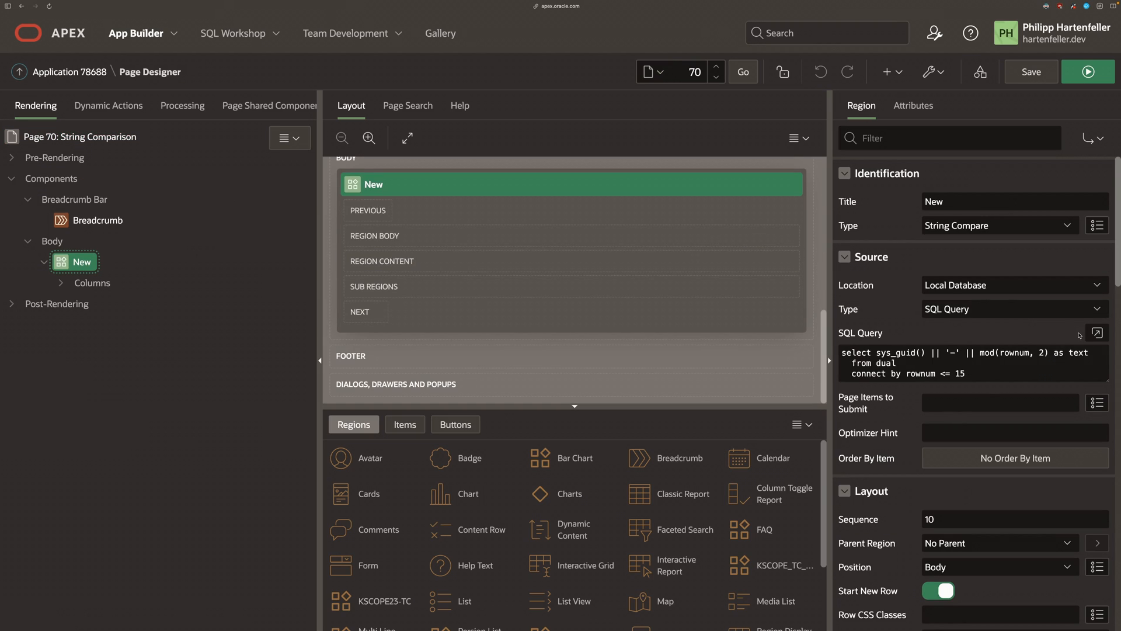
pyautogui.click(1097, 332)
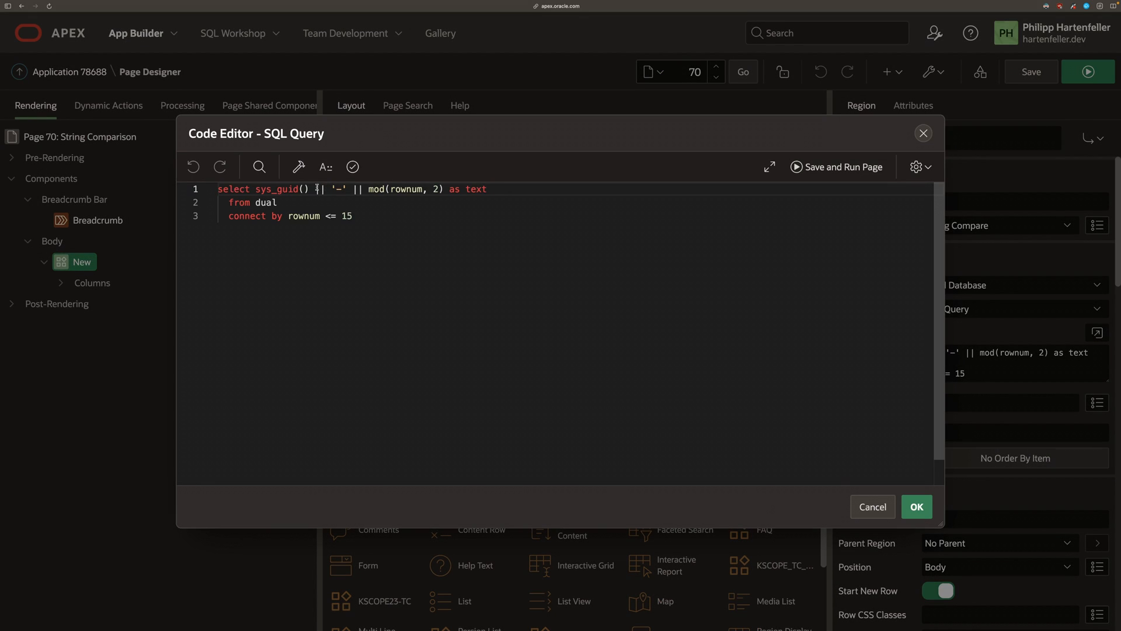
pyautogui.moveTo(313, 189); pyautogui.dragTo(487, 190)
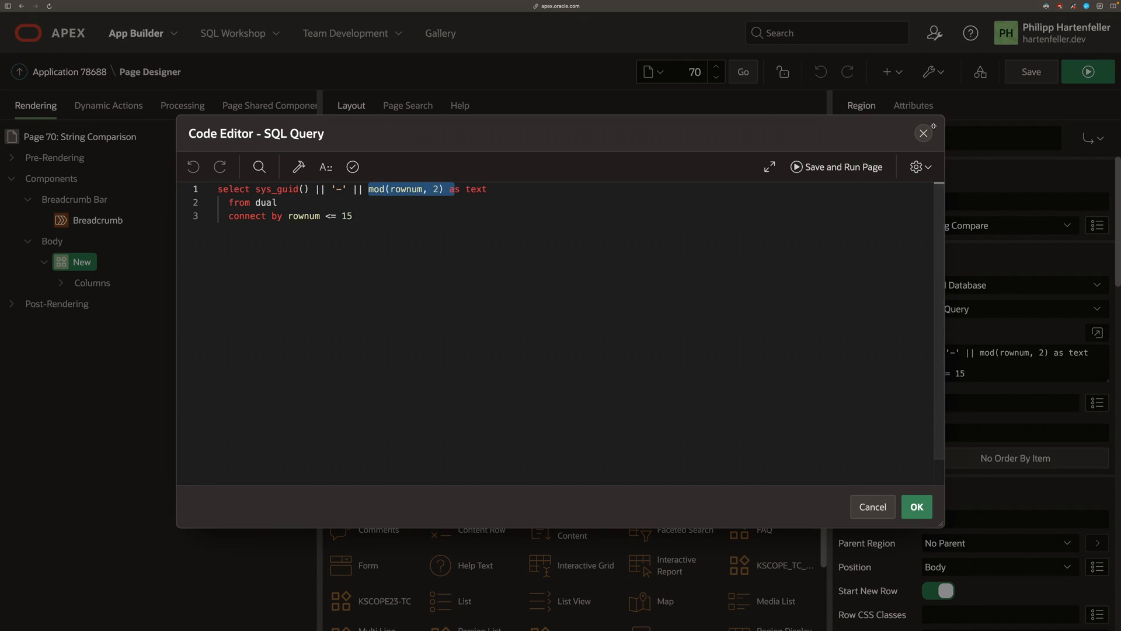
pyautogui.click(916, 507)
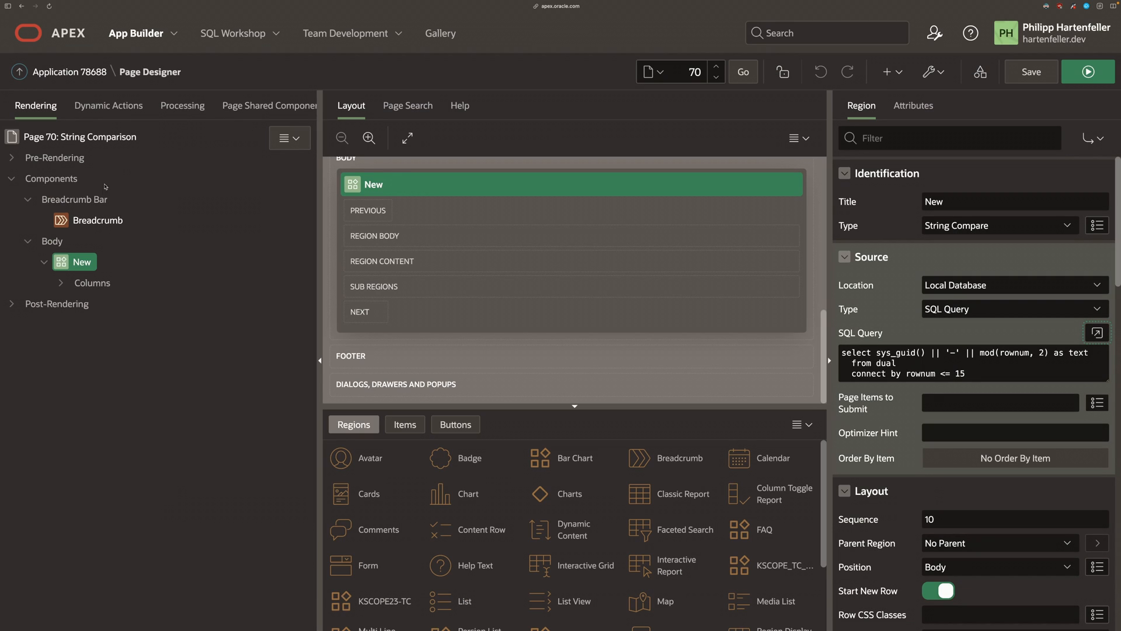
# - Run page 70 and inspect the rendered comparison rows with DevTools
pyautogui.click(914, 105)
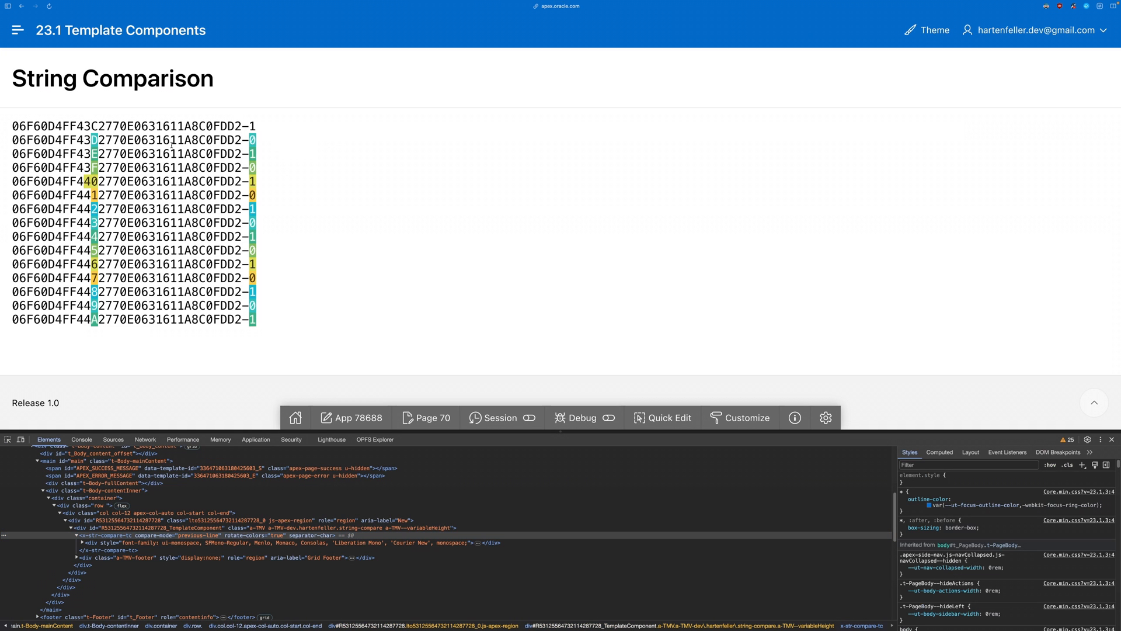
pyautogui.moveTo(84, 140); pyautogui.dragTo(272, 306)
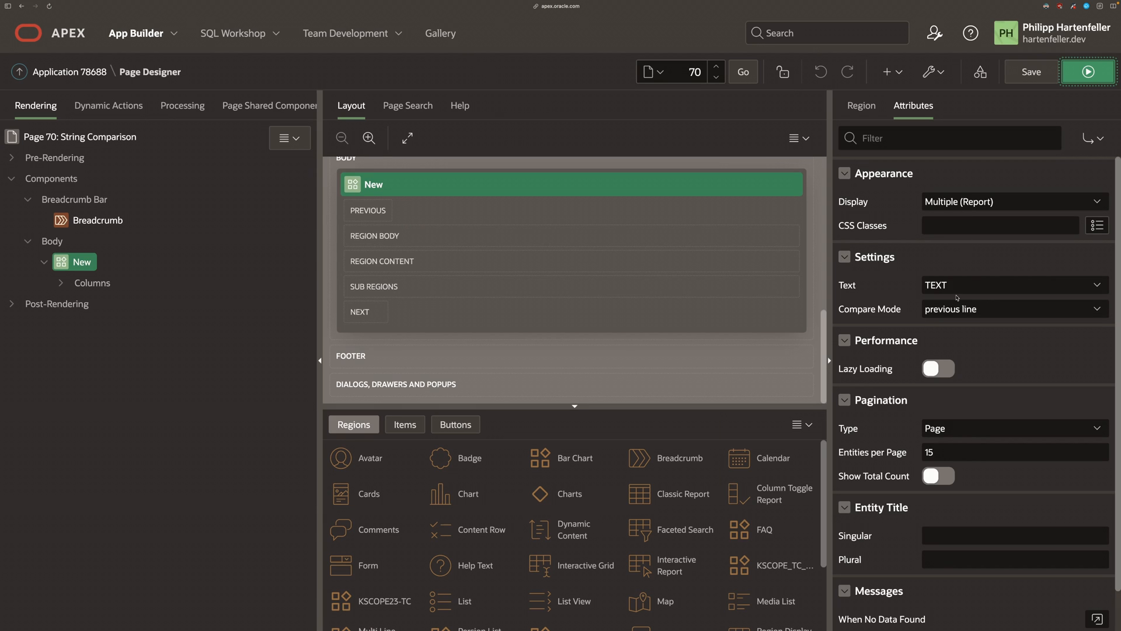
pyautogui.click(1015, 308)
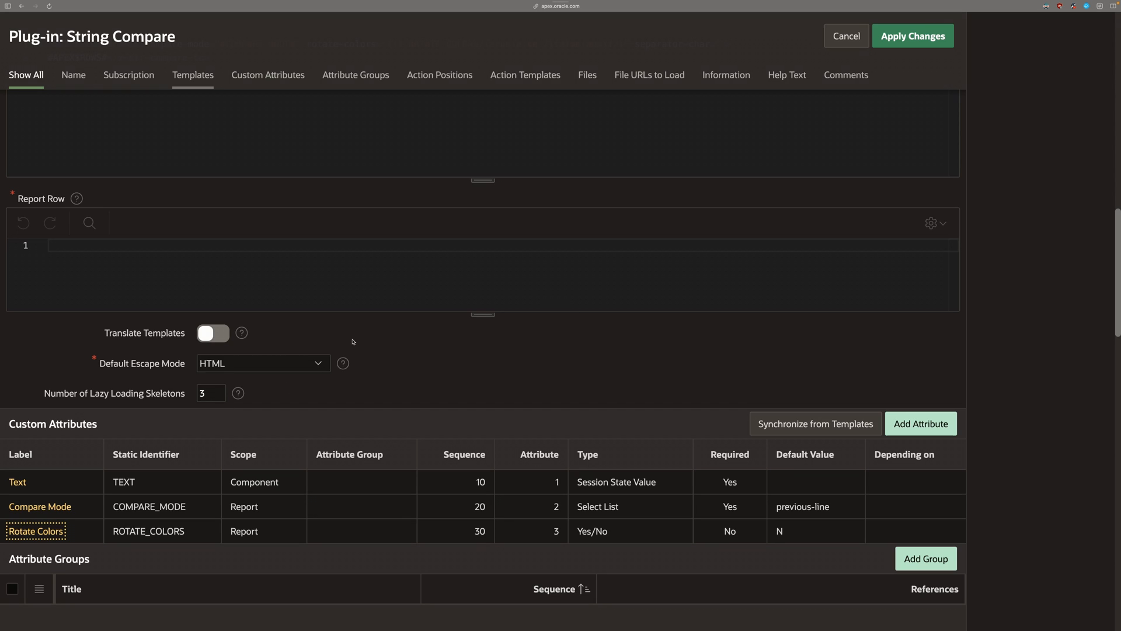
# - Review the report-scoped Rotate Colors attribute (default N) and its conditional use in the Report Body template
pyautogui.click(33, 531)
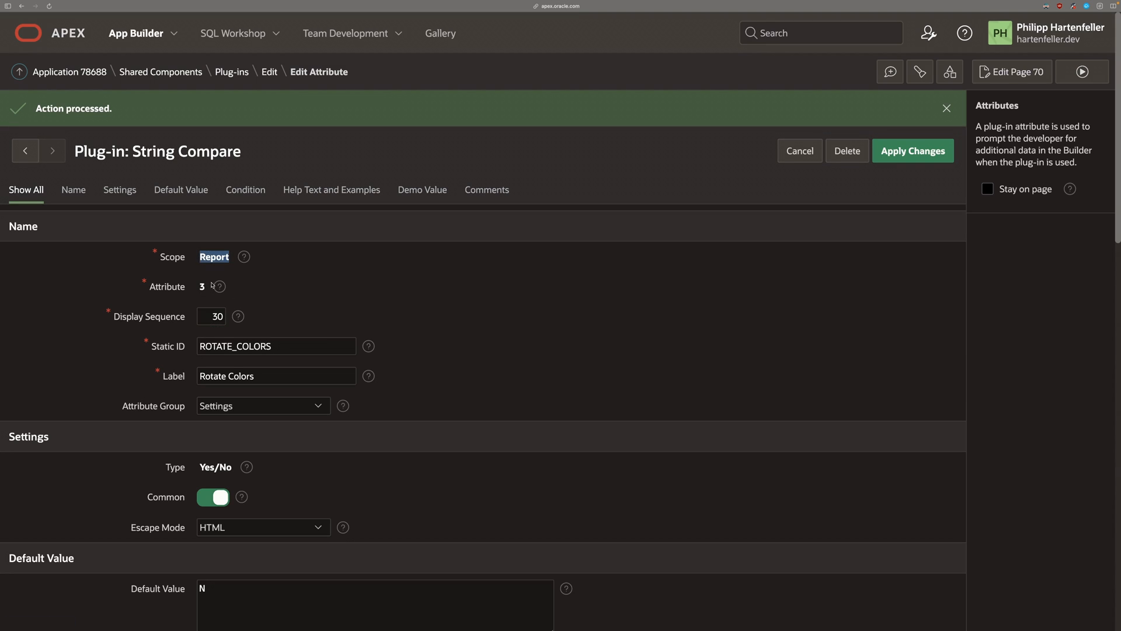
pyautogui.scroll(-3)
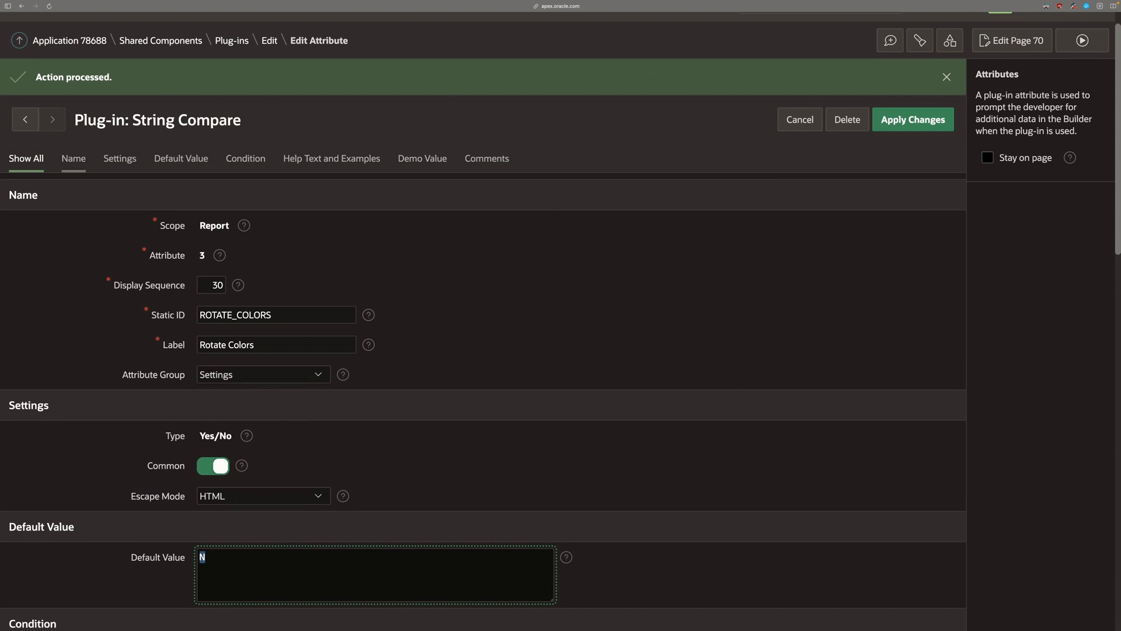
pyautogui.click(913, 120)
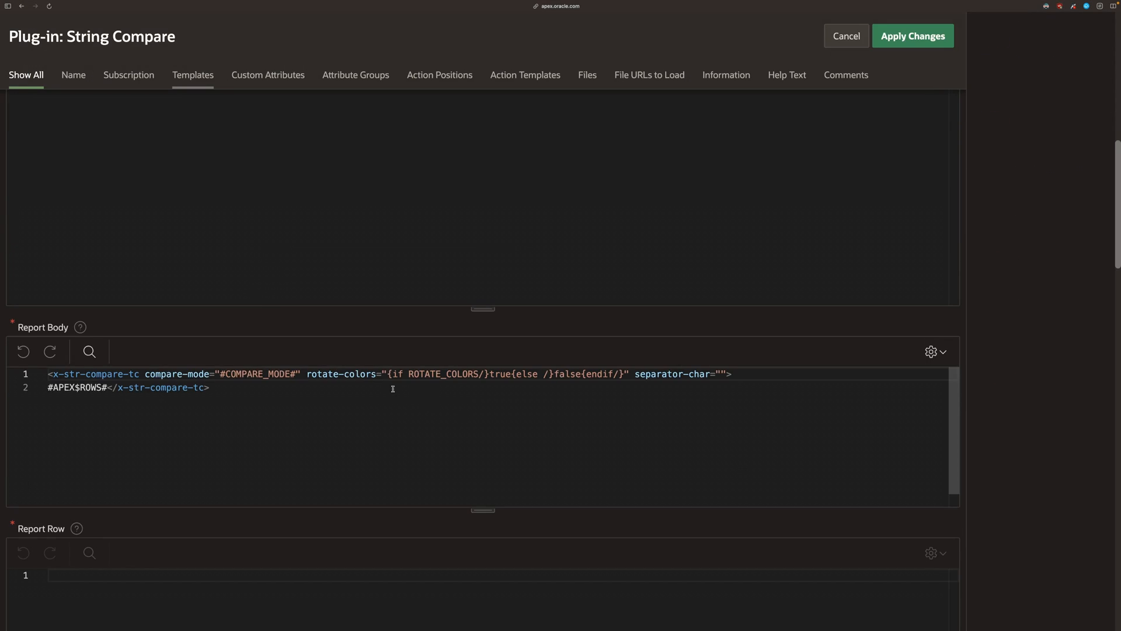
pyautogui.moveTo(306, 374); pyautogui.dragTo(630, 374)
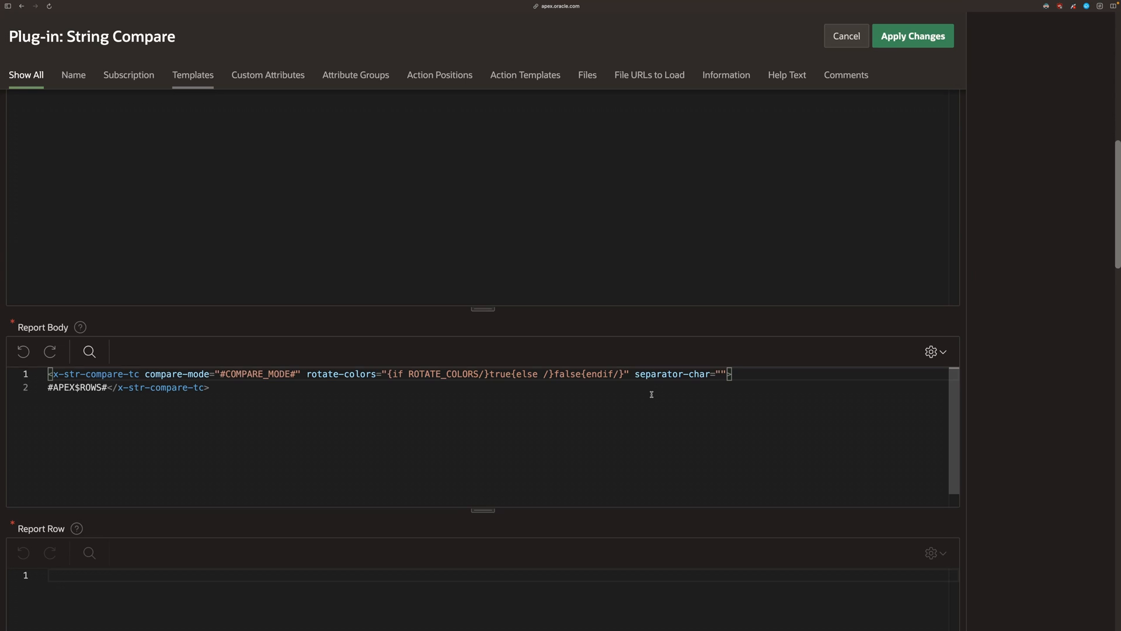
pyautogui.moveTo(983, 223)
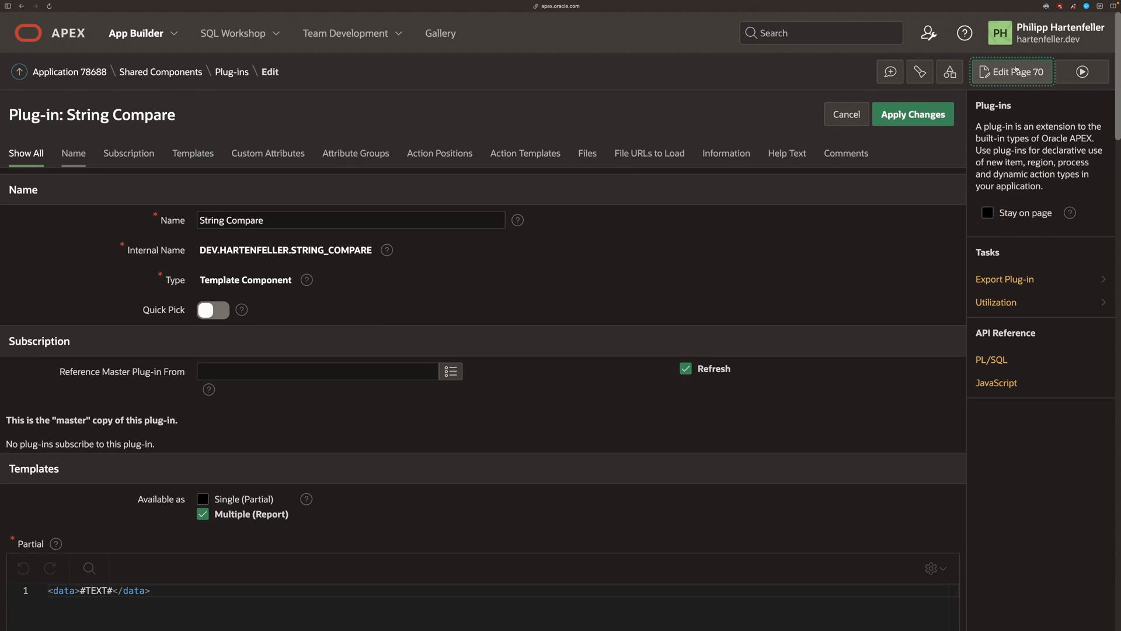
# - Set page 70's String Compare region Compare Mode to first line and save
pyautogui.click(1013, 72)
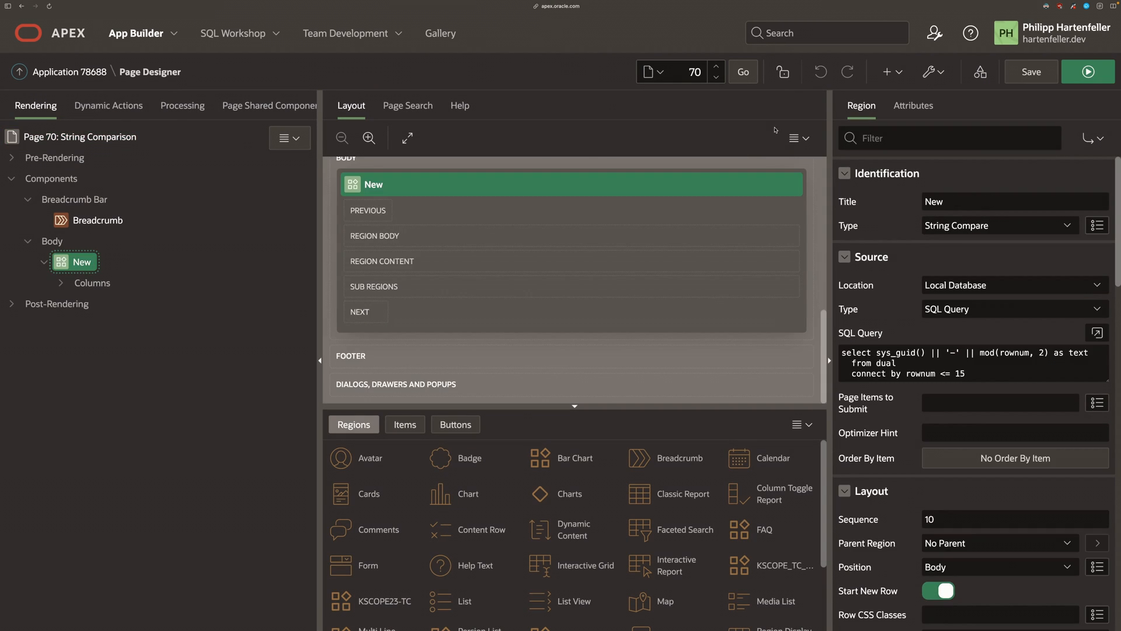
pyautogui.click(914, 106)
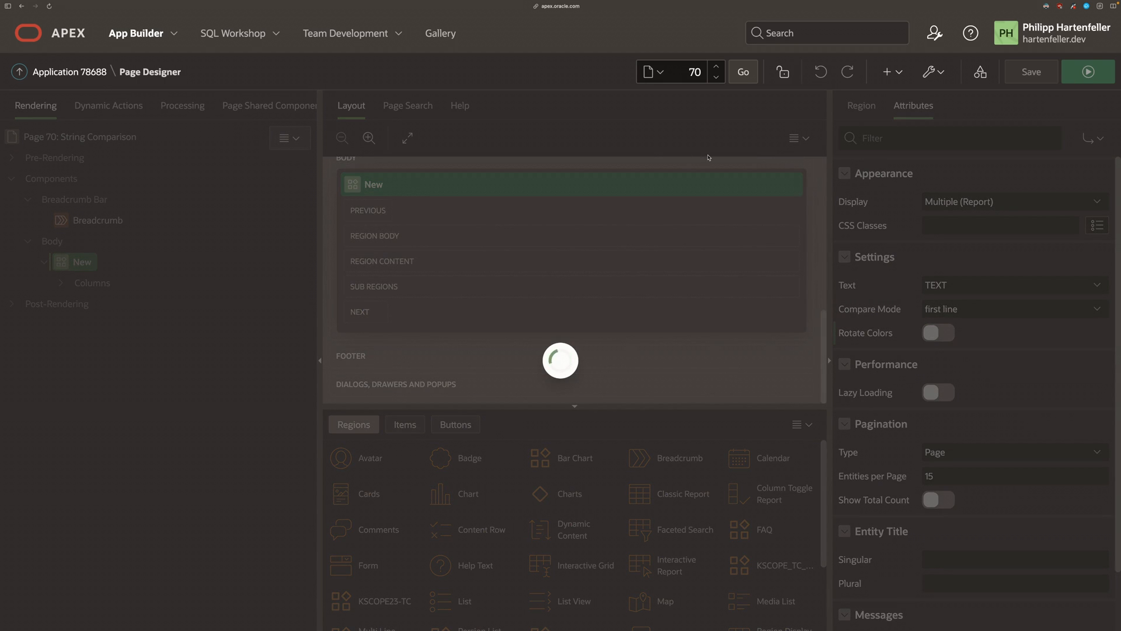
pyautogui.click(1089, 73)
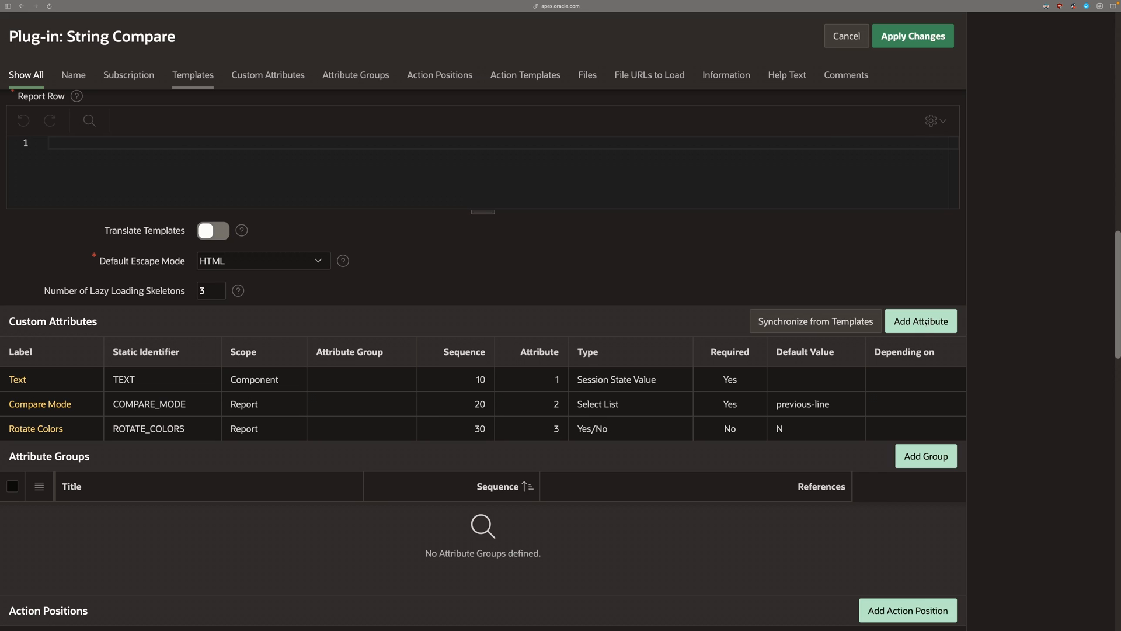
# - Add a report-scoped text attribute SEPARATOR_CHAR labelled Separator Char, maximum length 1, referenced in the Report Body
pyautogui.click(920, 321)
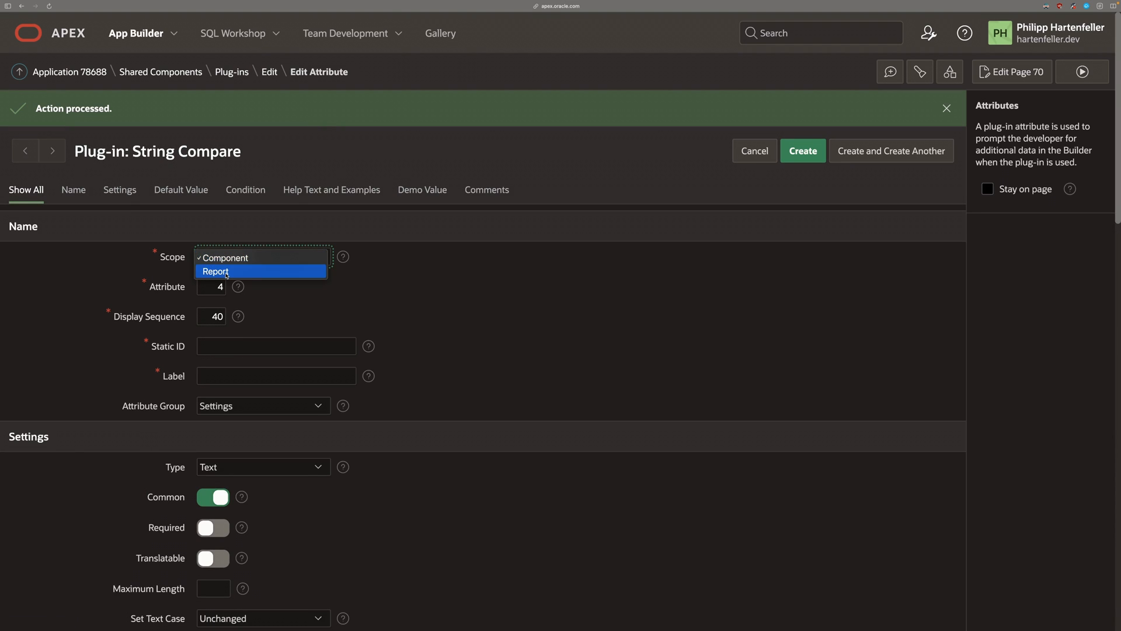
pyautogui.click(215, 271)
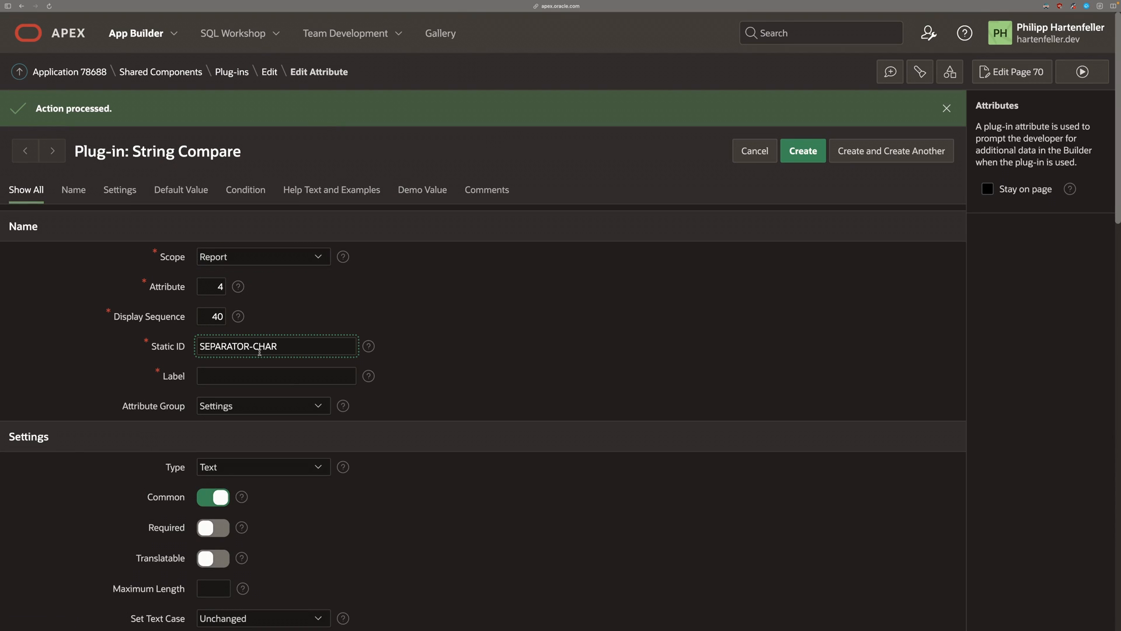
pyautogui.click(264, 467)
pyautogui.write('1')
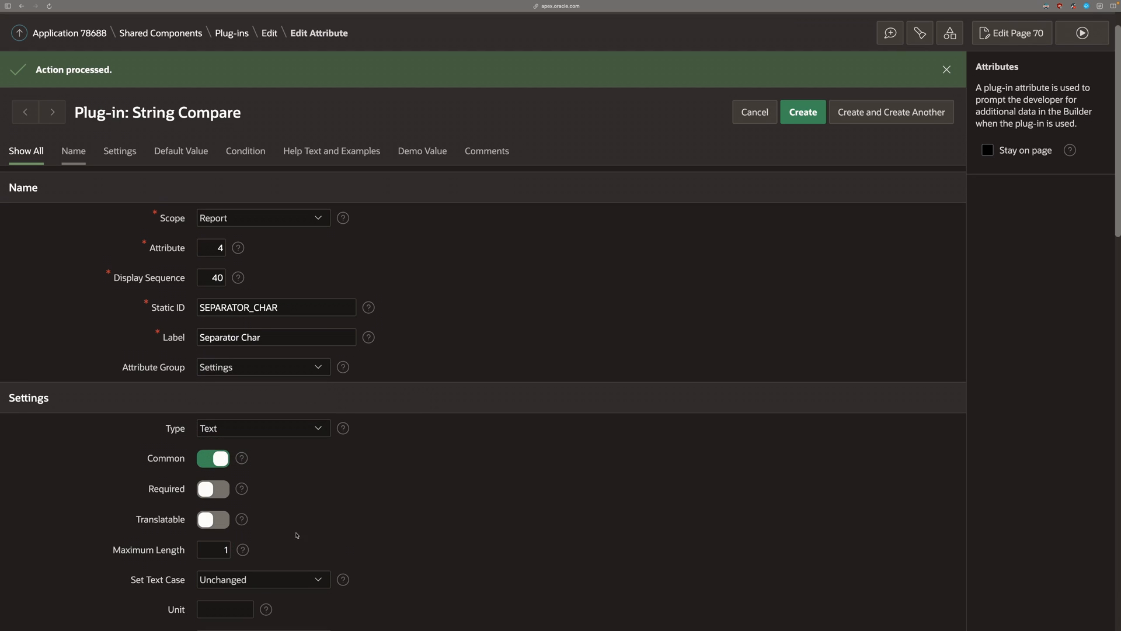
pyautogui.scroll(-3)
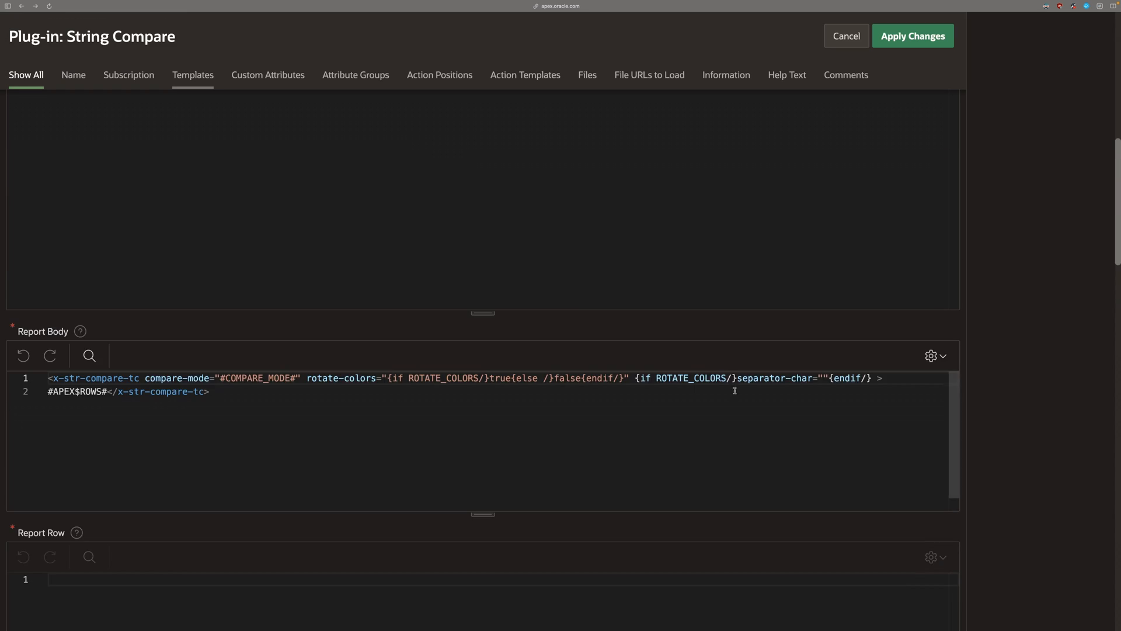
pyautogui.write('SEPARATOR_CHAR')
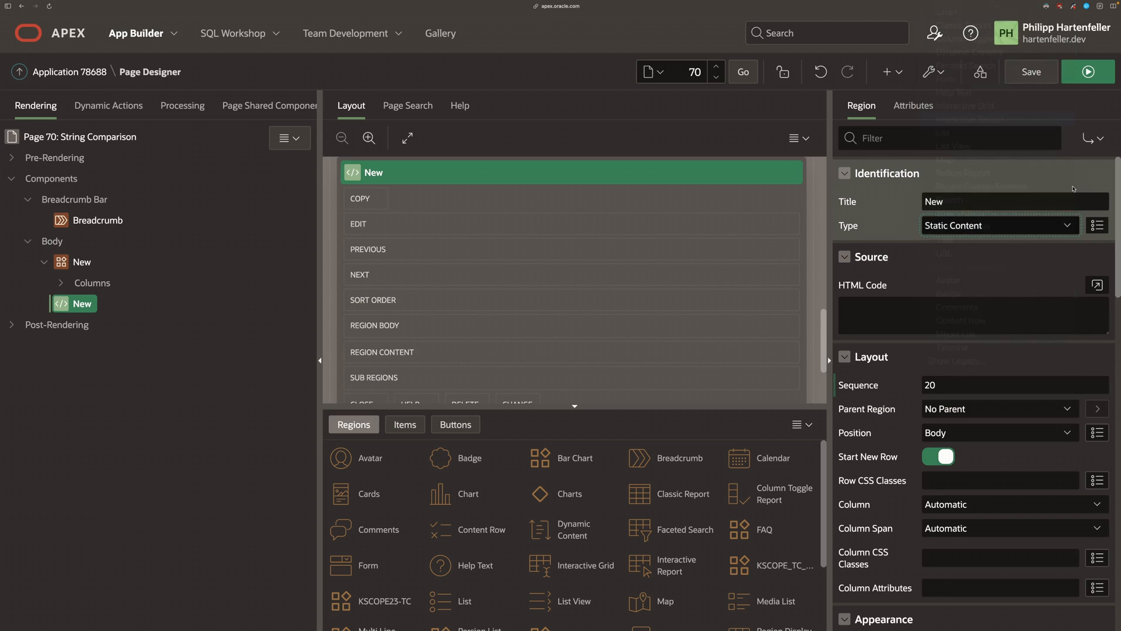
# - Make the region an Interactive Report with TEXT column type String Compare, Text = TEXT, then save and run page 70
pyautogui.click(1000, 225)
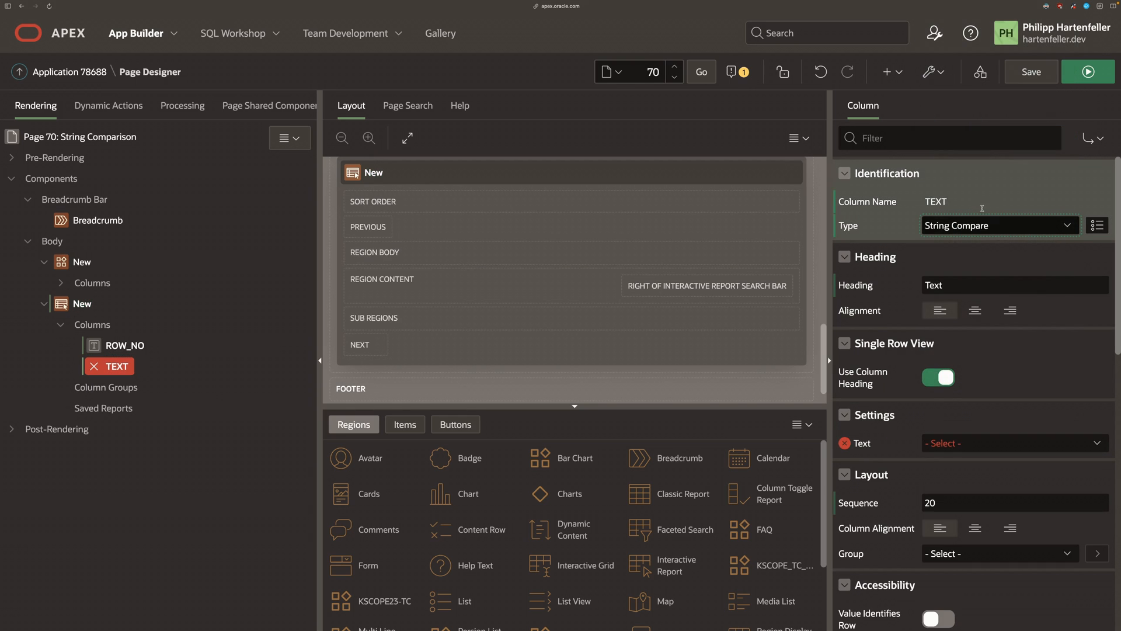
pyautogui.click(1015, 444)
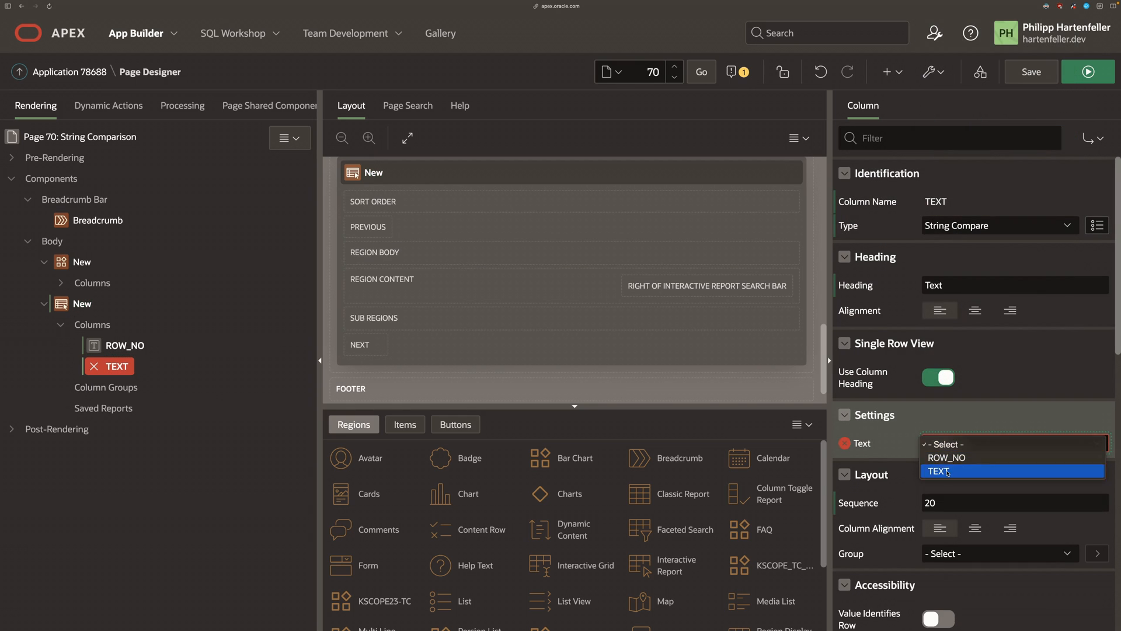
pyautogui.click(939, 470)
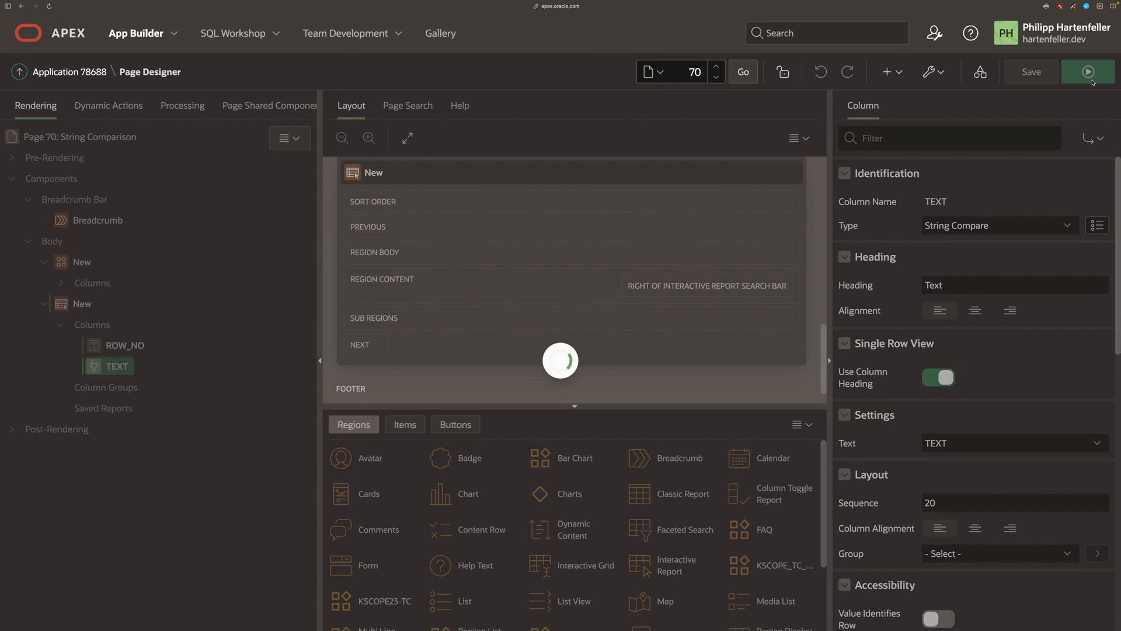
pyautogui.click(1088, 72)
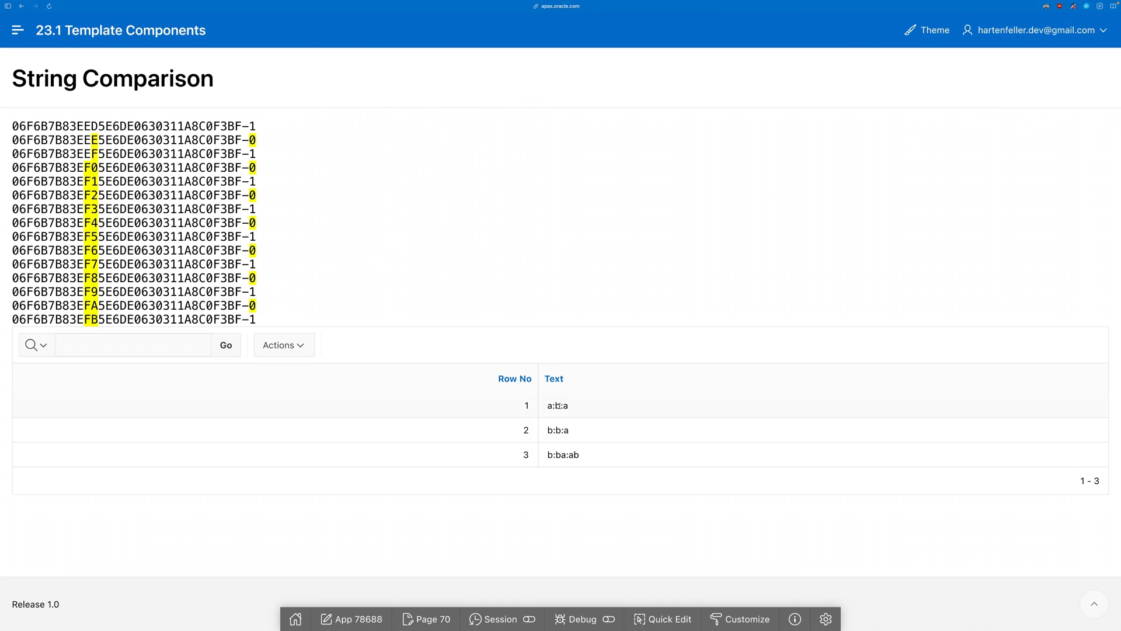
# - Copy the first row's text value from the running report
pyautogui.doubleClick(558, 405)
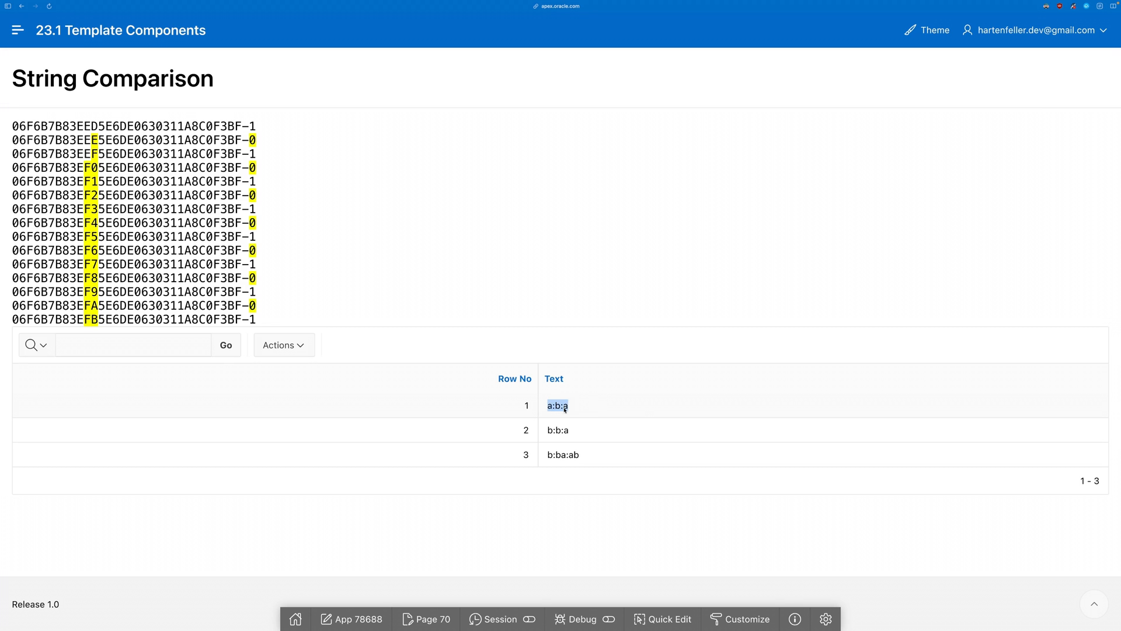
pyautogui.press('F12')
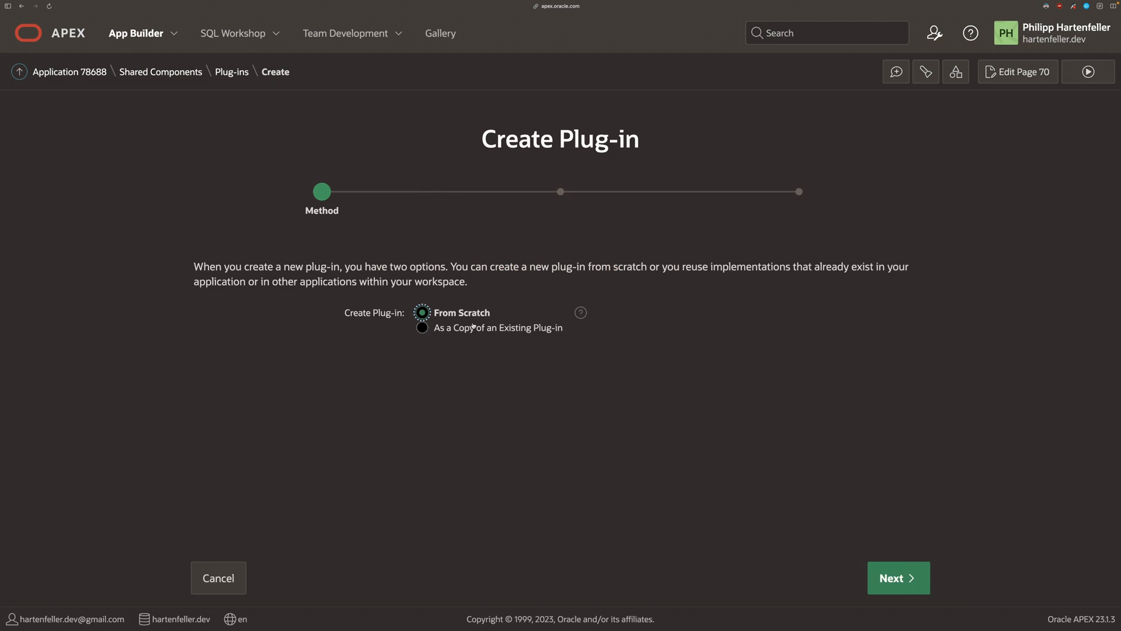
# - Copy the existing String Compare plug-in as a new plug-in named String Compare Partial
pyautogui.click(422, 327)
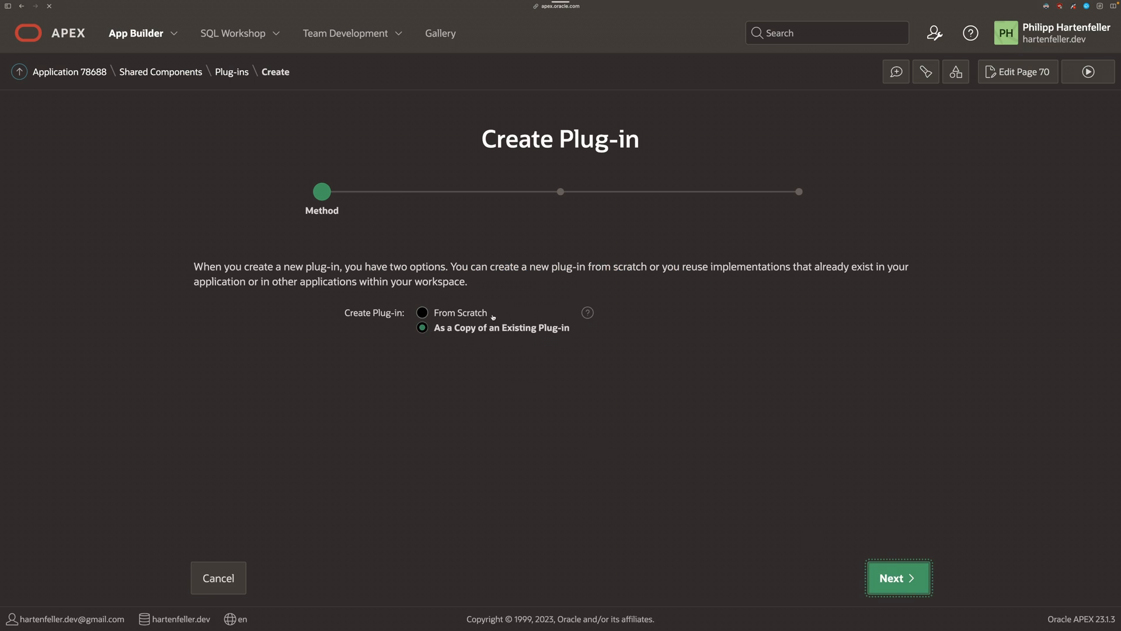
pyautogui.click(899, 578)
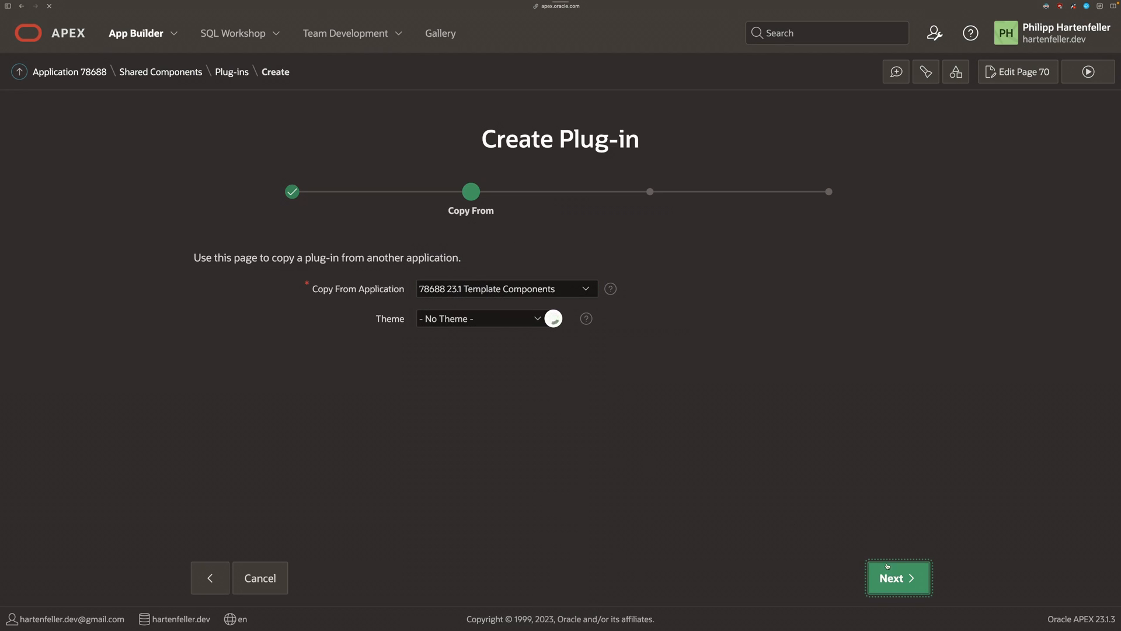
pyautogui.click(898, 577)
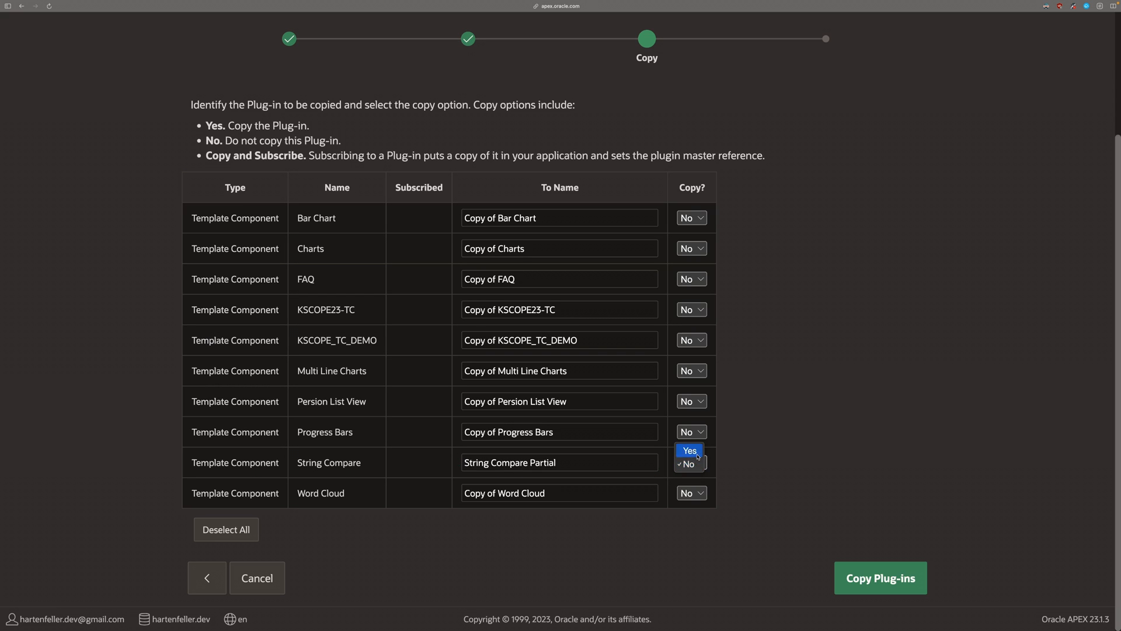
pyautogui.click(881, 577)
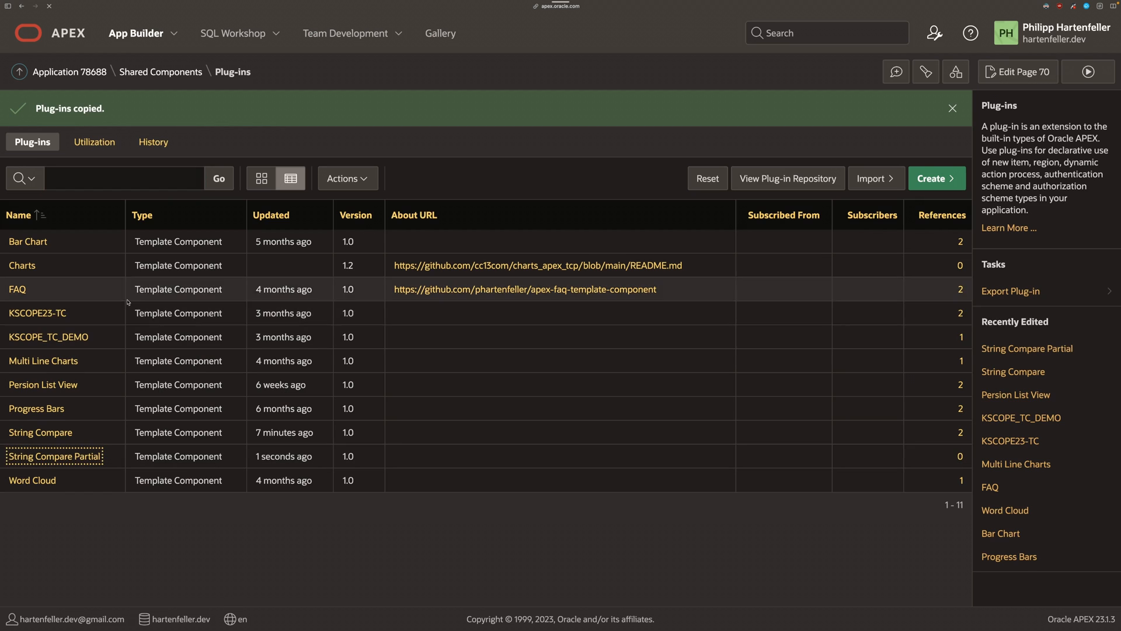
# - In String Compare Partial, change the Compare Mode attribute's scope to Component
pyautogui.click(52, 456)
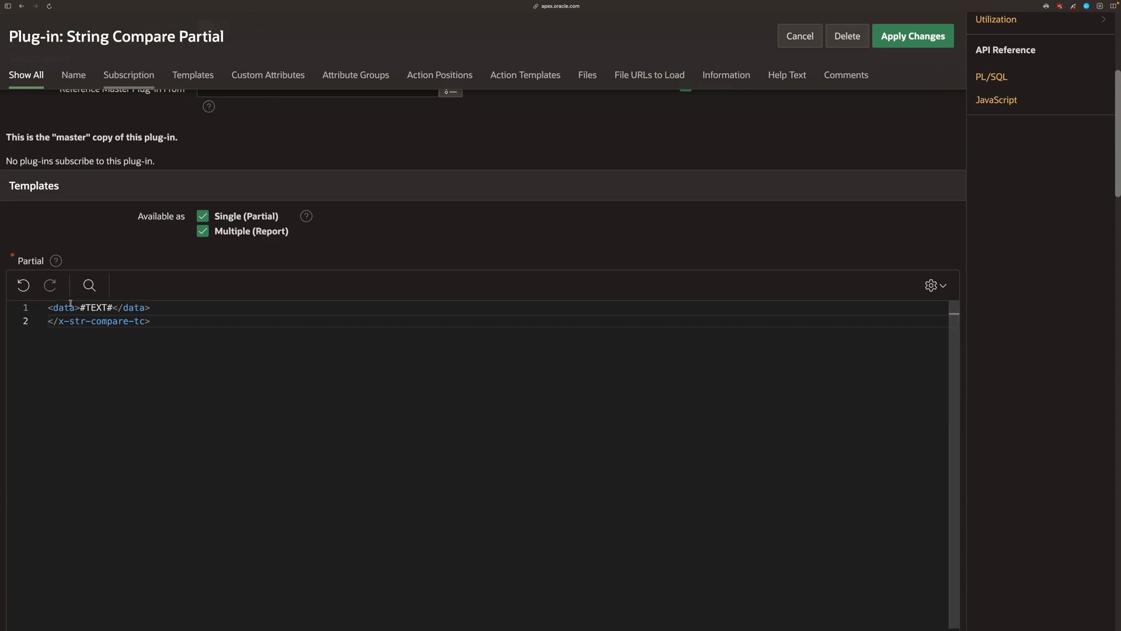
pyautogui.scroll(-3)
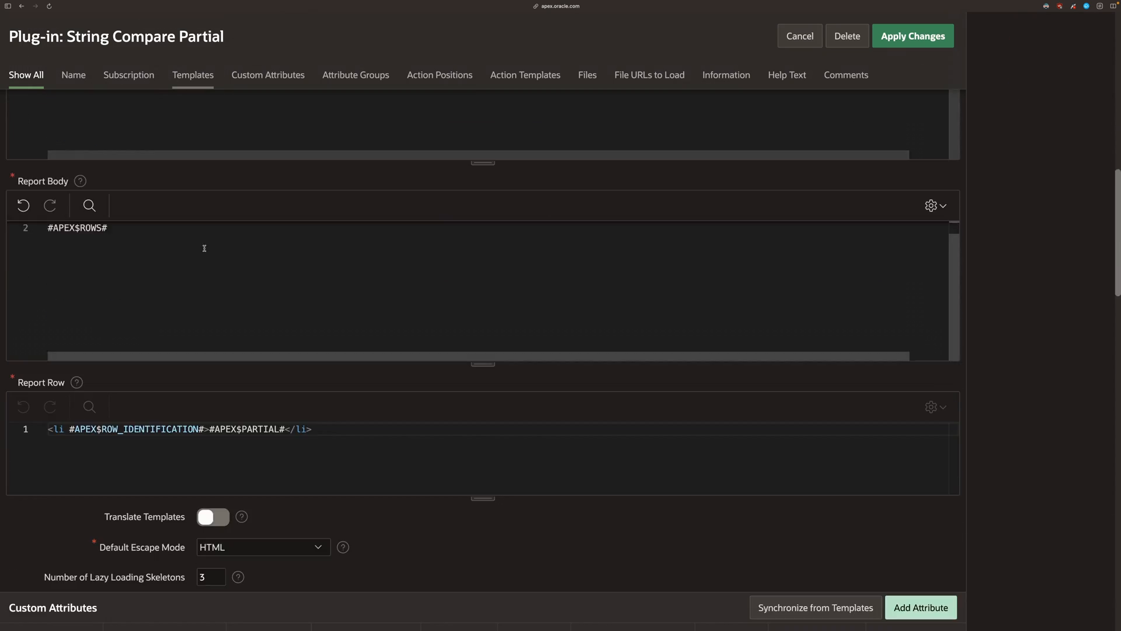
pyautogui.scroll(-3)
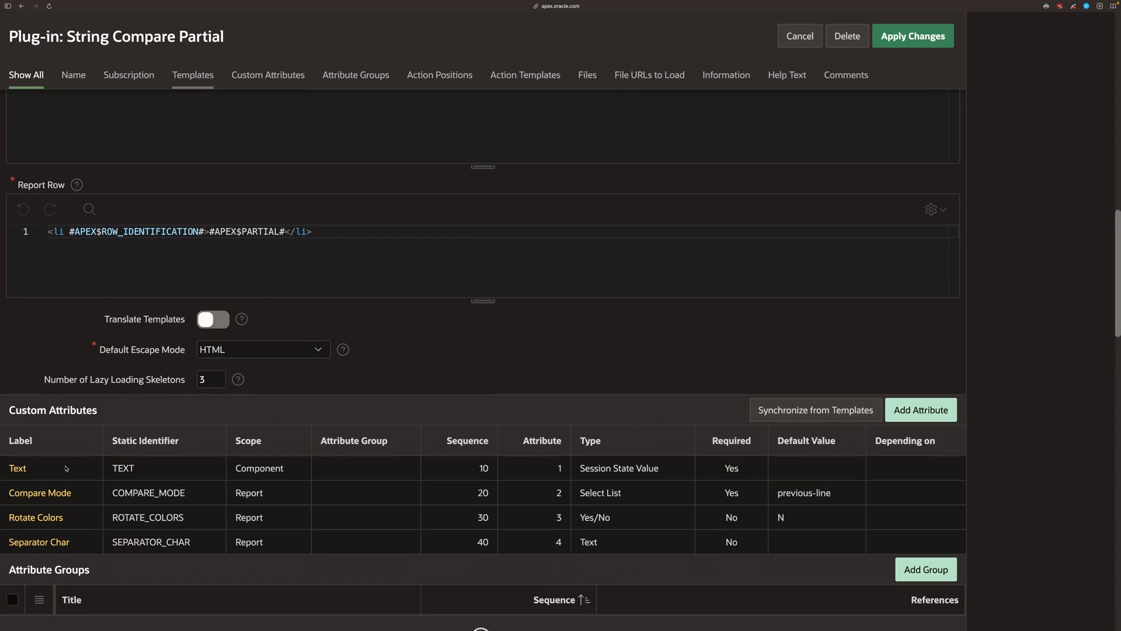
pyautogui.click(39, 493)
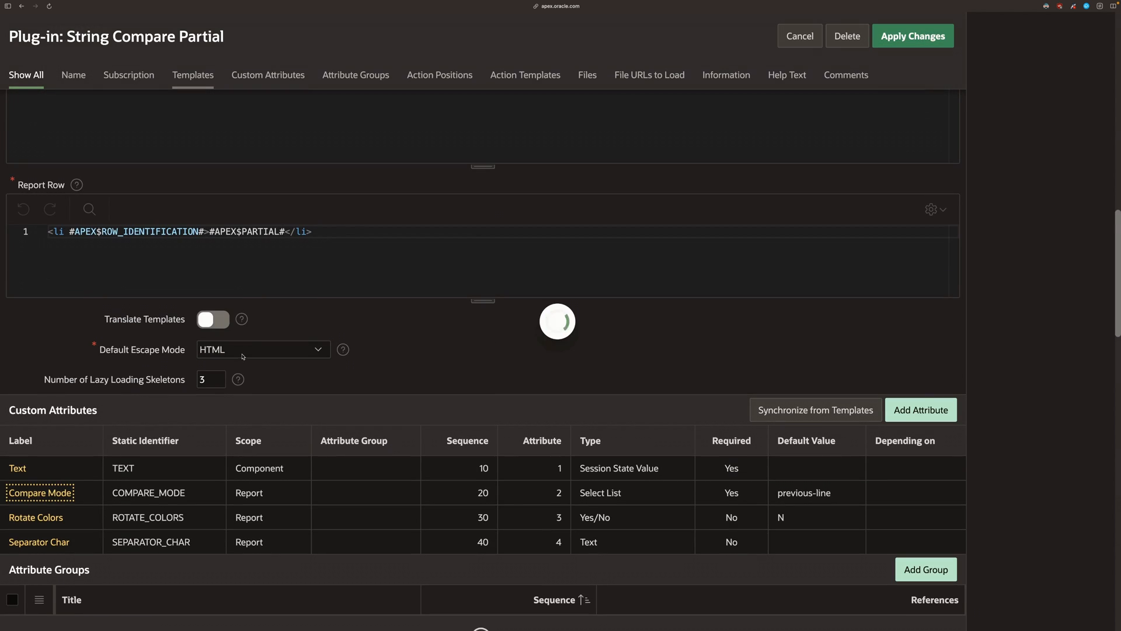
pyautogui.click(39, 493)
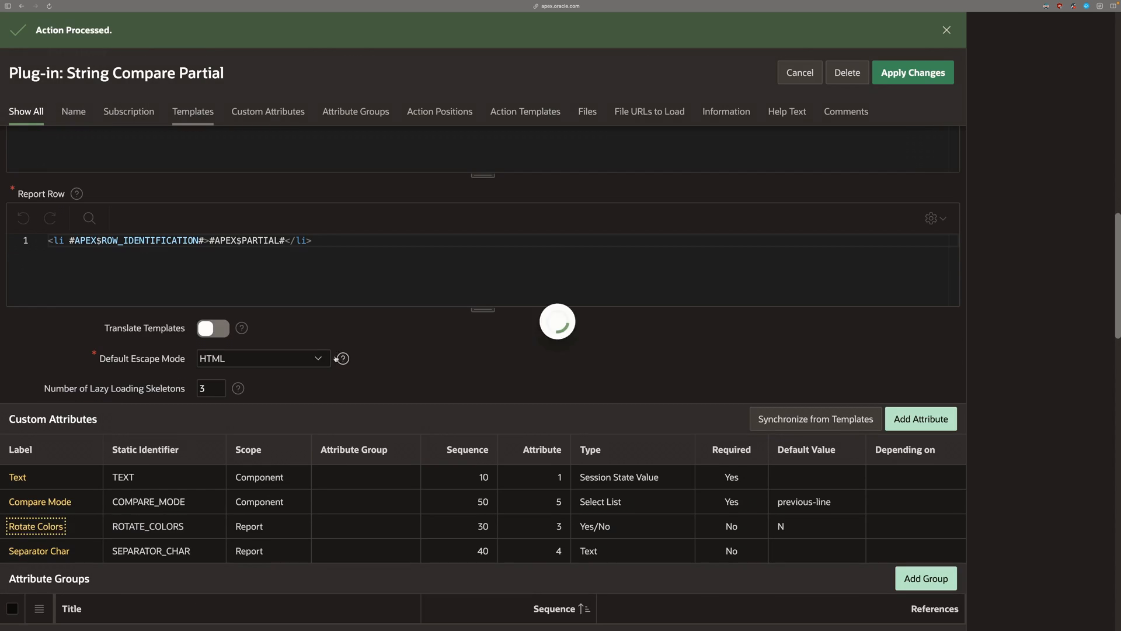
# - Change the Rotate Colors attribute's scope to Component, then reopen page 70 in Page Designer
pyautogui.click(33, 526)
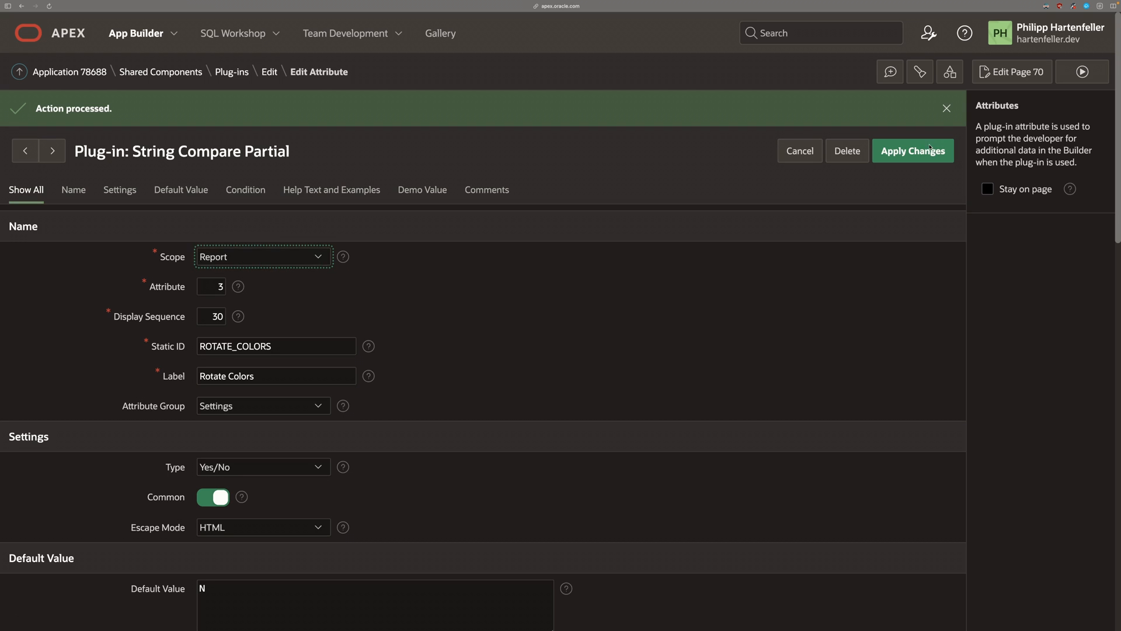
pyautogui.click(54, 150)
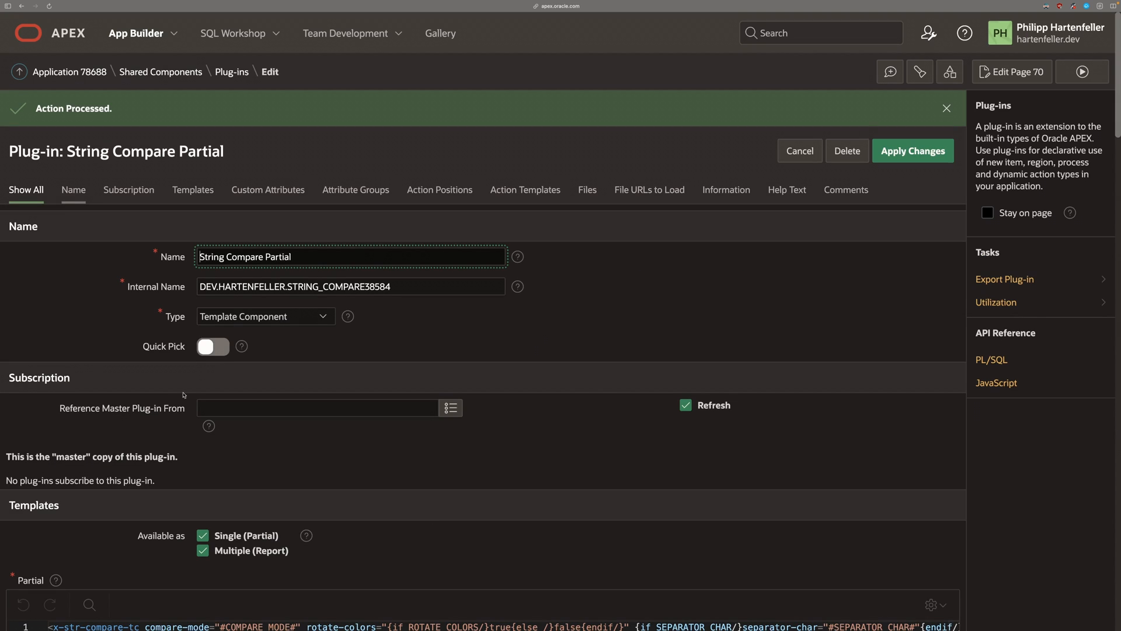
pyautogui.click(203, 550)
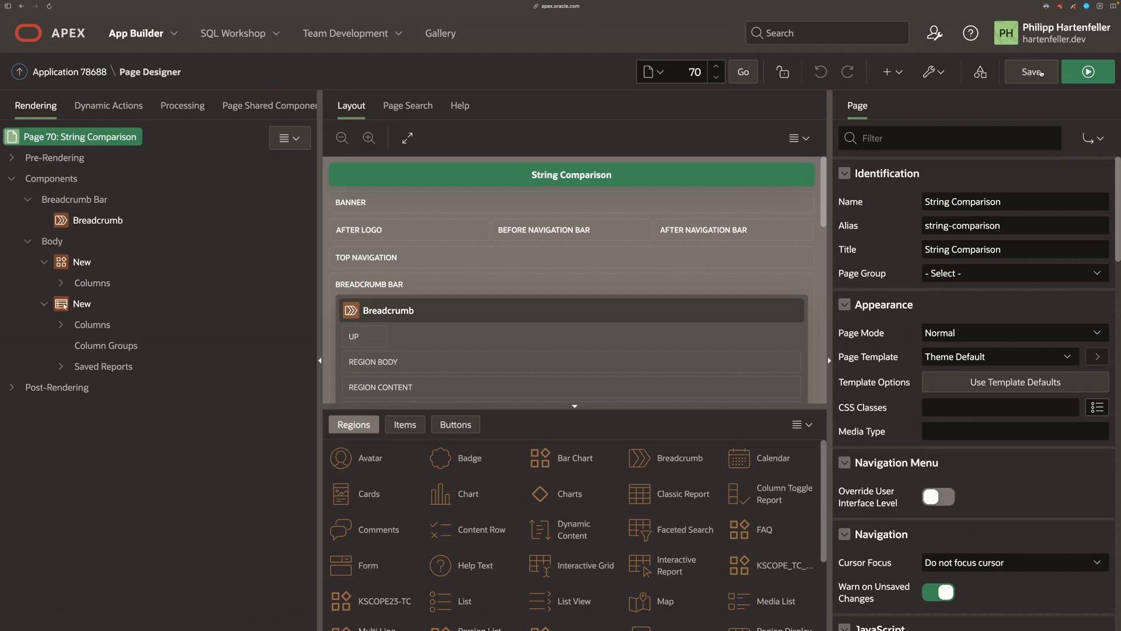
# - Set the TEXT column to String Compare Partial with Text = TEXT, Rotate Colors on, Separator Char ':', and save
pyautogui.click(61, 324)
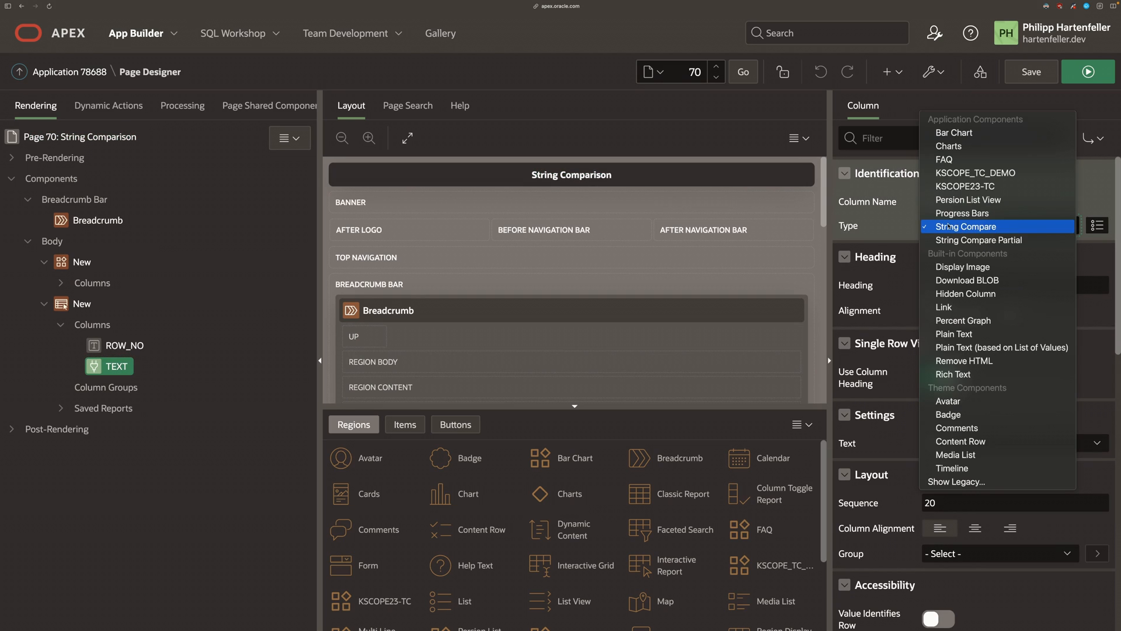
pyautogui.click(979, 240)
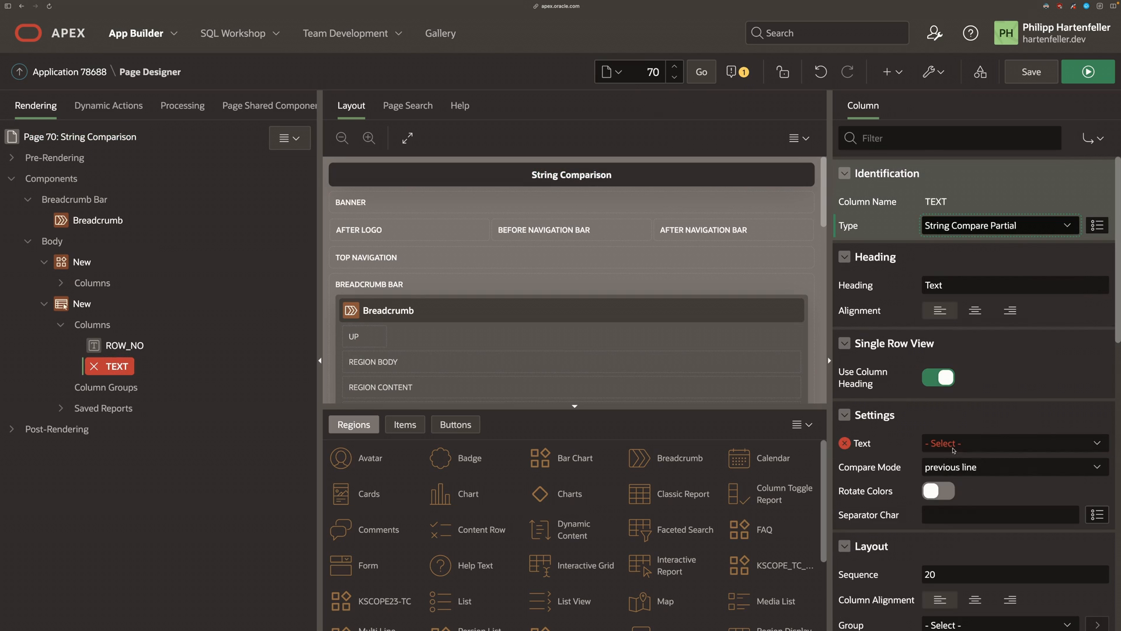
pyautogui.click(1015, 444)
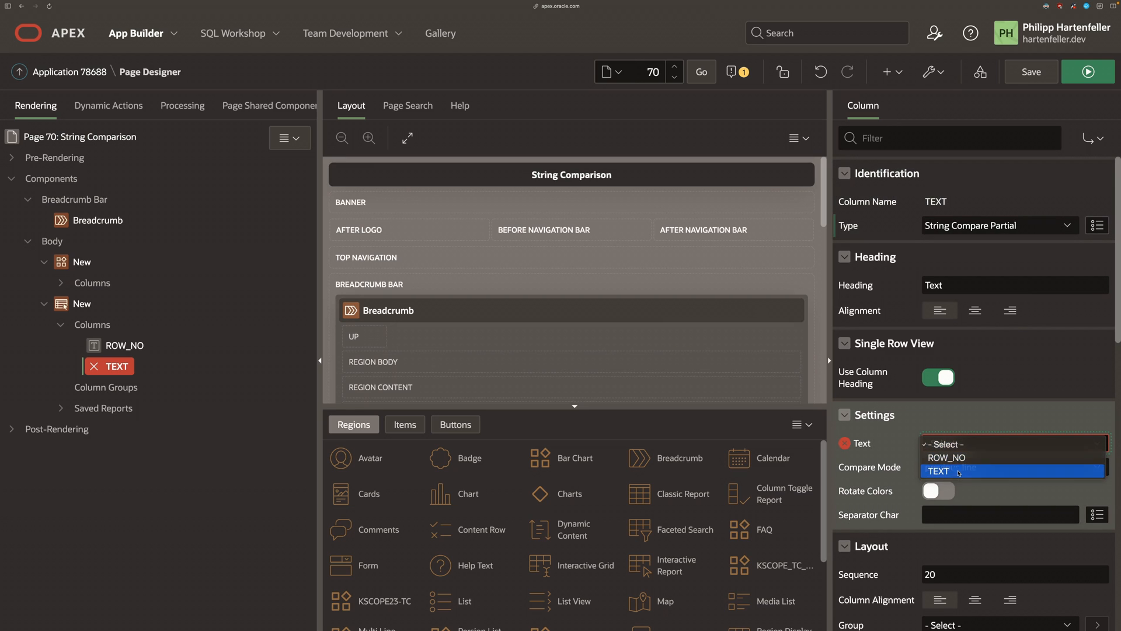
pyautogui.click(939, 470)
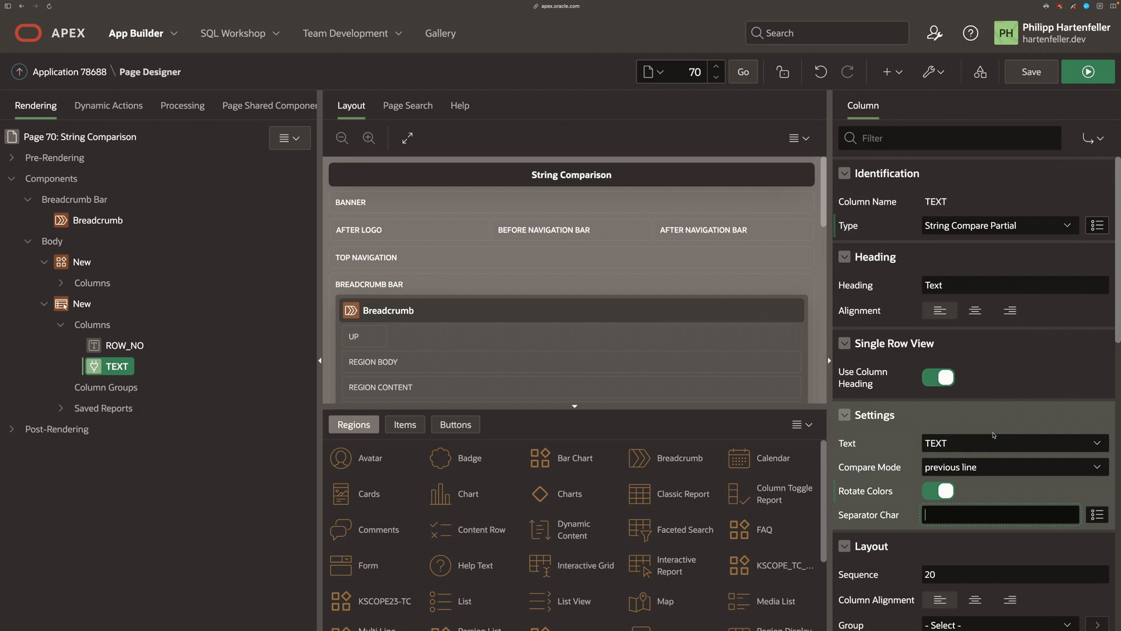
pyautogui.write(':')
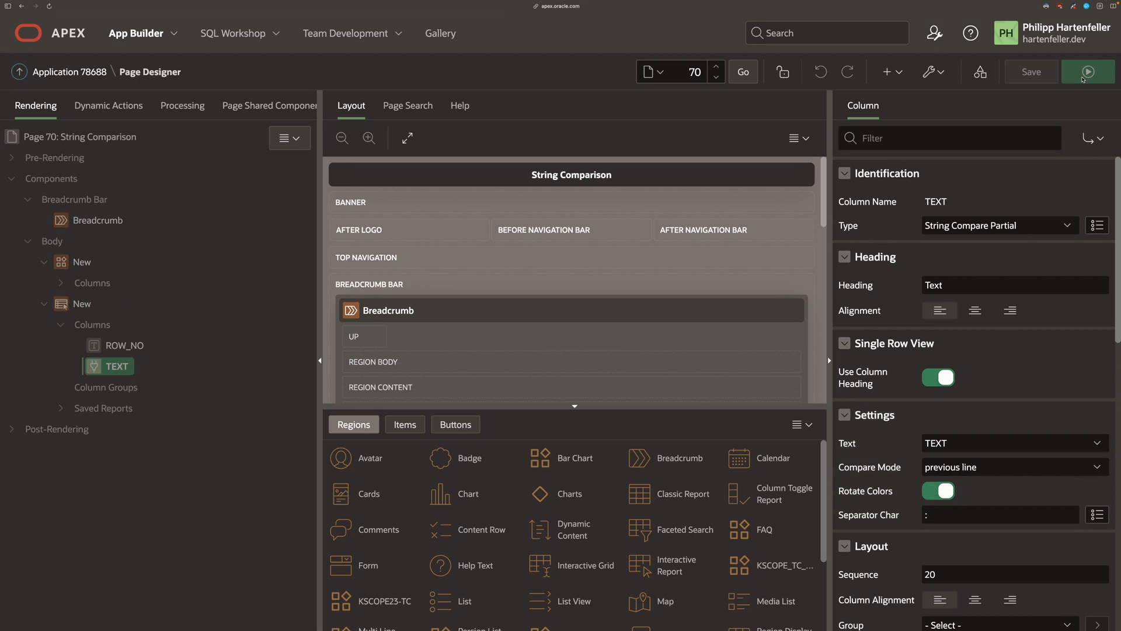
pyautogui.click(1088, 72)
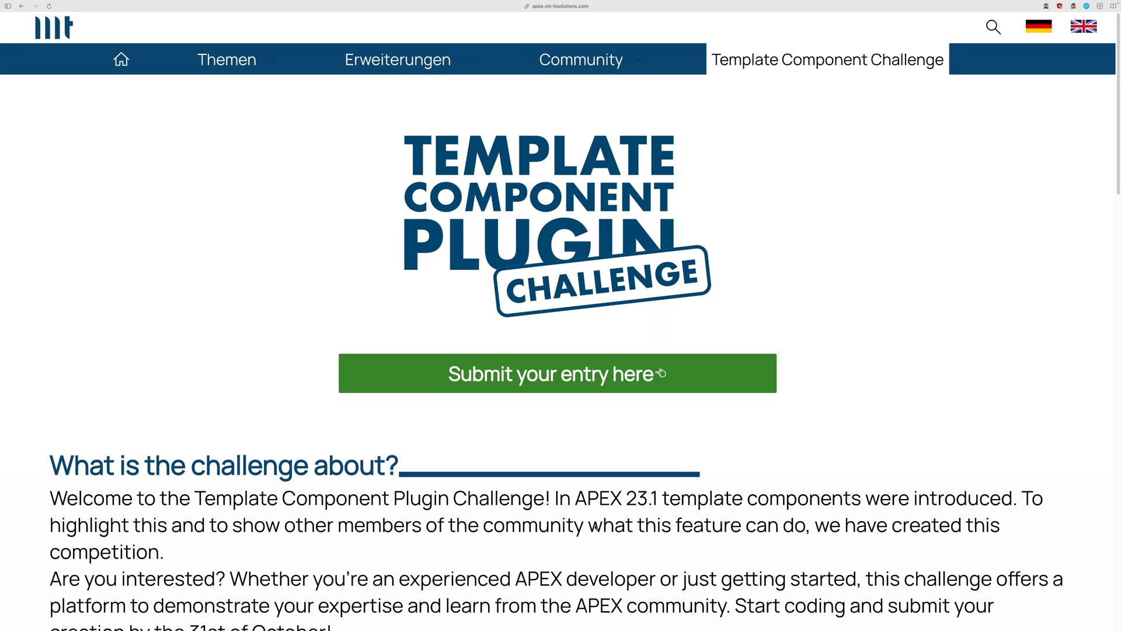
pyautogui.moveTo(774, 103)
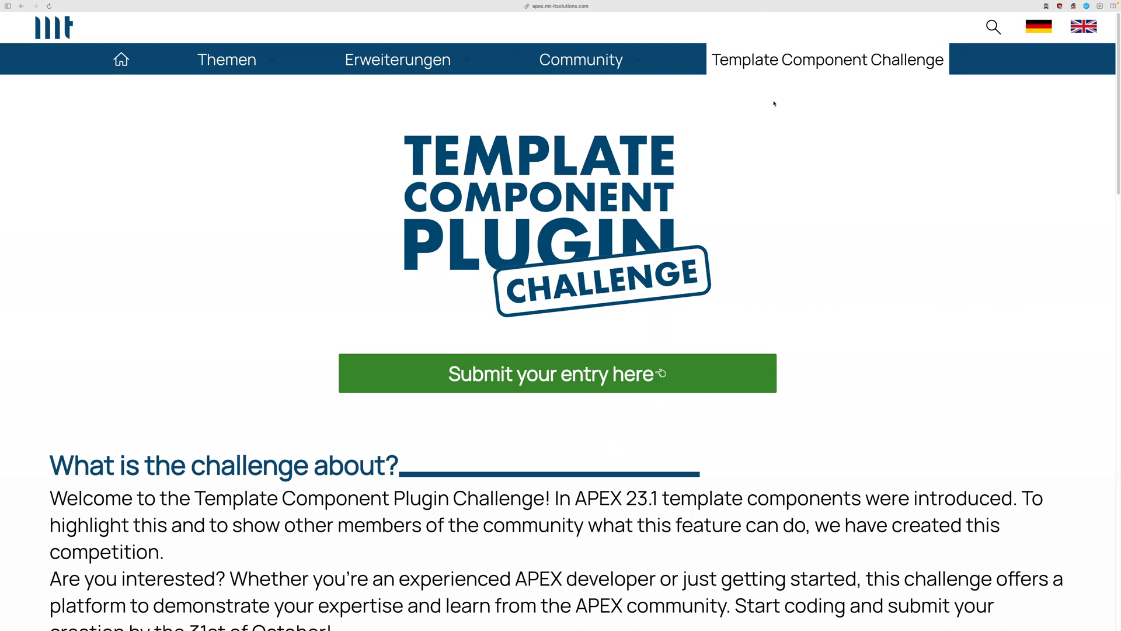
# - Scroll through the MT Template Component Challenge page's rules, prizes and judges sections
pyautogui.scroll(-3)
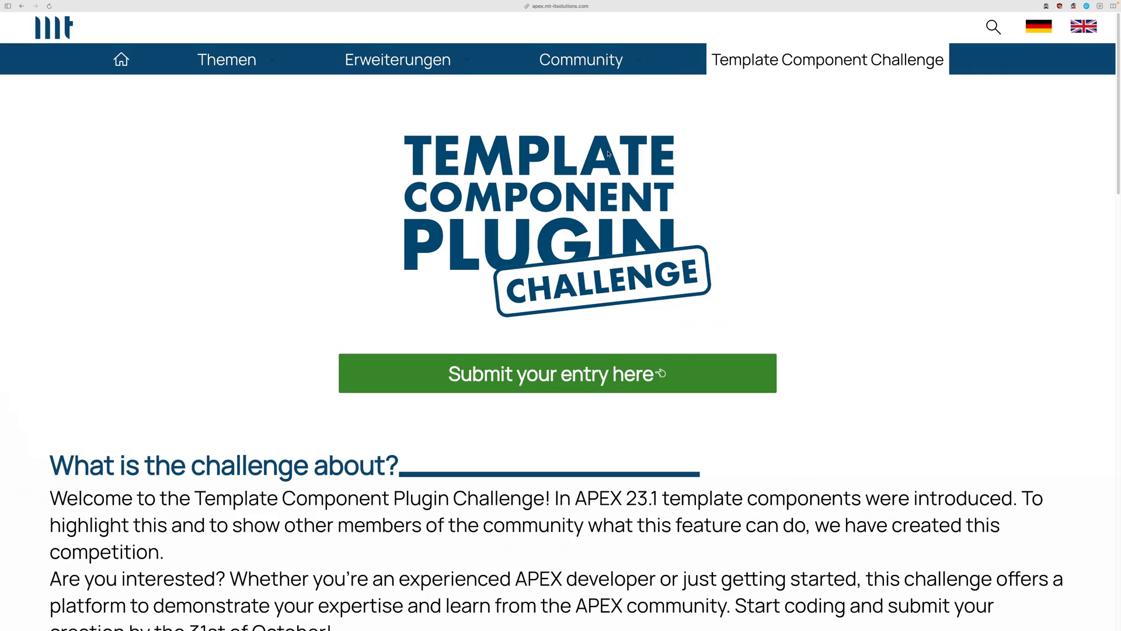
pyautogui.moveTo(486, 186)
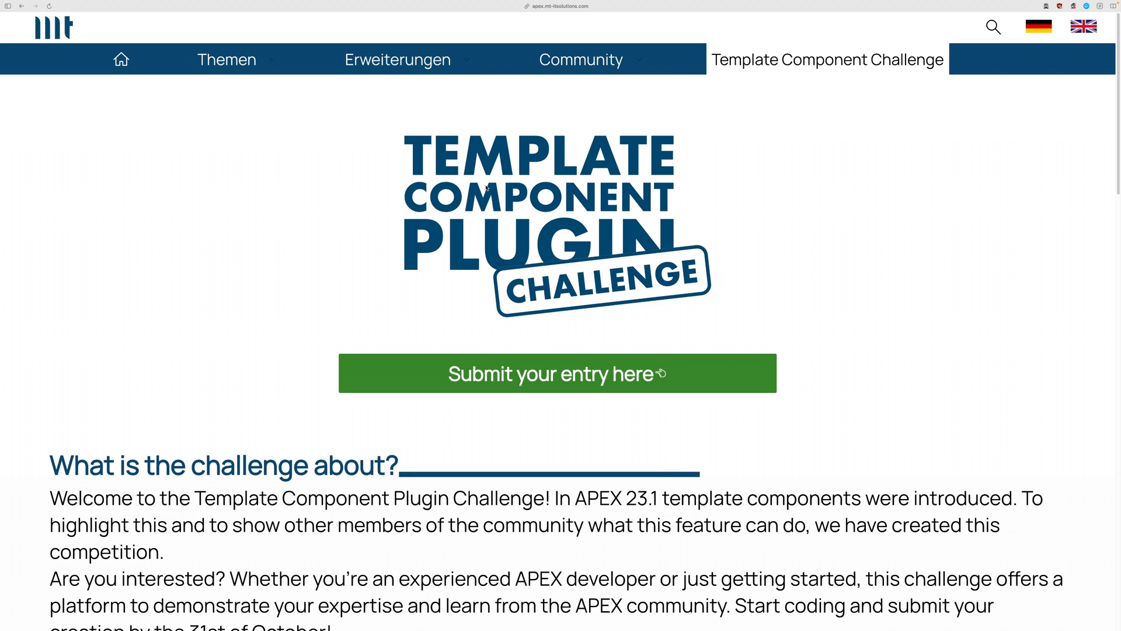
pyautogui.scroll(-3)
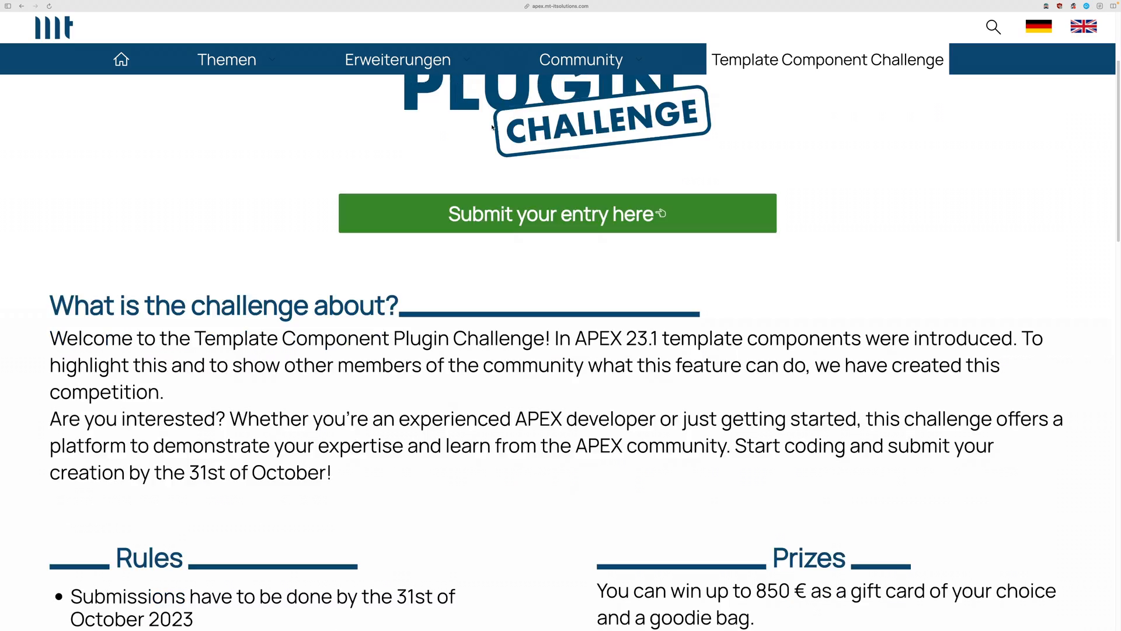
pyautogui.scroll(-3)
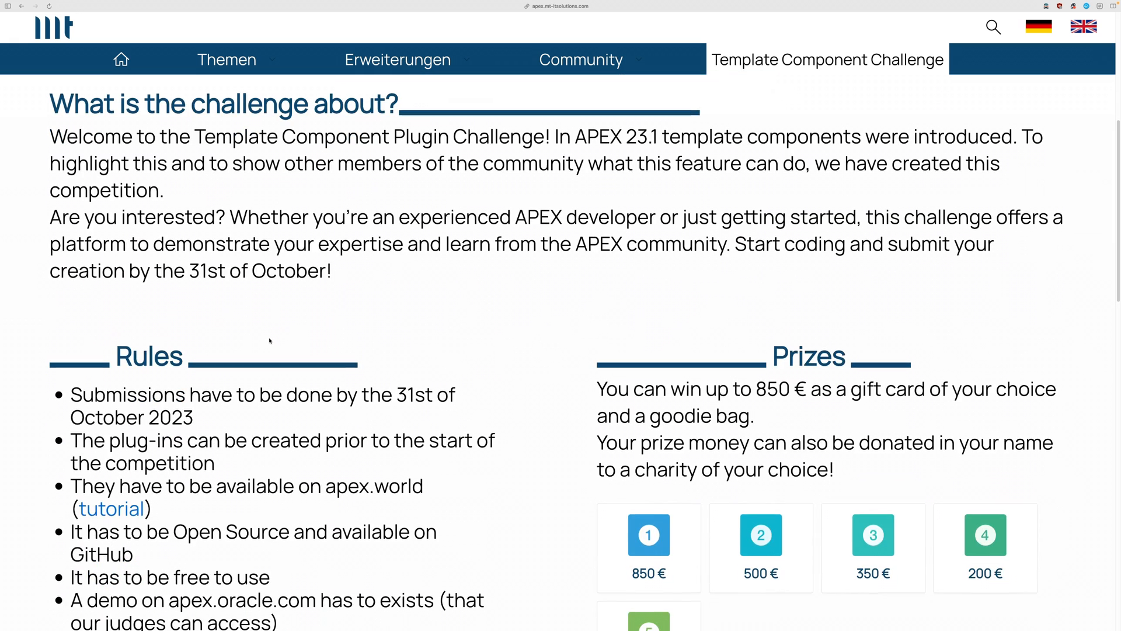
pyautogui.scroll(-3)
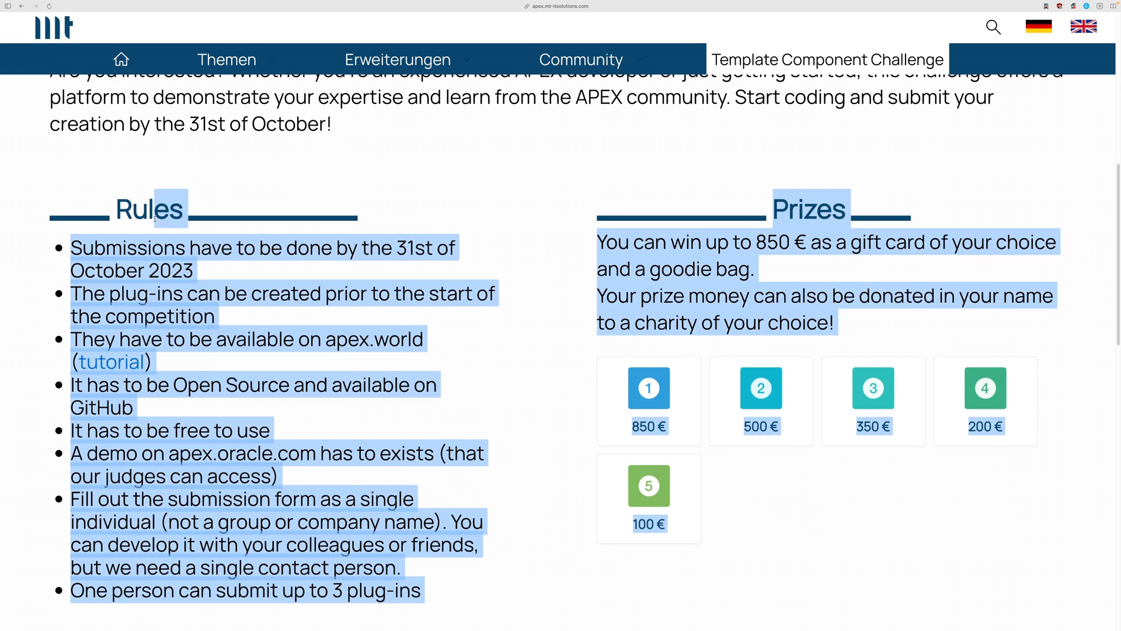
pyautogui.click(630, 269)
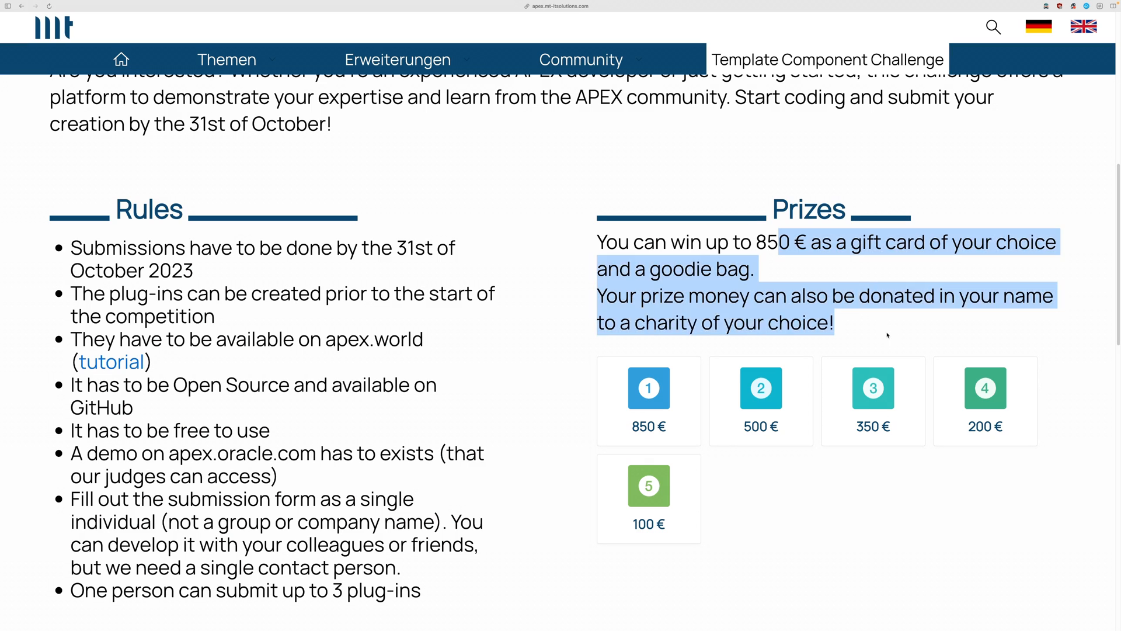
pyautogui.scroll(-3)
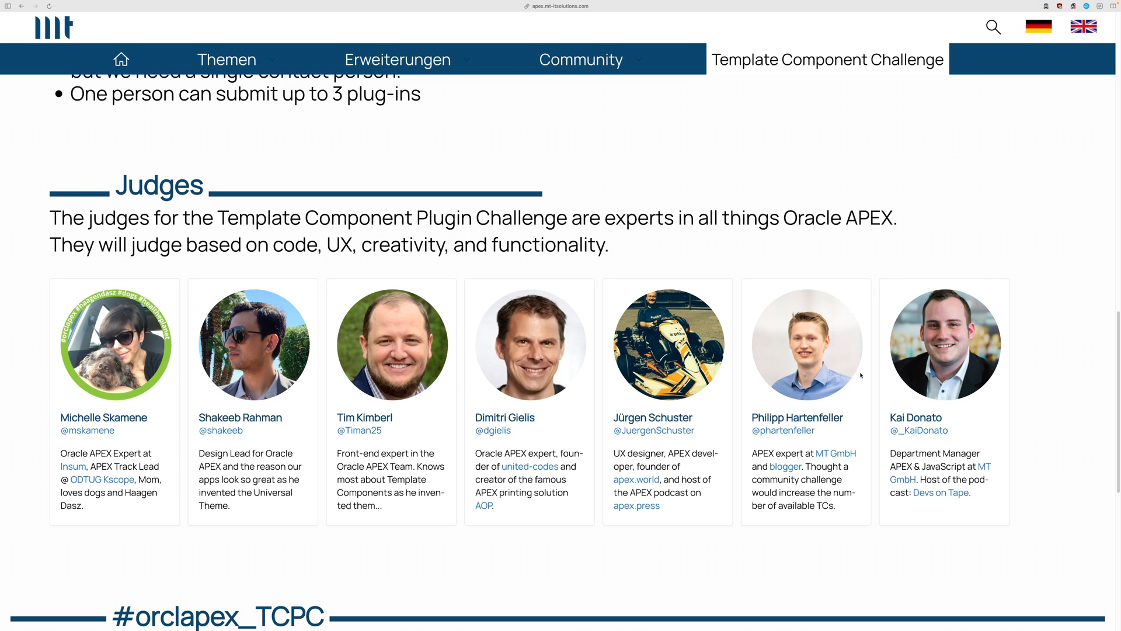
pyautogui.scroll(3)
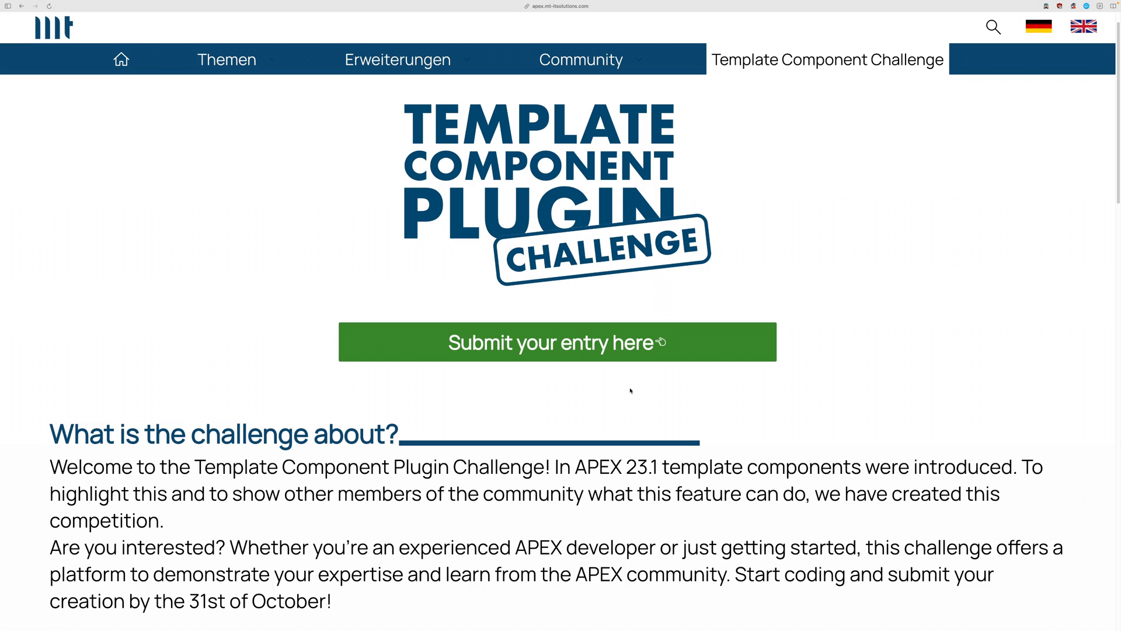
pyautogui.moveTo(479, 208)
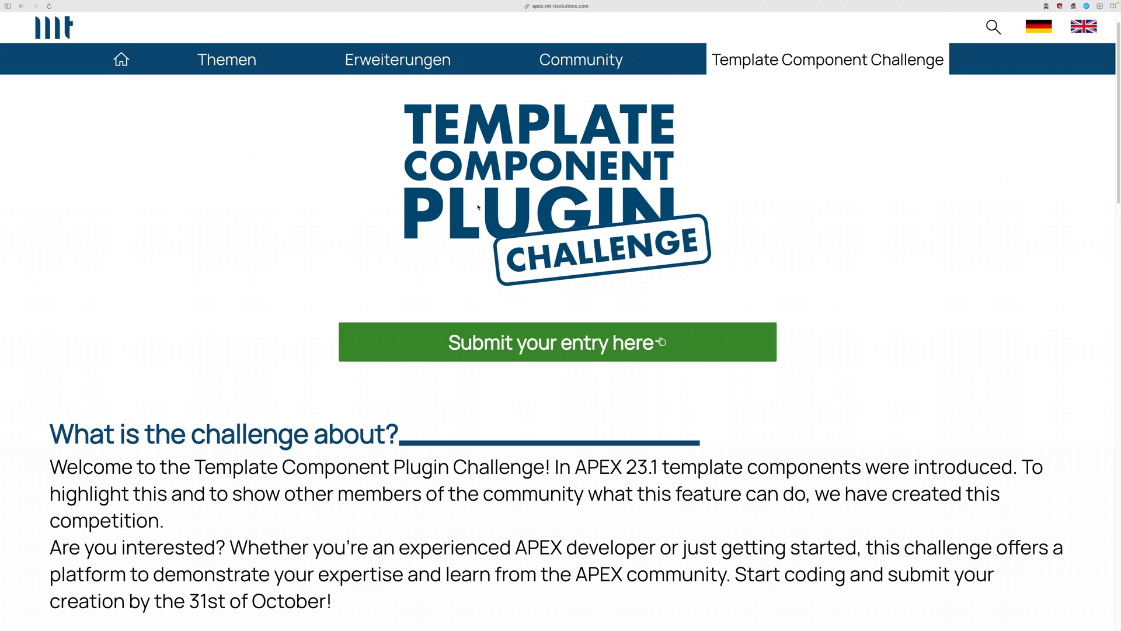
pyautogui.scroll(-3)
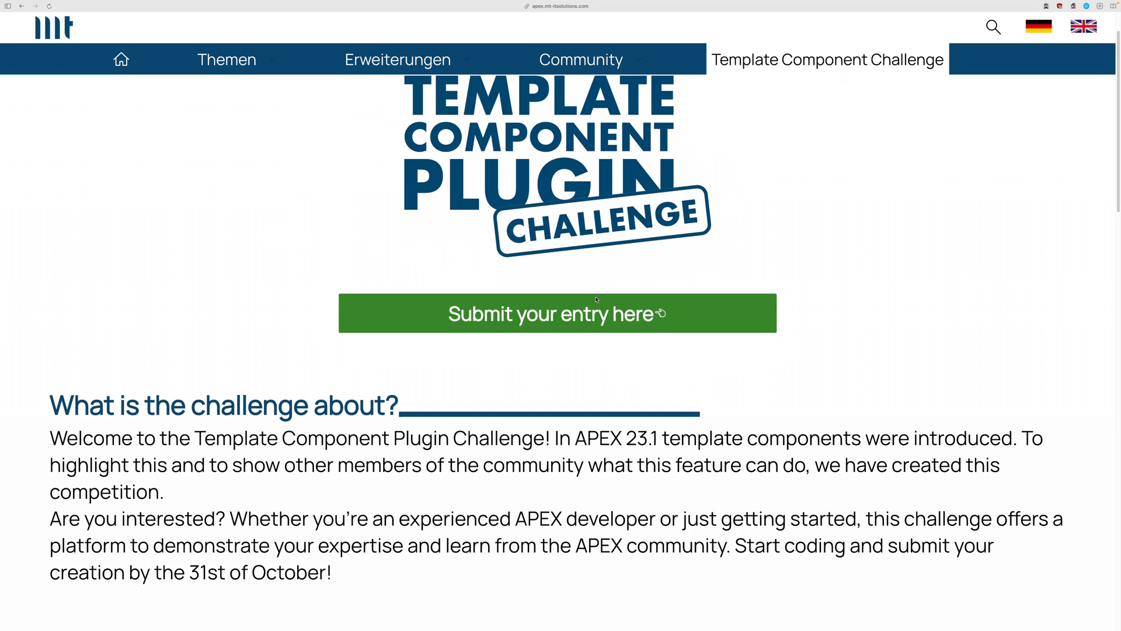
pyautogui.scroll(-3)
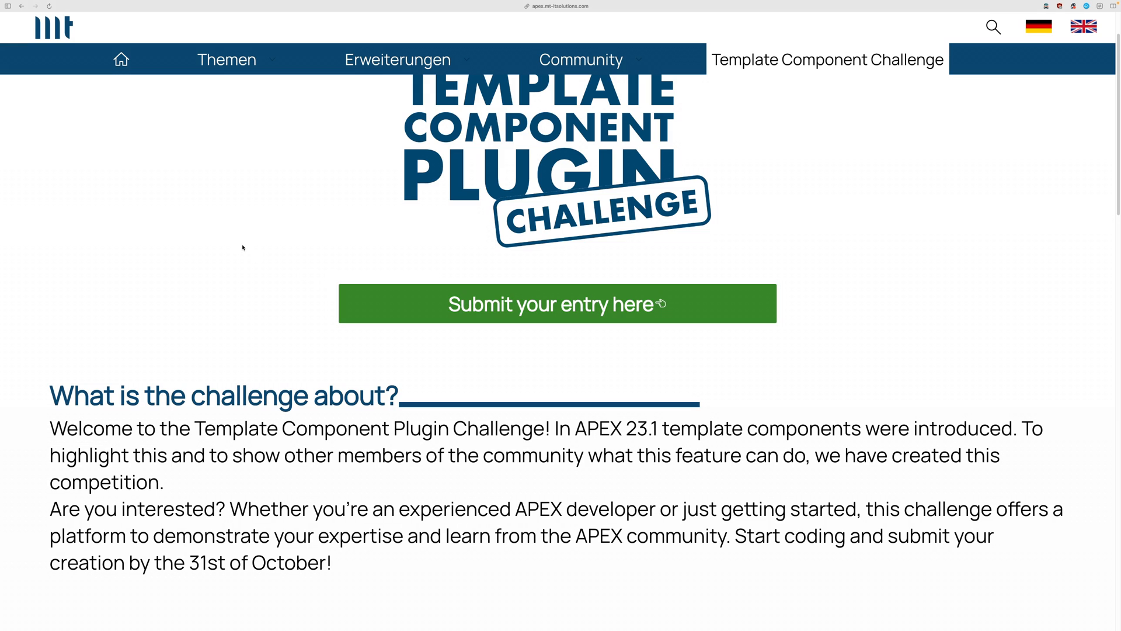
pyautogui.moveTo(278, 241)
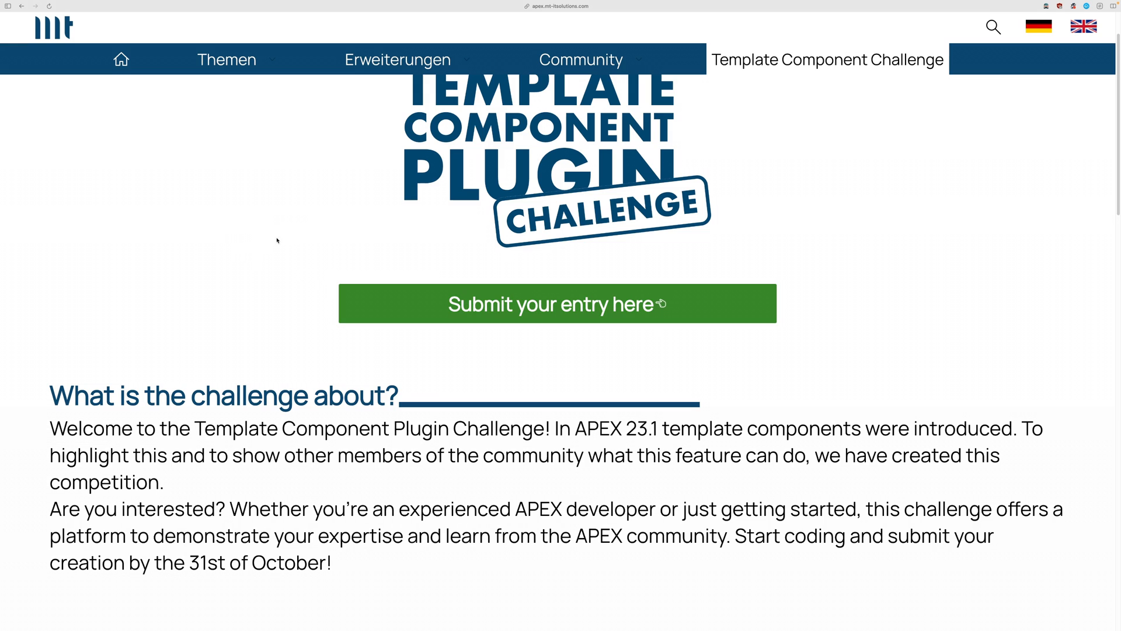
pyautogui.moveTo(614, 137)
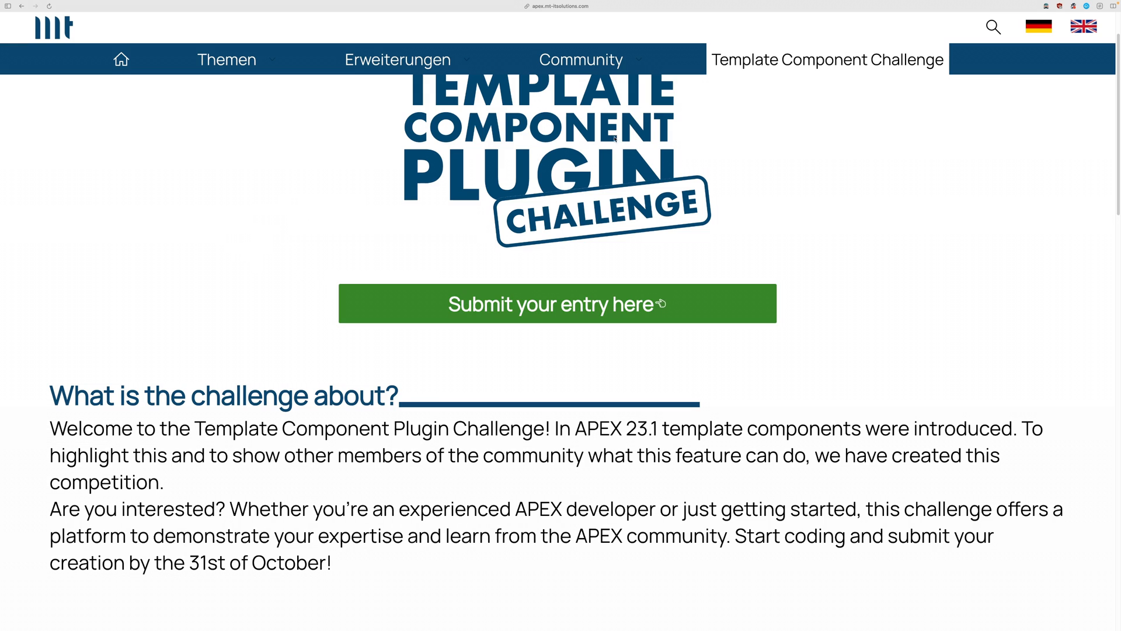
pyautogui.scroll(-3)
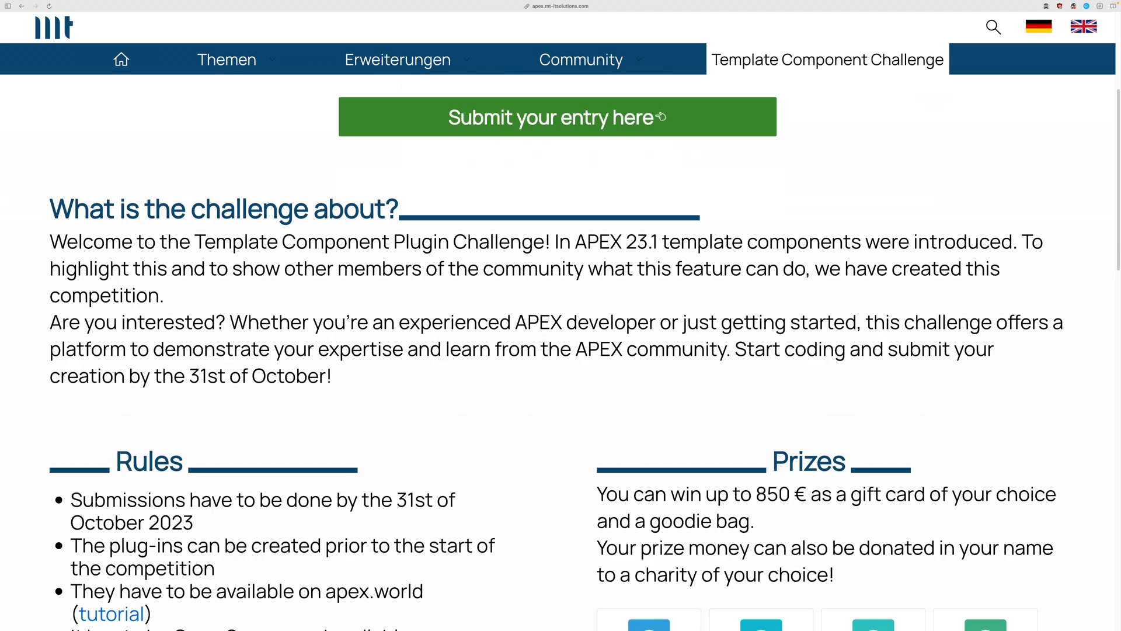